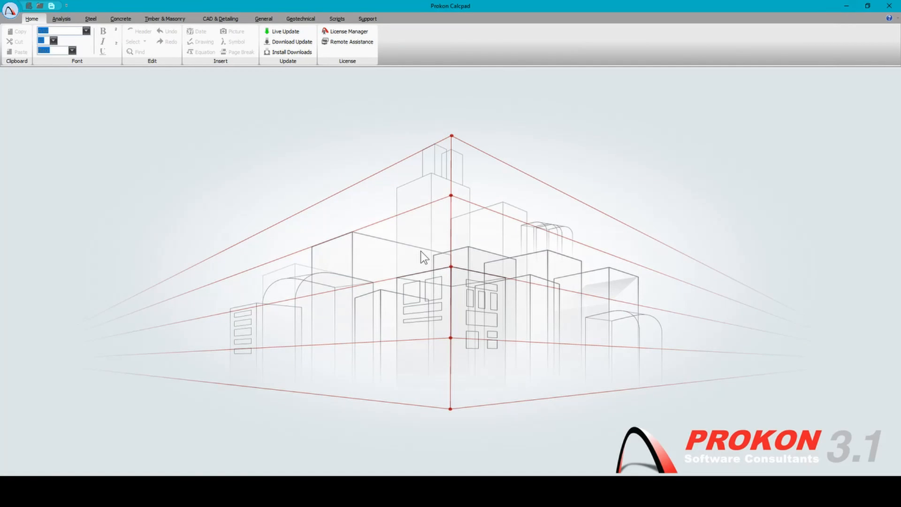
pyautogui.moveTo(406, 262)
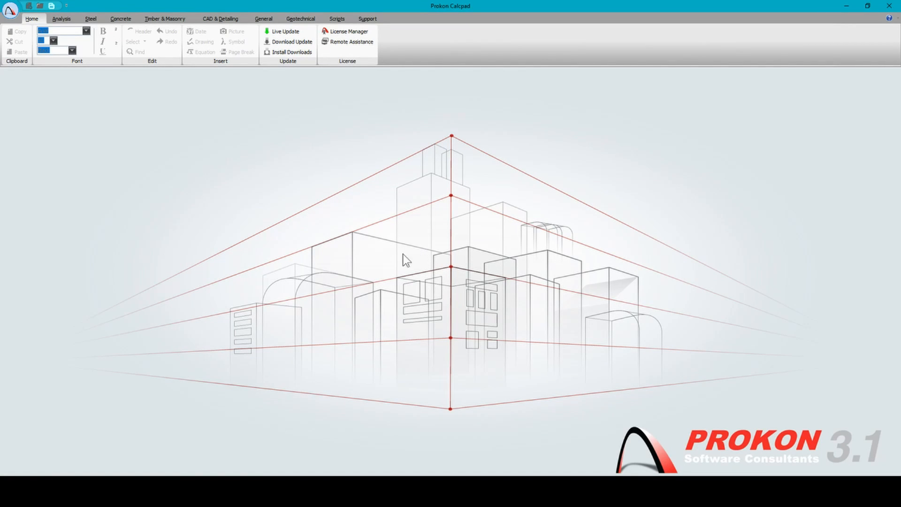
pyautogui.moveTo(377, 263)
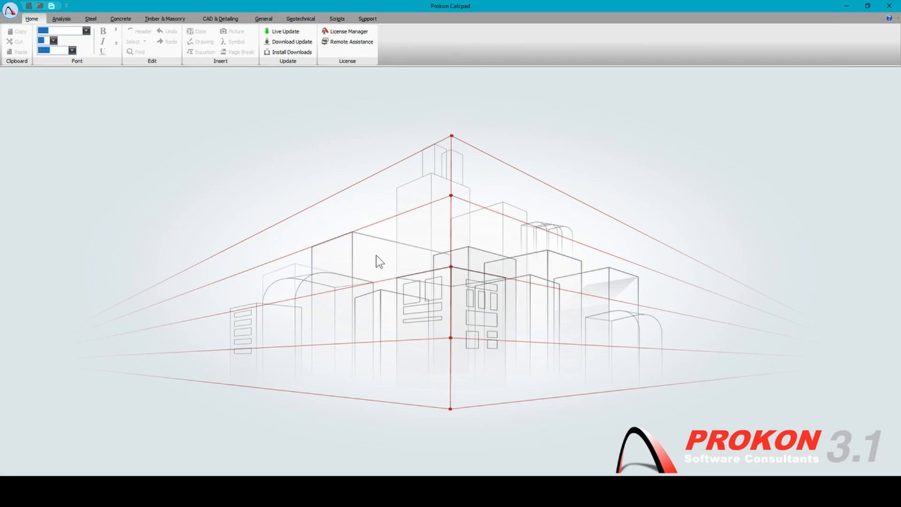
pyautogui.moveTo(92, 58)
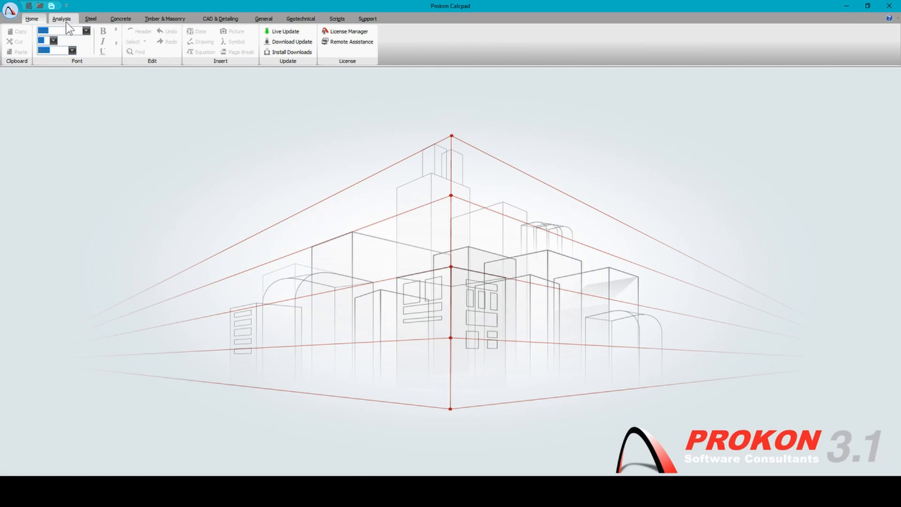
# Step: Show the Analysis tools with the structural and beam modules
pyautogui.click(59, 19)
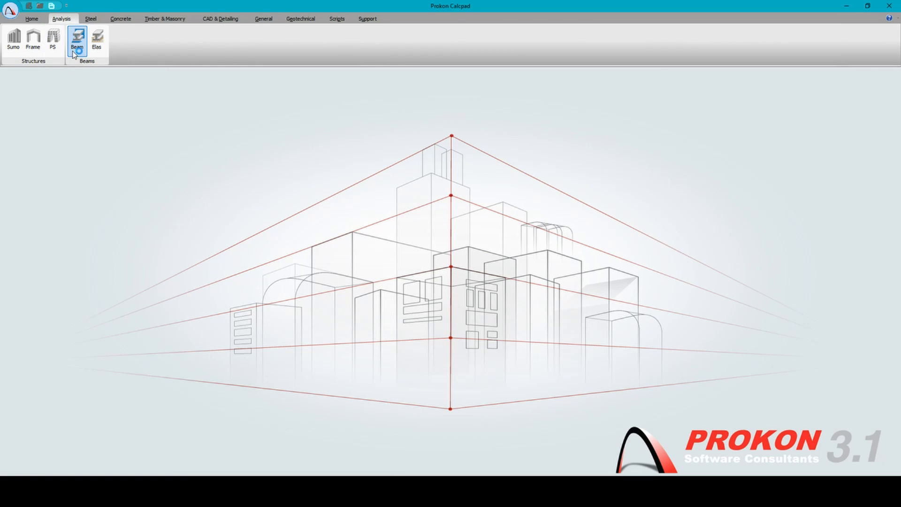
pyautogui.click(78, 37)
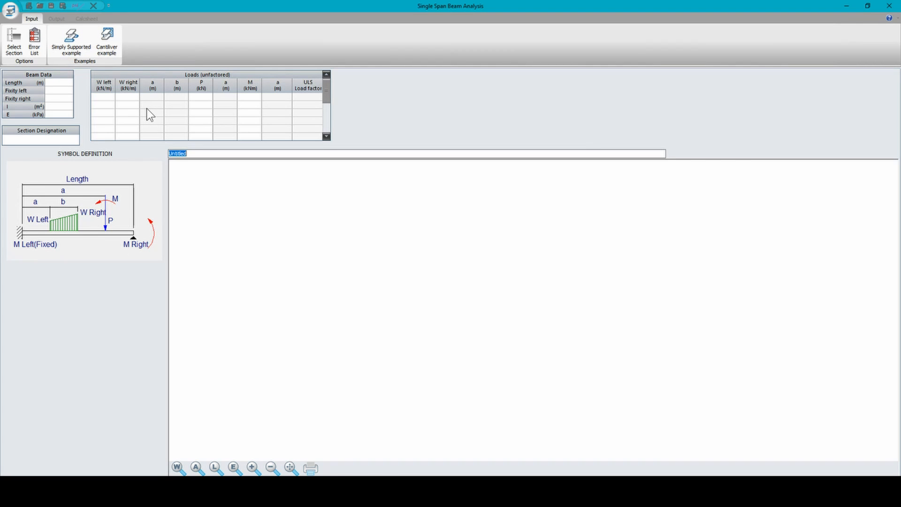
pyautogui.moveTo(96, 177)
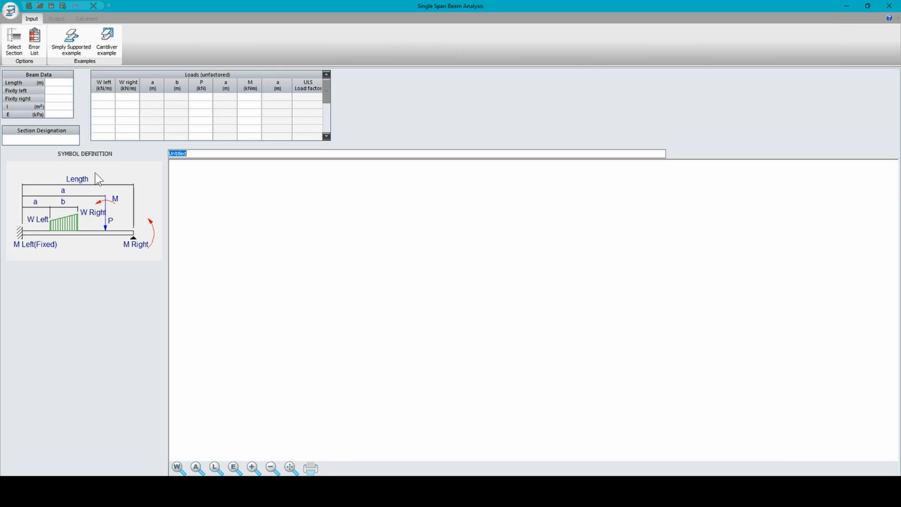
pyautogui.moveTo(4, 303)
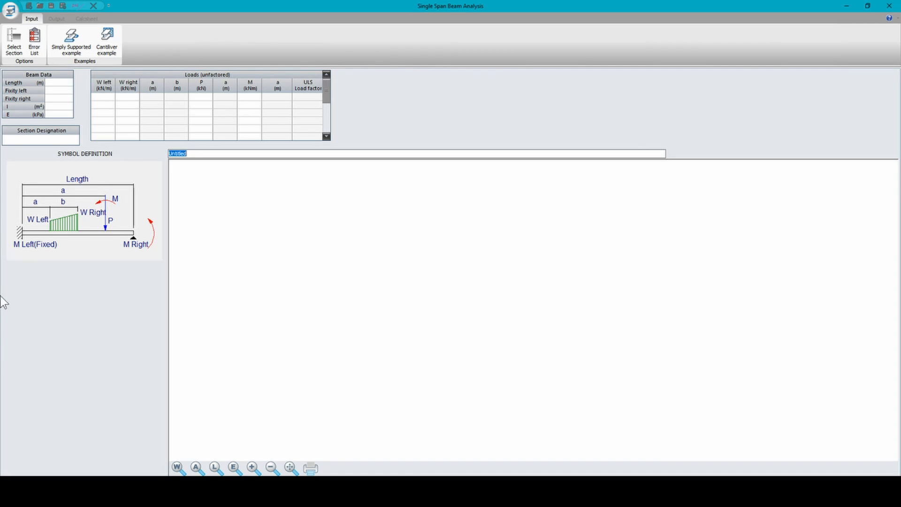
pyautogui.moveTo(177, 55)
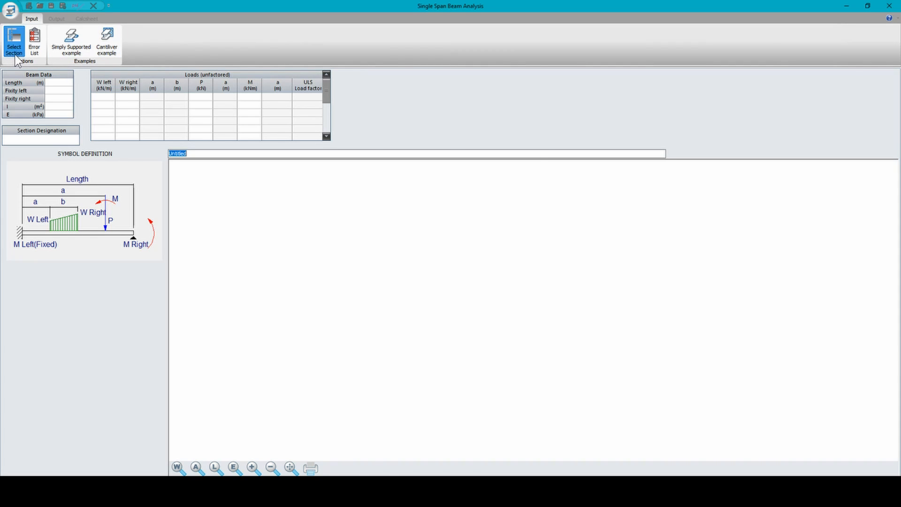
# Step: Browse the section database through concrete, timber and special steel lists back to the steel I-sections
pyautogui.click(11, 37)
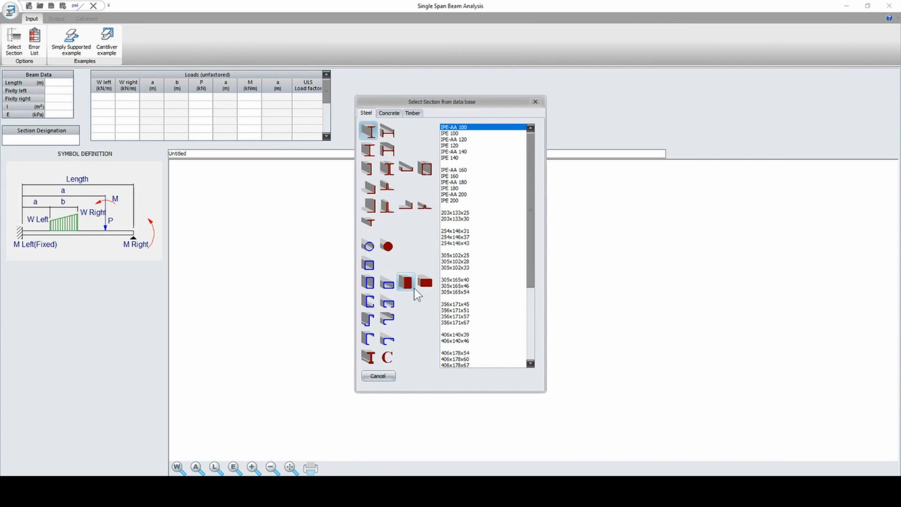
pyautogui.moveTo(419, 148)
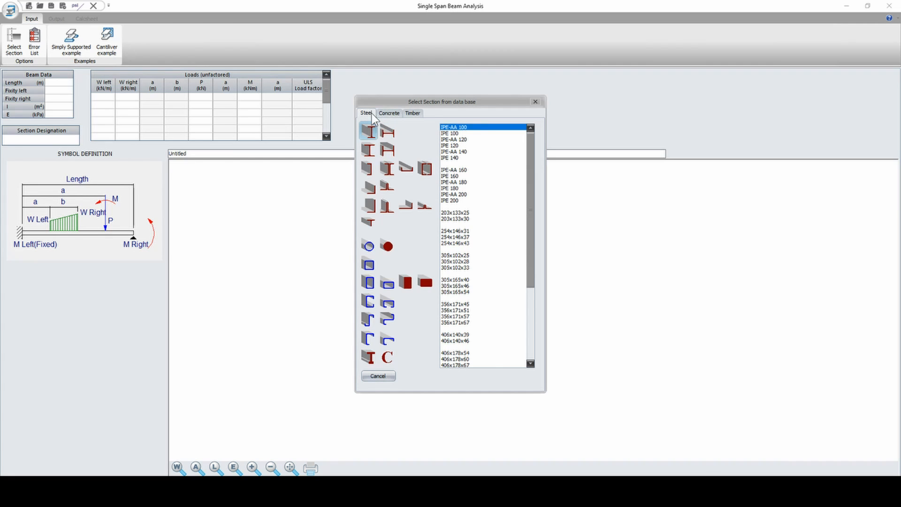
pyautogui.click(389, 113)
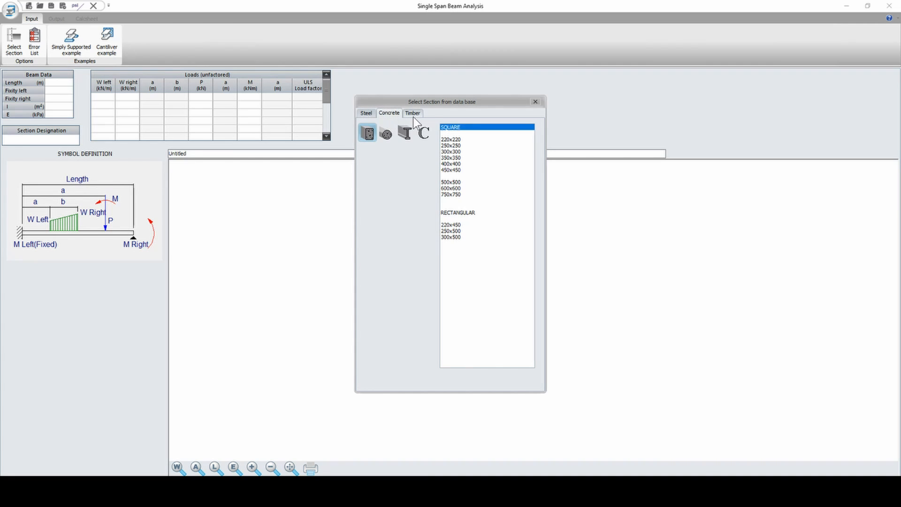
pyautogui.click(413, 114)
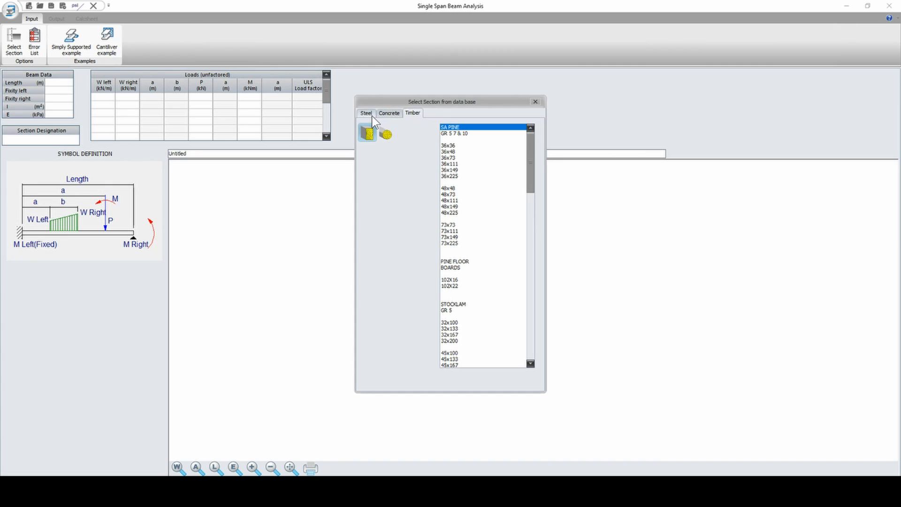
pyautogui.click(365, 113)
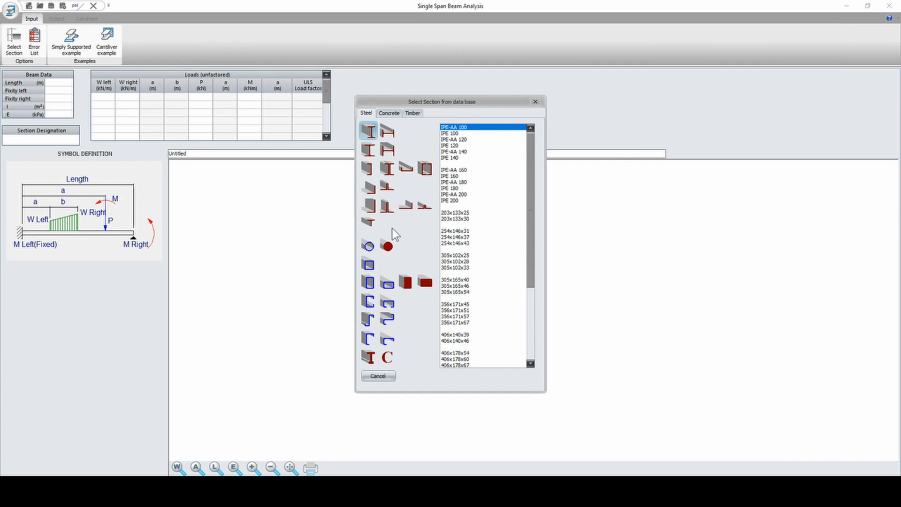
pyautogui.moveTo(368, 130)
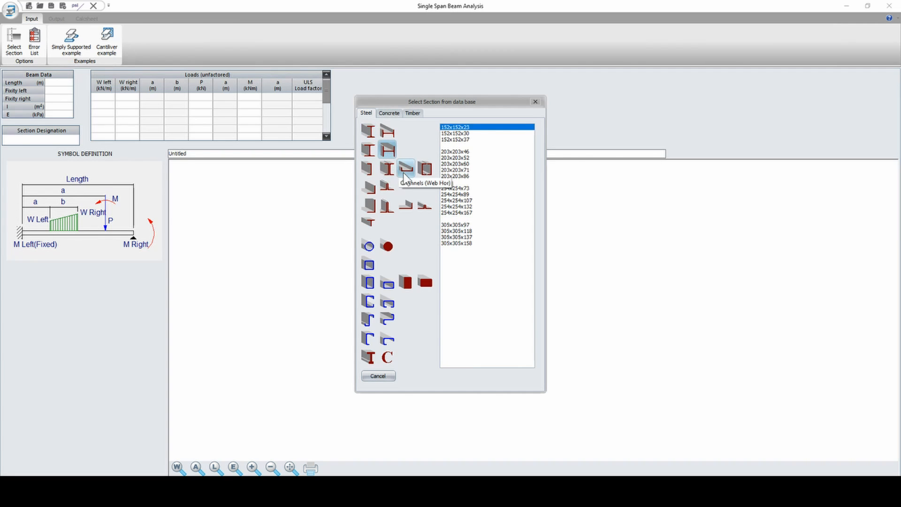
pyautogui.click(388, 358)
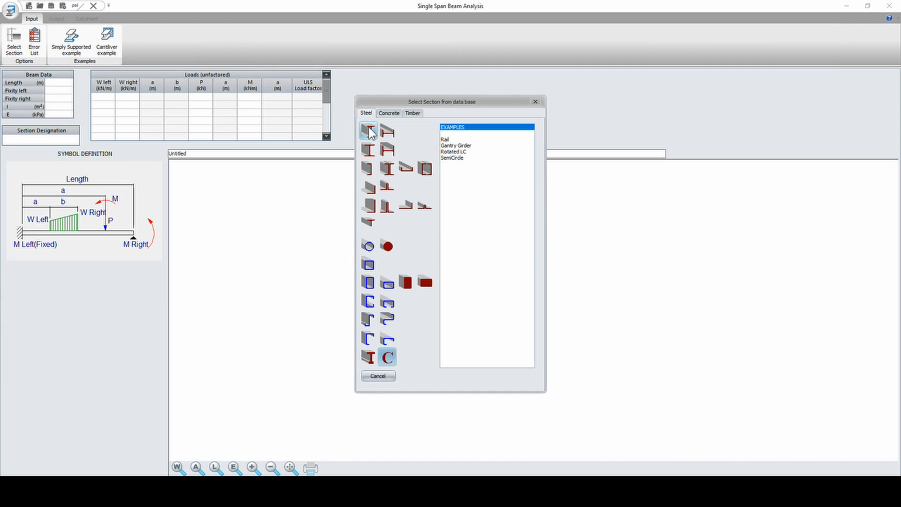
pyautogui.moveTo(373, 132)
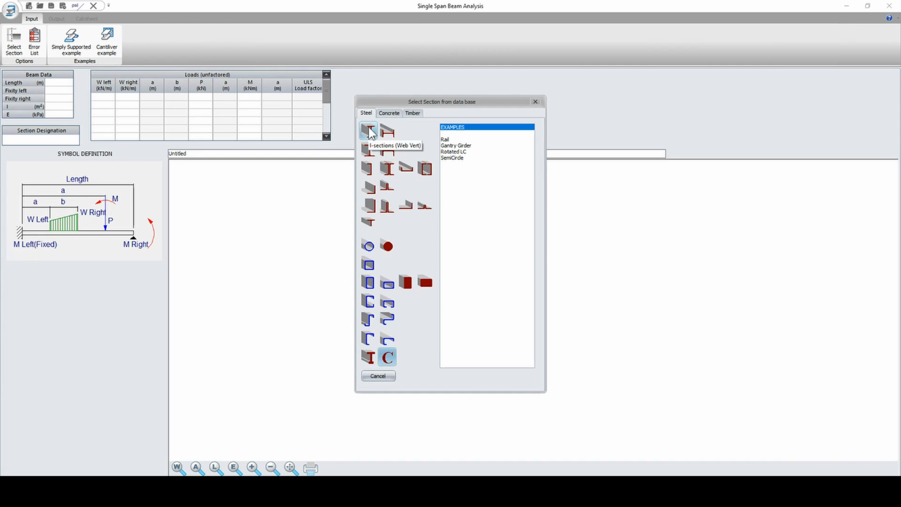
pyautogui.click(368, 130)
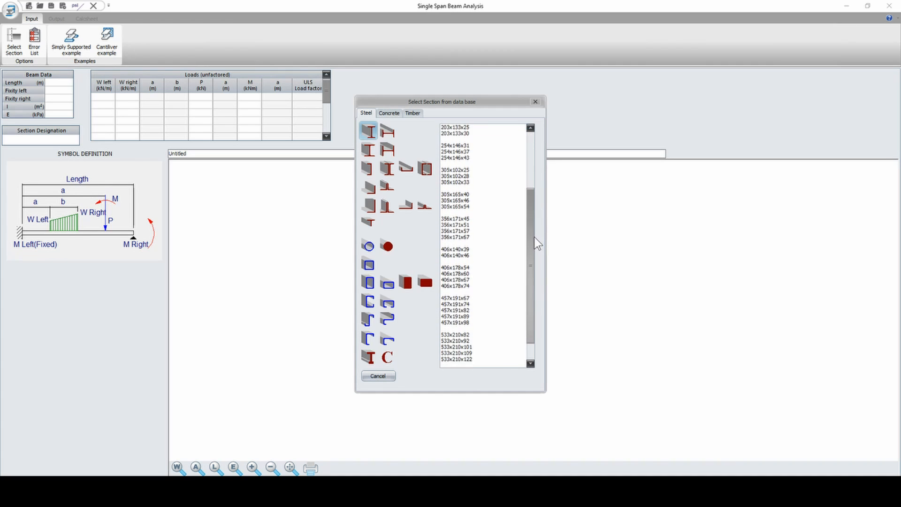
pyautogui.scroll(-3)
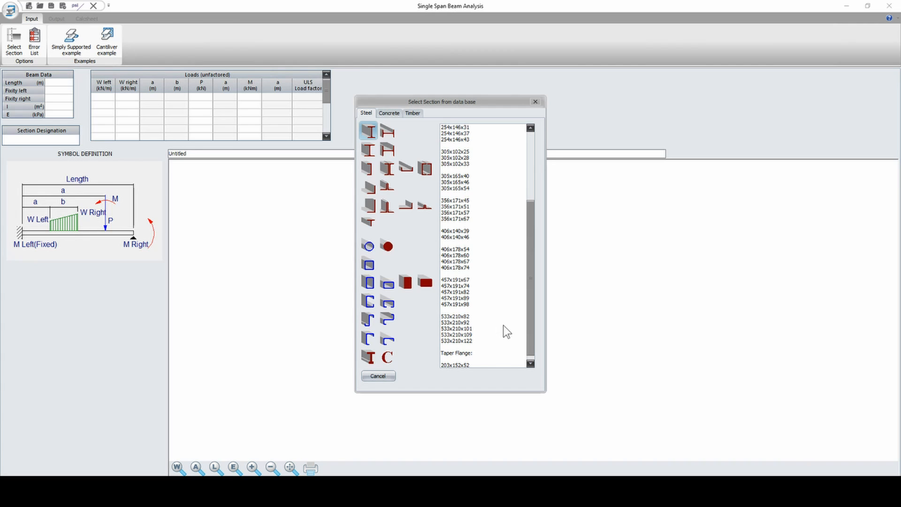
pyautogui.moveTo(483, 300)
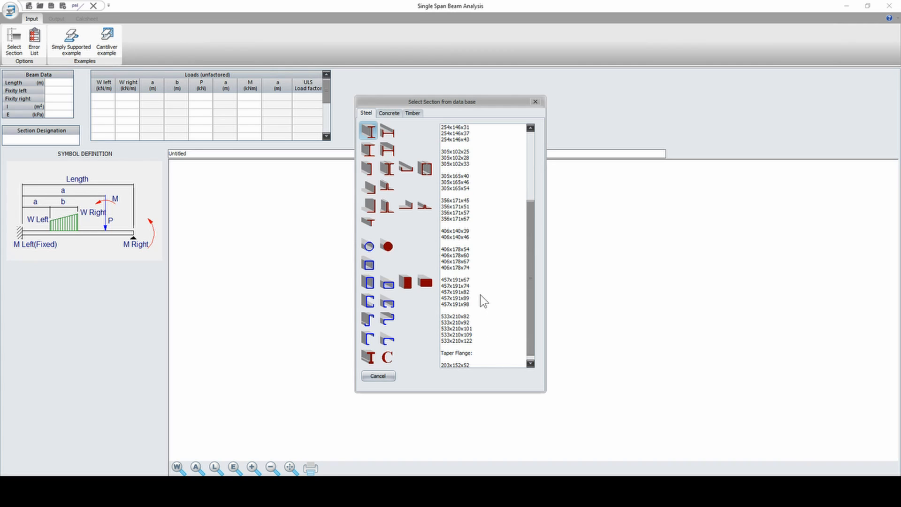
pyautogui.moveTo(503, 258)
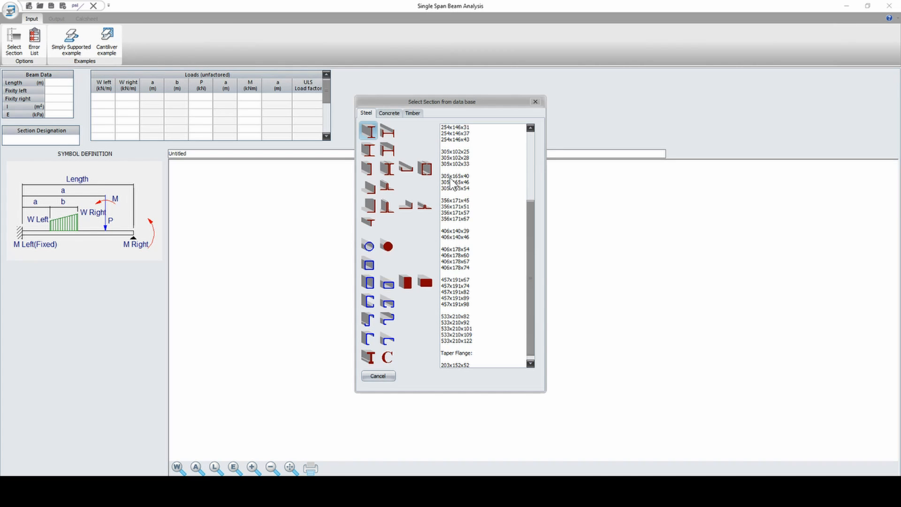
pyautogui.moveTo(468, 187)
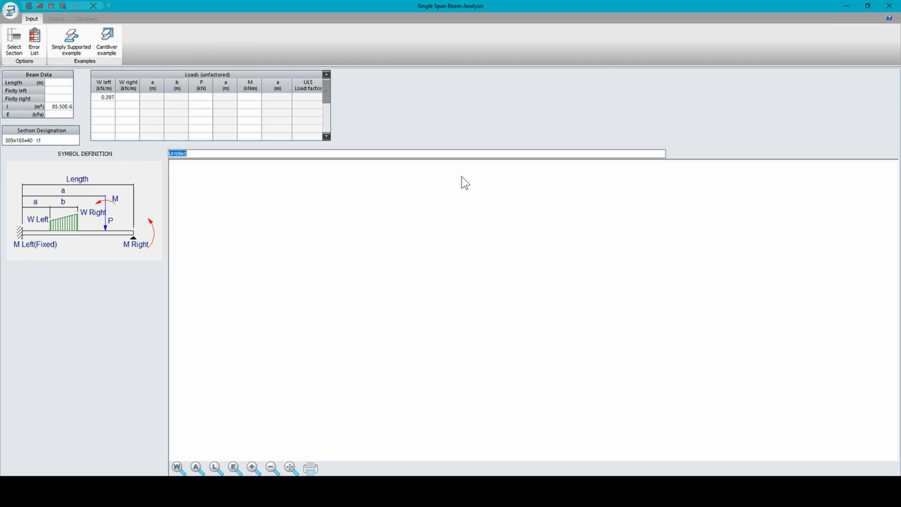
pyautogui.moveTo(148, 184)
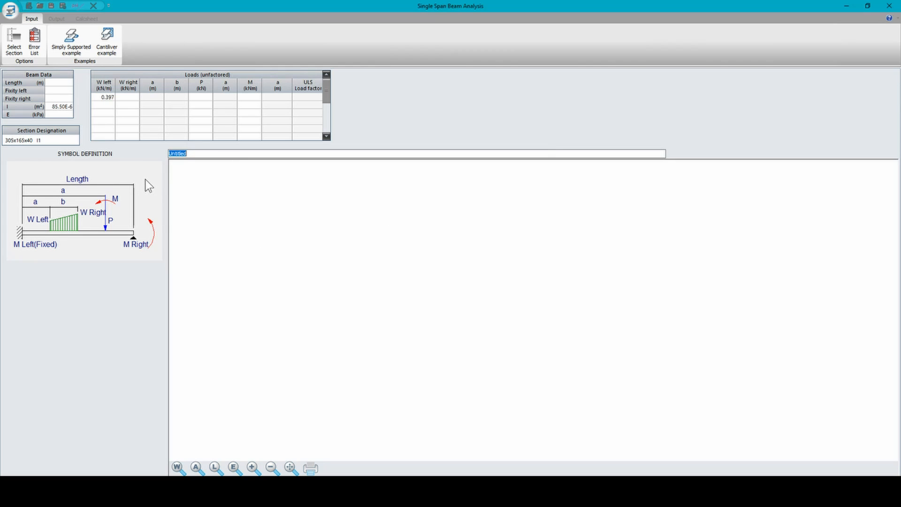
pyautogui.moveTo(58, 136)
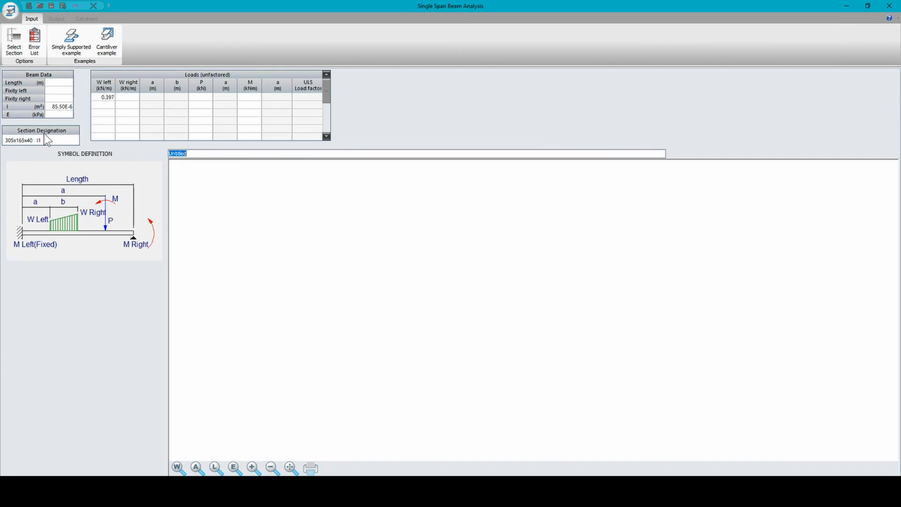
pyautogui.moveTo(9, 159)
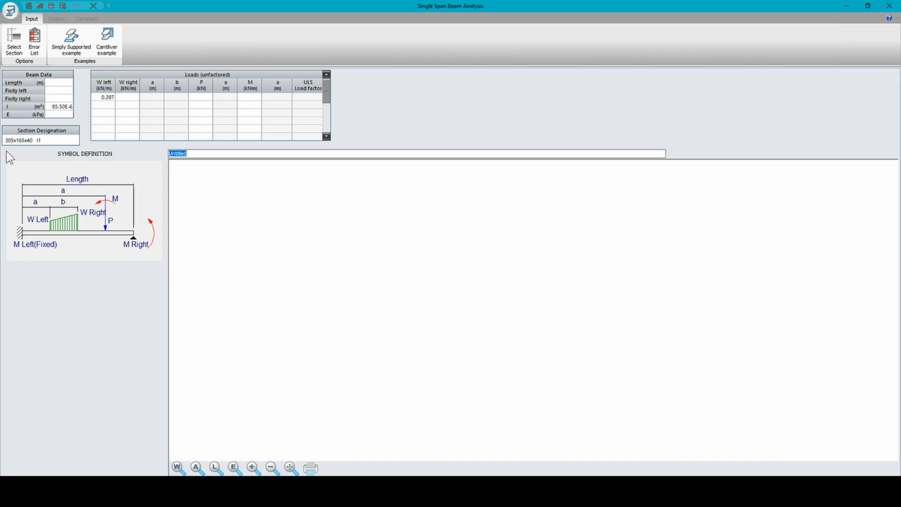
pyautogui.moveTo(30, 123)
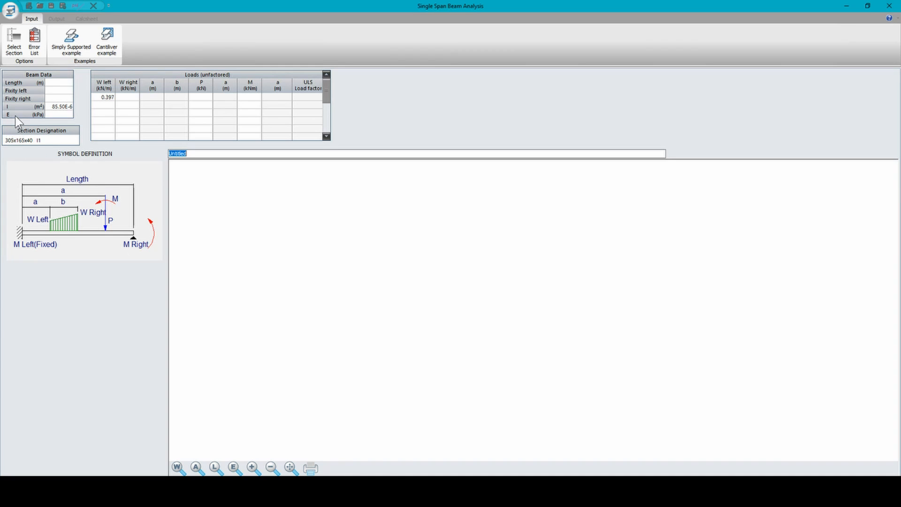
pyautogui.moveTo(53, 115)
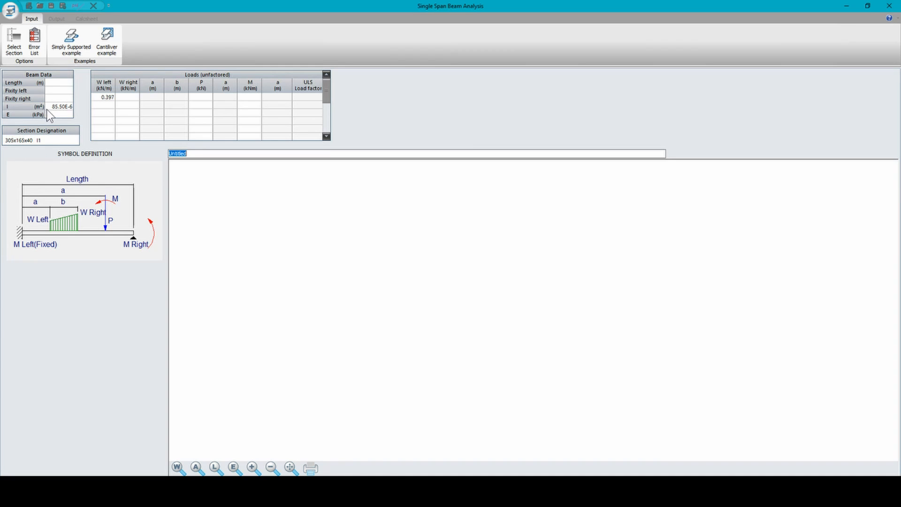
pyautogui.moveTo(45, 101)
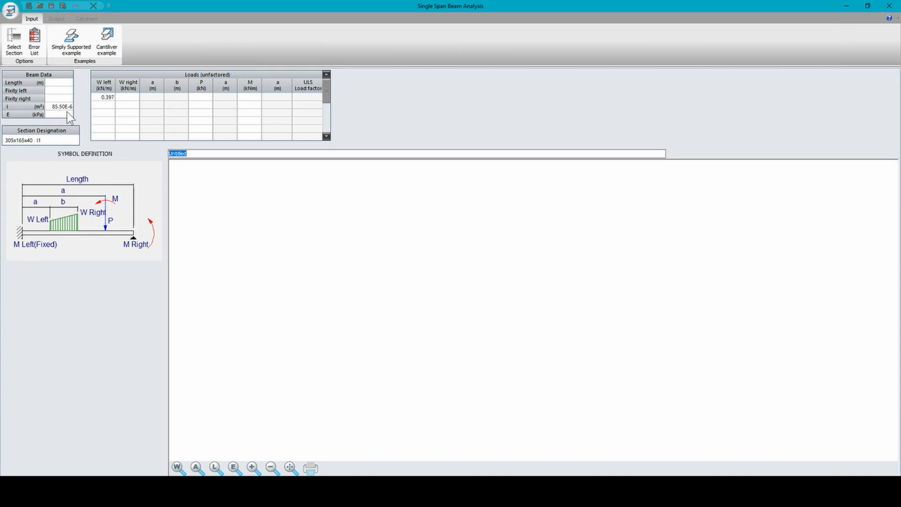
pyautogui.moveTo(101, 92)
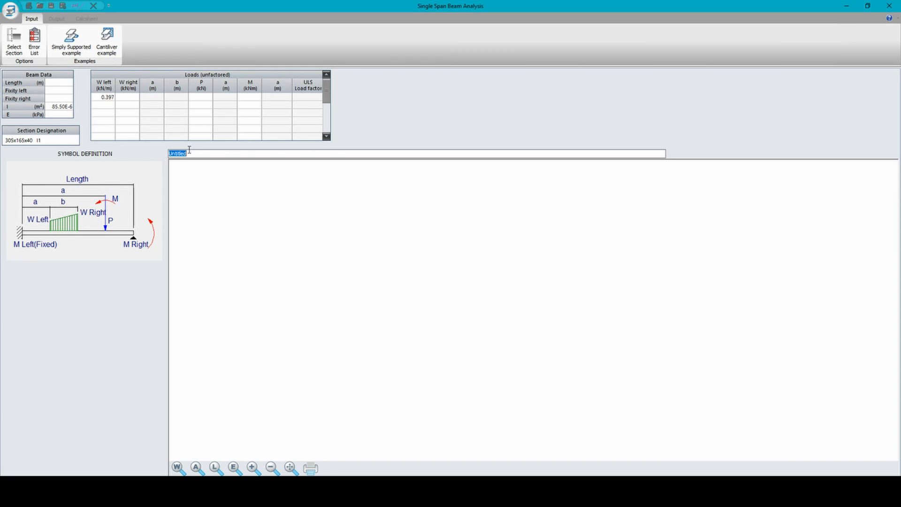
pyautogui.moveTo(84, 102)
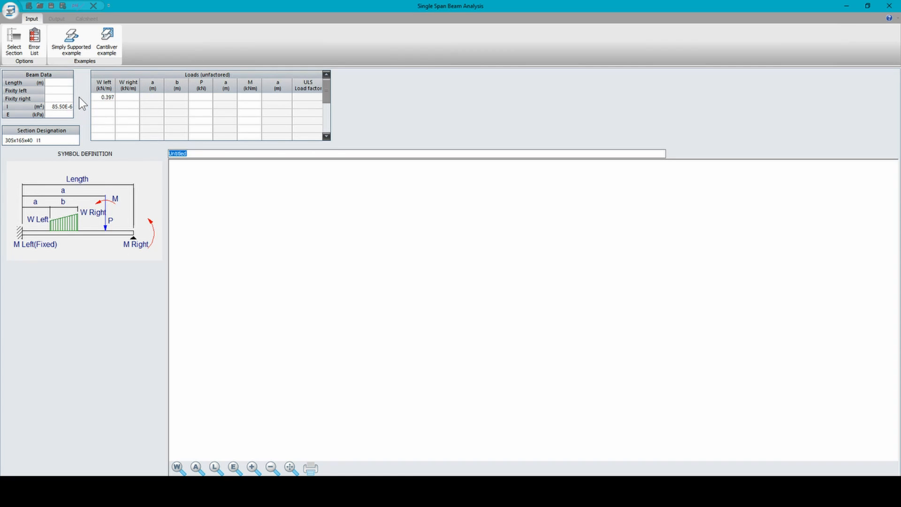
pyautogui.moveTo(30, 136)
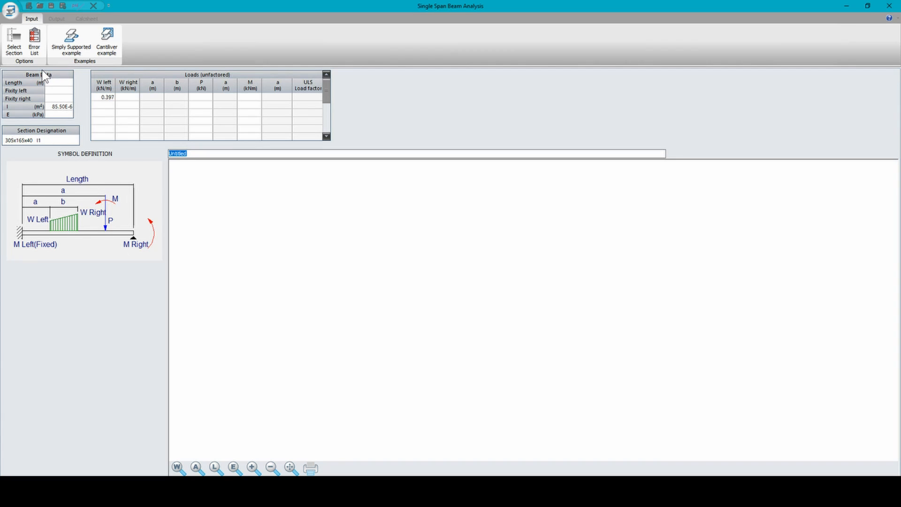
pyautogui.moveTo(29, 86)
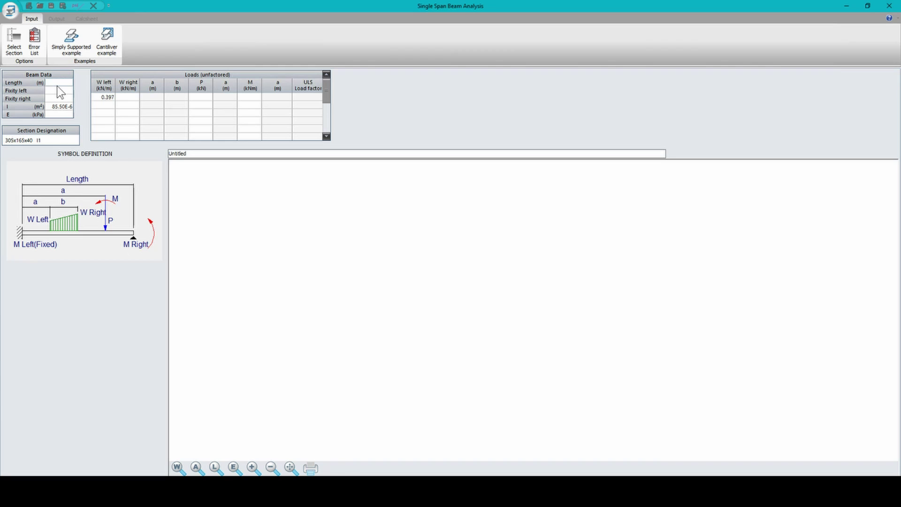
# Step: Set the beam length to 5.5 m in Beam Data
pyautogui.write('5')
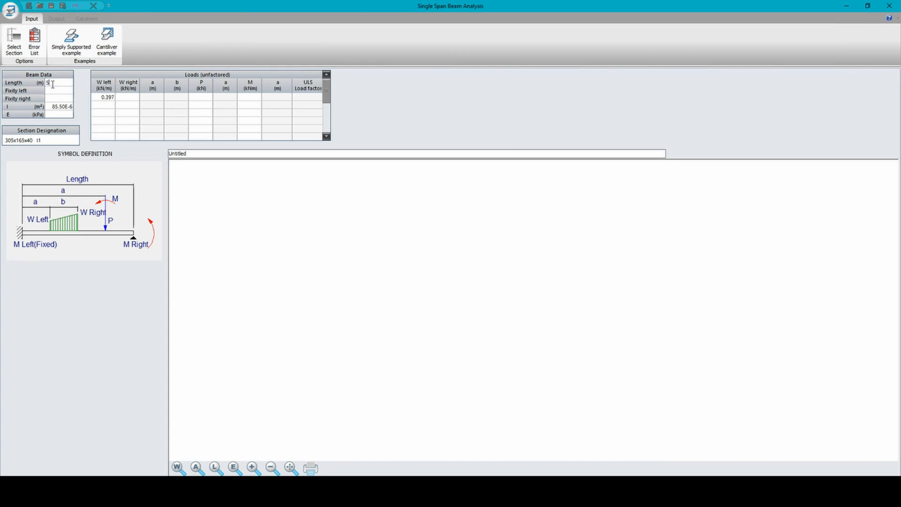
pyautogui.write('.5')
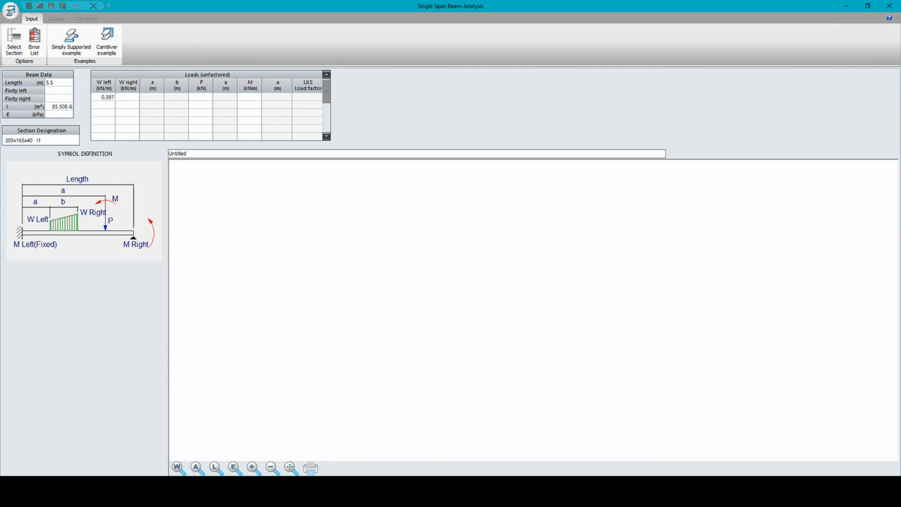
pyautogui.click(54, 82)
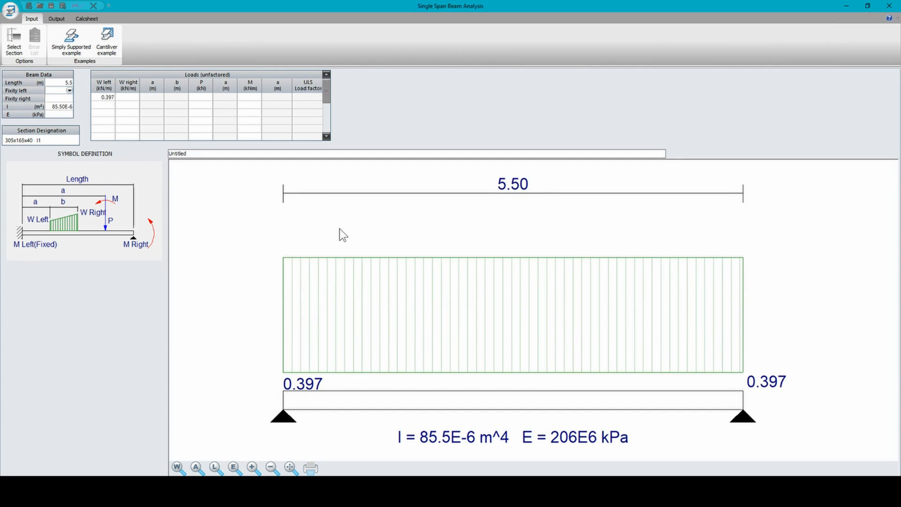
pyautogui.moveTo(774, 365)
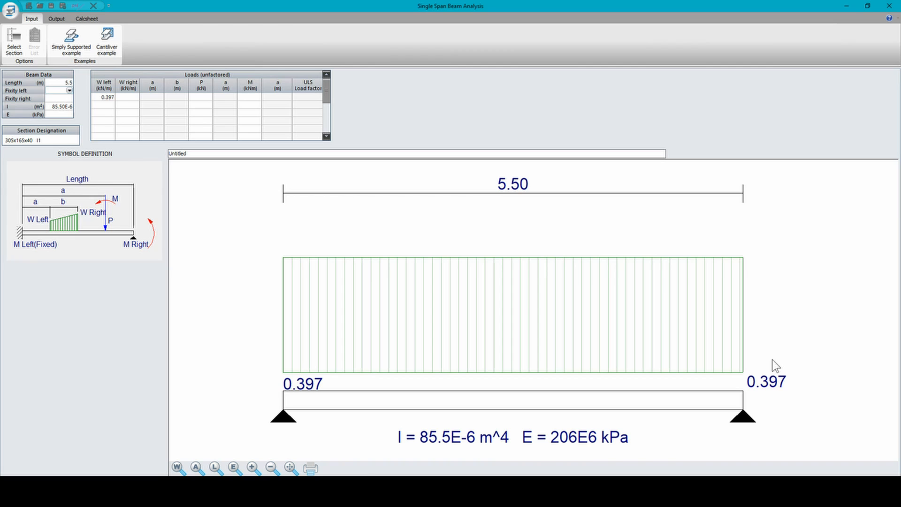
pyautogui.moveTo(277, 223)
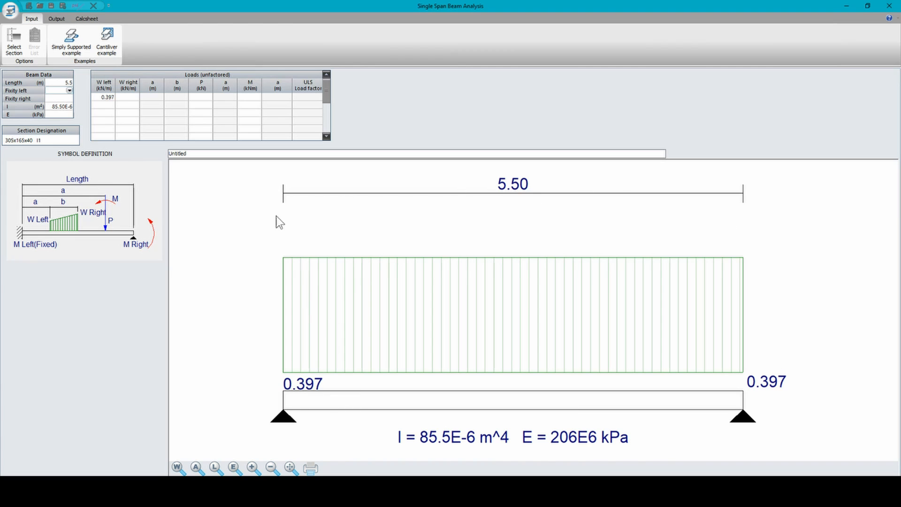
pyautogui.moveTo(666, 202)
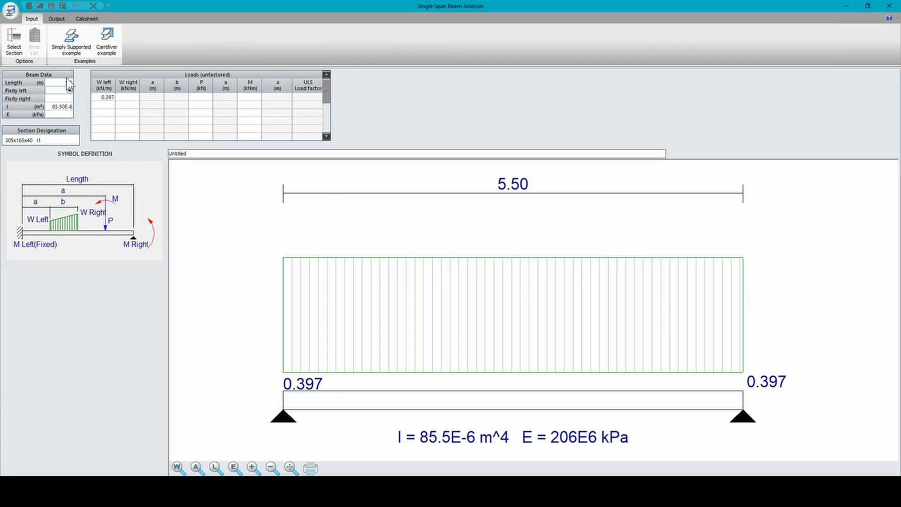
pyautogui.write('5.5')
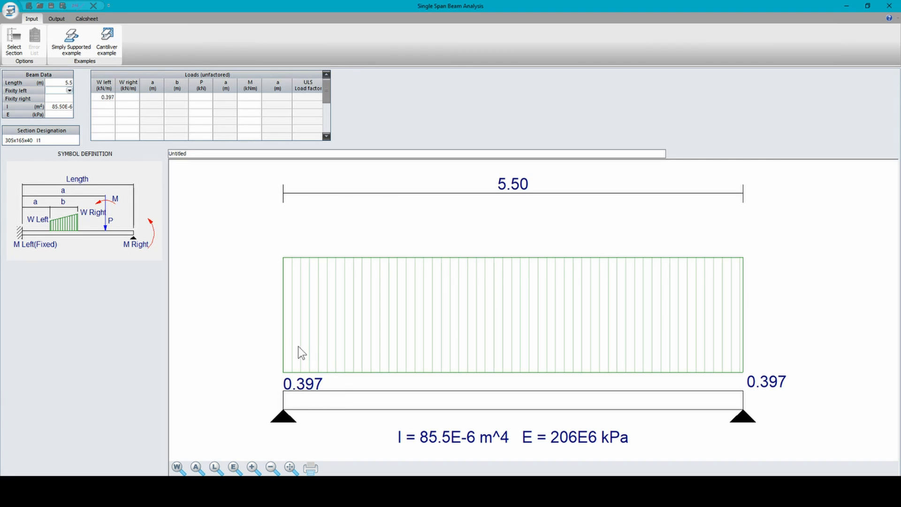
pyautogui.moveTo(316, 334)
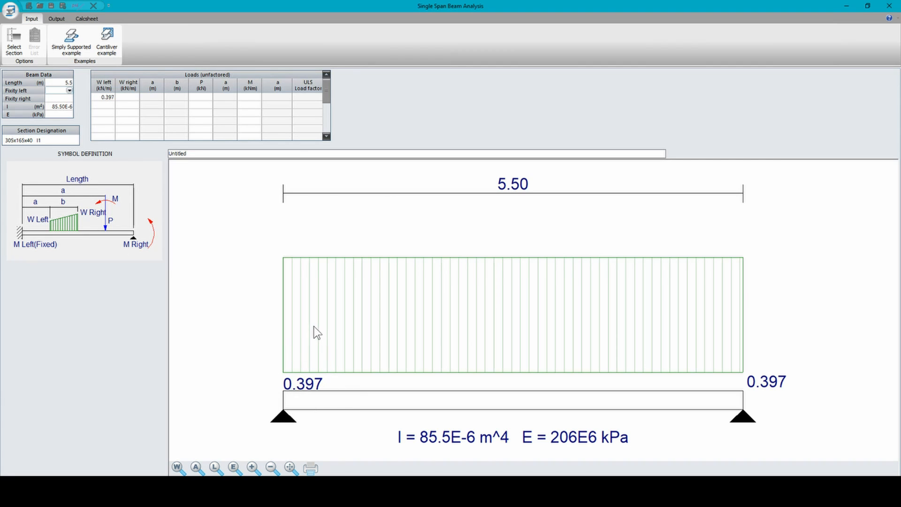
pyautogui.moveTo(321, 418)
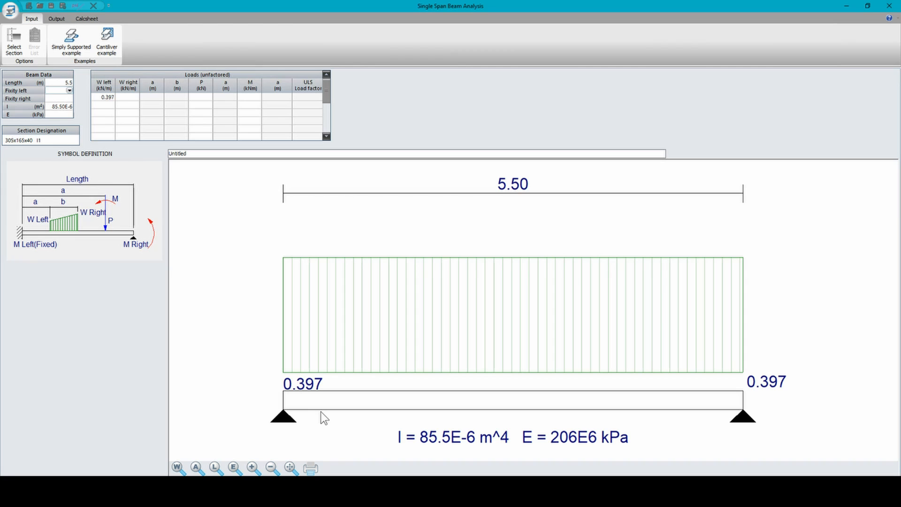
pyautogui.moveTo(290, 451)
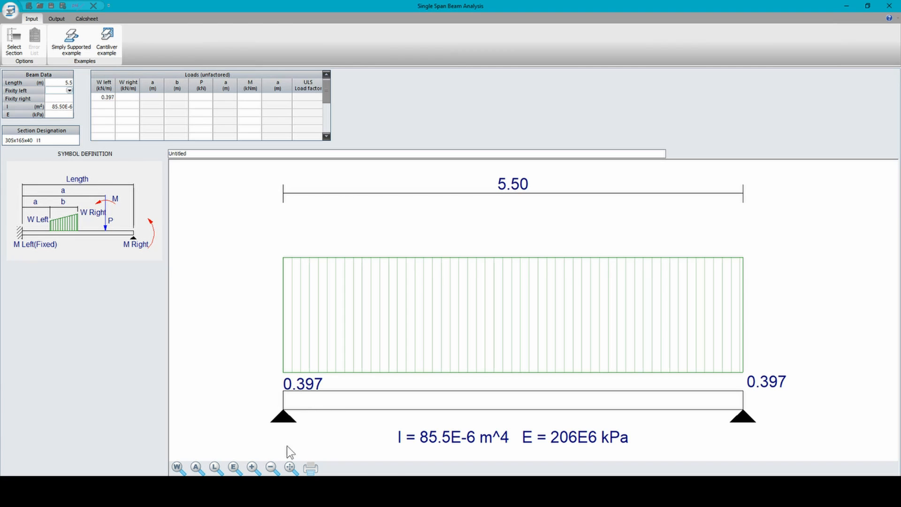
pyautogui.moveTo(769, 445)
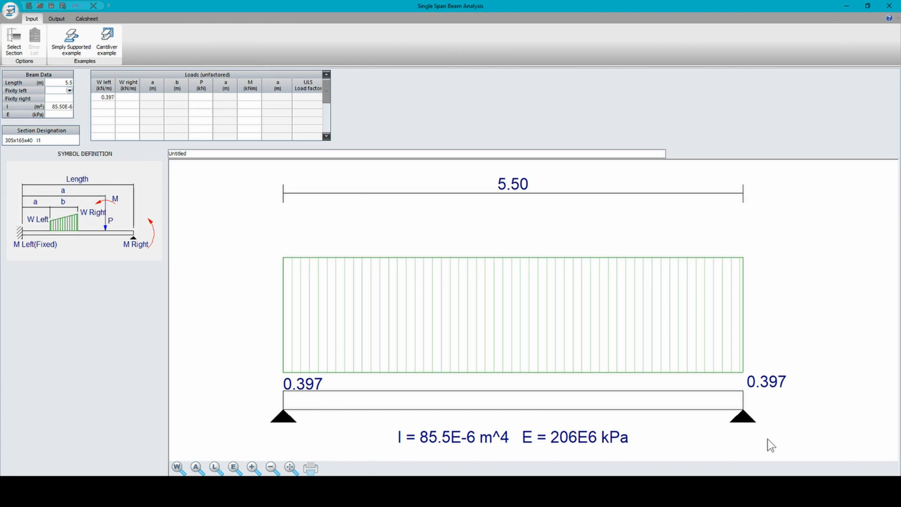
pyautogui.moveTo(763, 430)
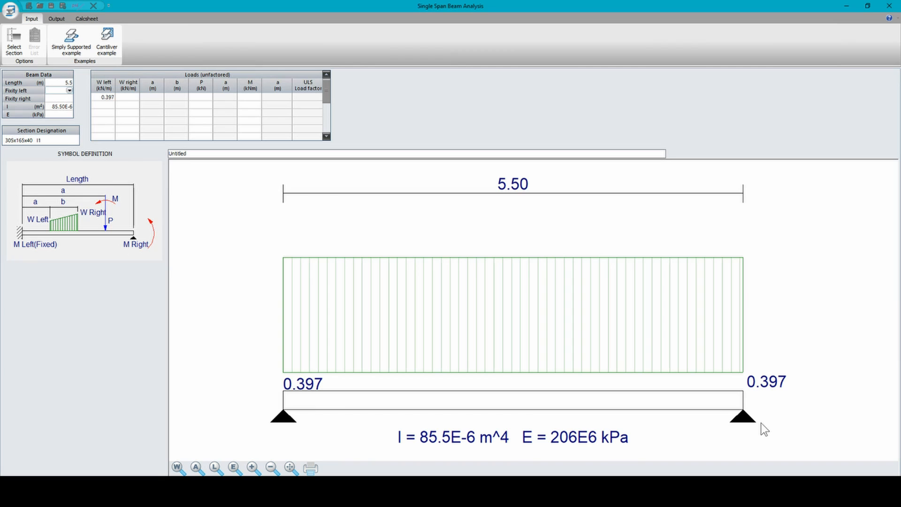
pyautogui.moveTo(432, 429)
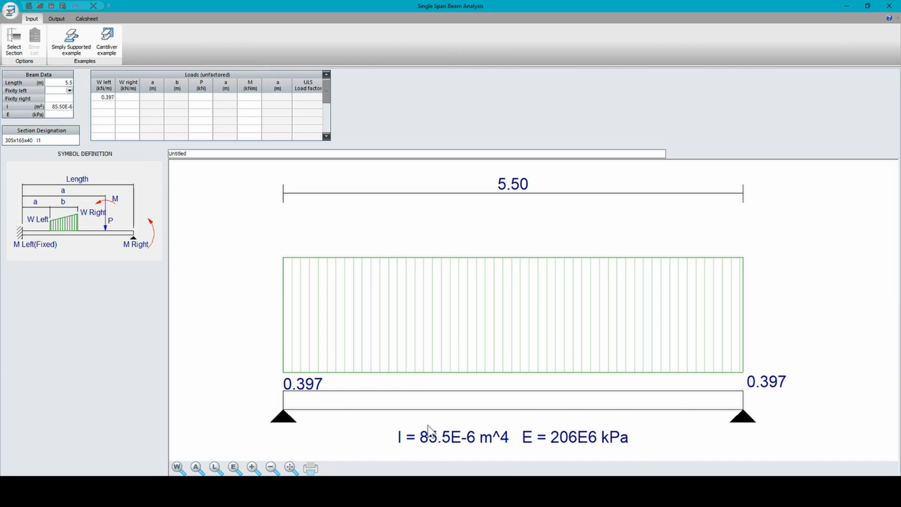
pyautogui.moveTo(588, 433)
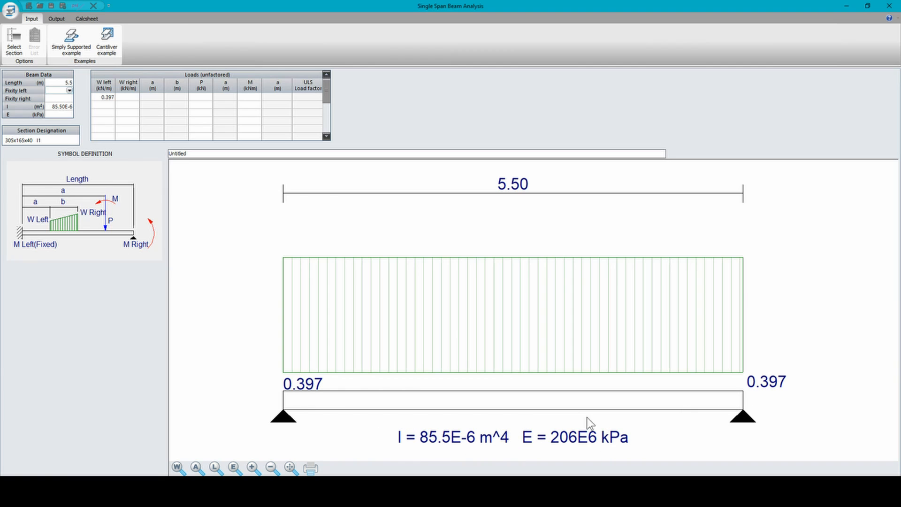
pyautogui.moveTo(621, 459)
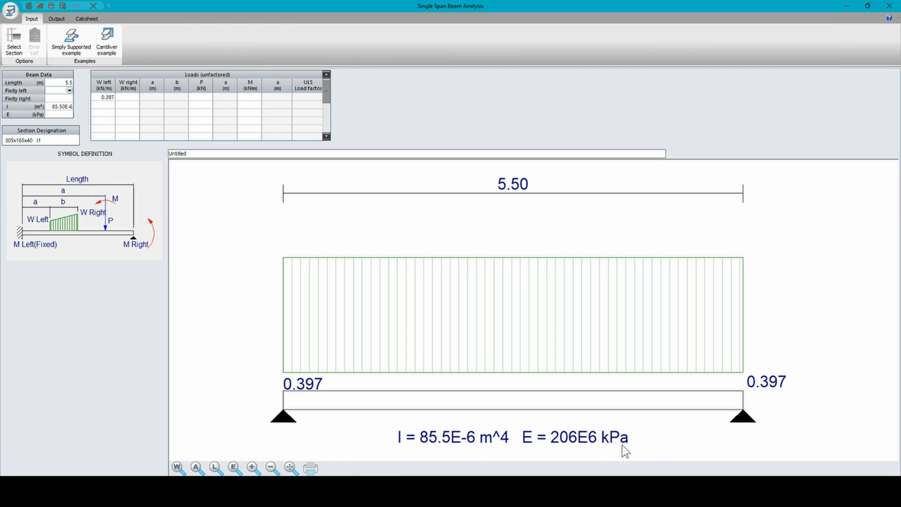
pyautogui.moveTo(533, 451)
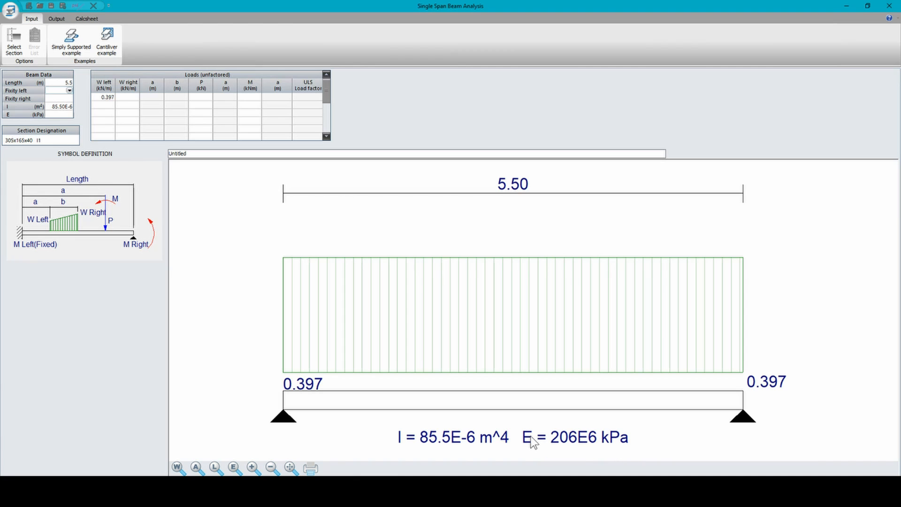
pyautogui.moveTo(545, 457)
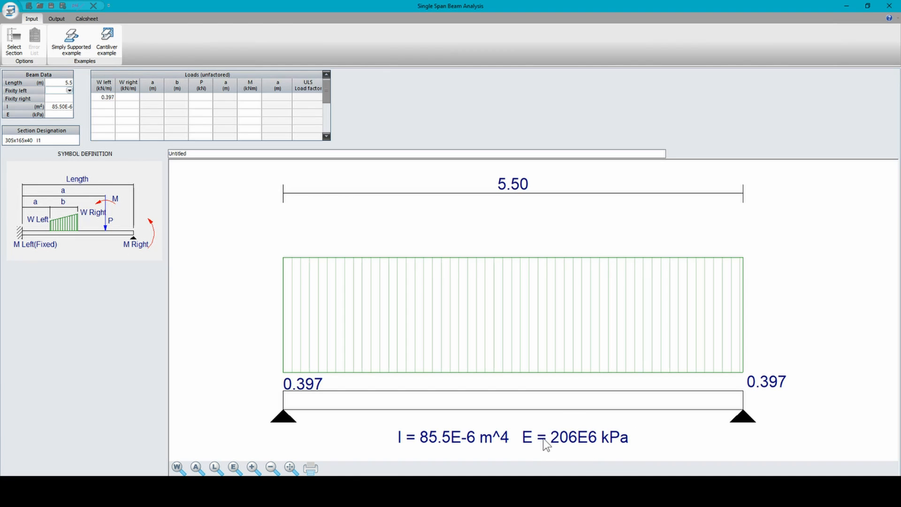
pyautogui.moveTo(601, 462)
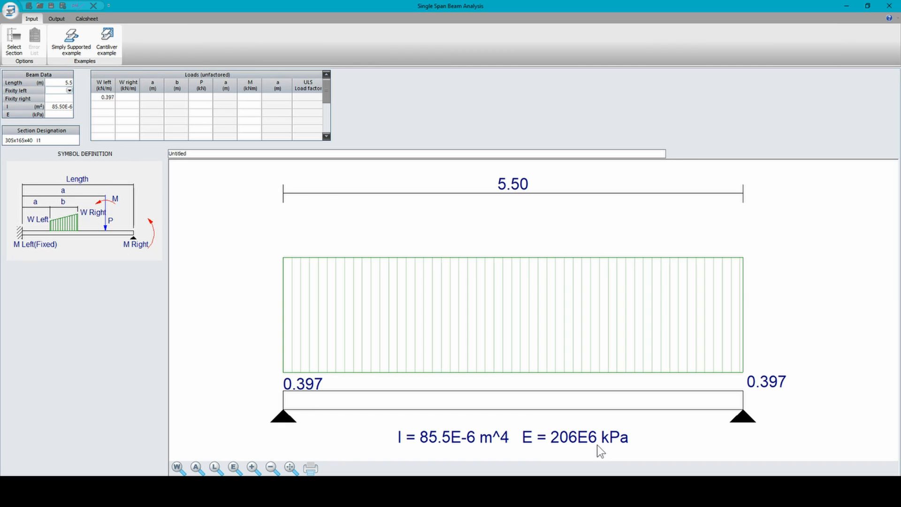
pyautogui.moveTo(522, 445)
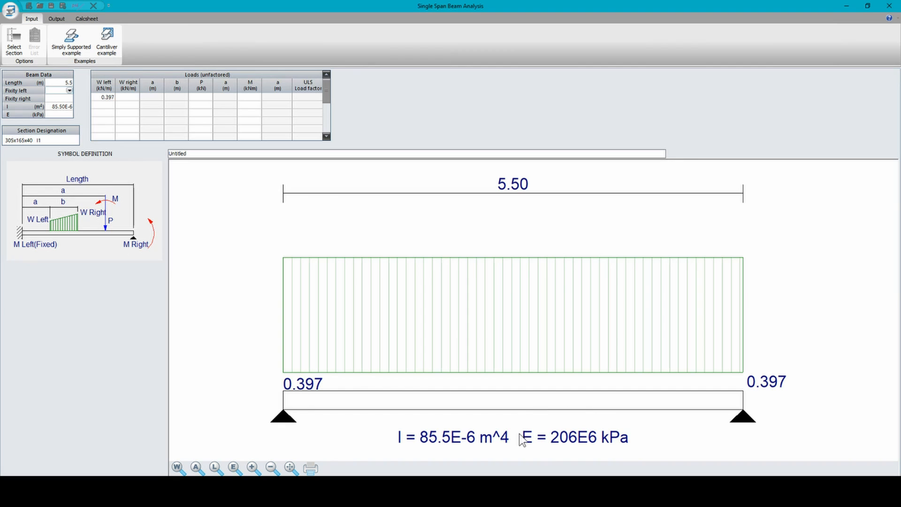
pyautogui.moveTo(142, 167)
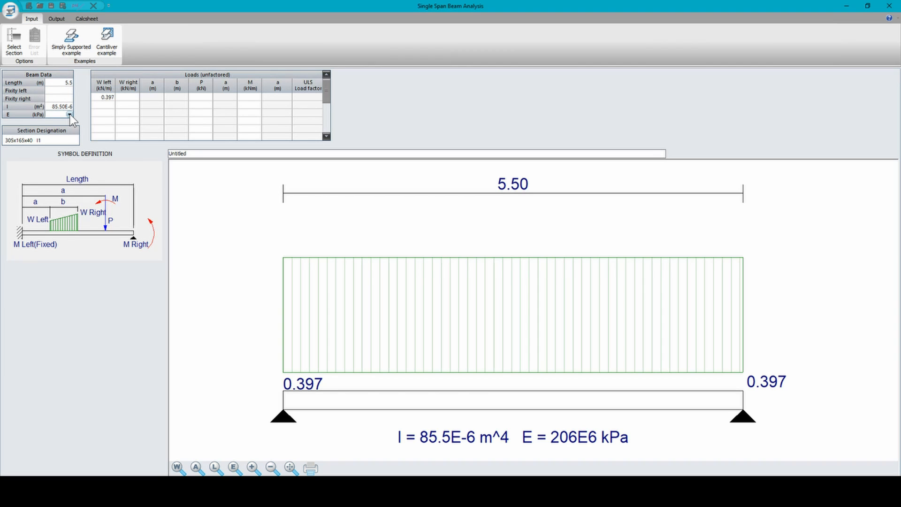
# Step: Set the beam's elastic modulus E to 25E6 kPa
pyautogui.click(72, 113)
pyautogui.write('25E6')
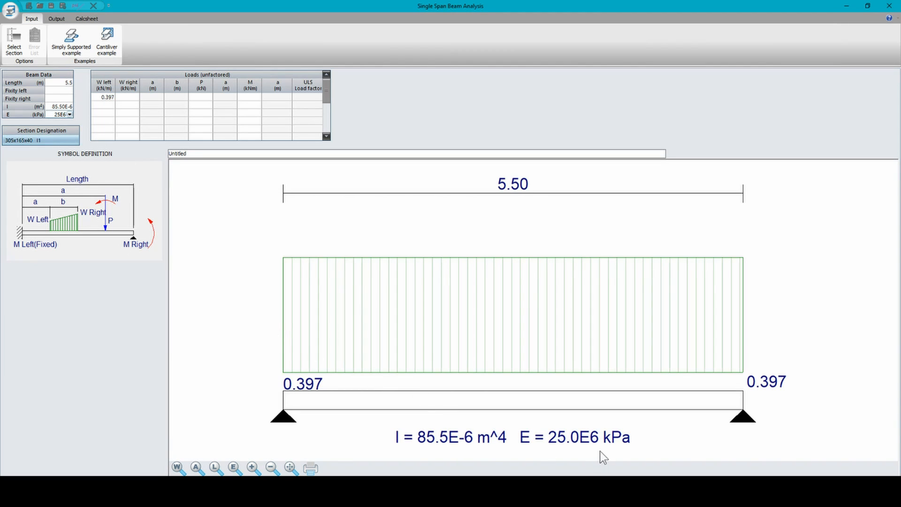
pyautogui.moveTo(625, 457)
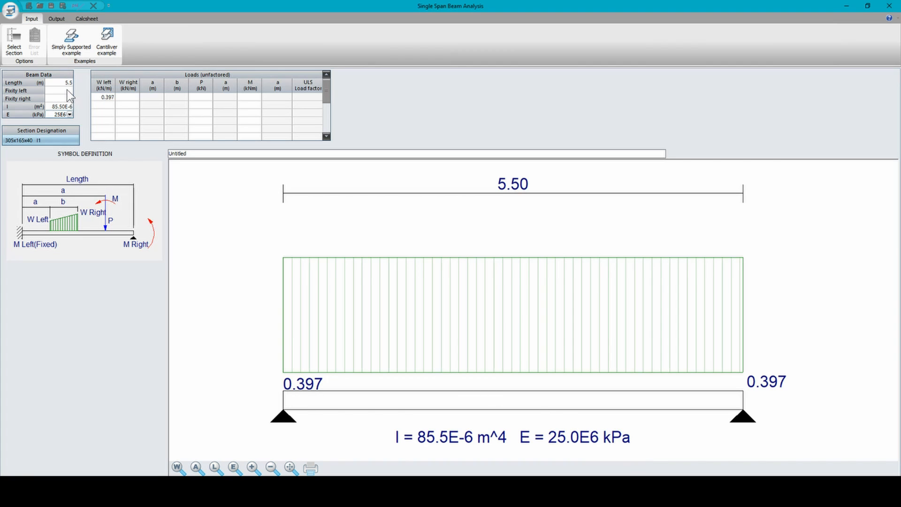
pyautogui.moveTo(49, 90)
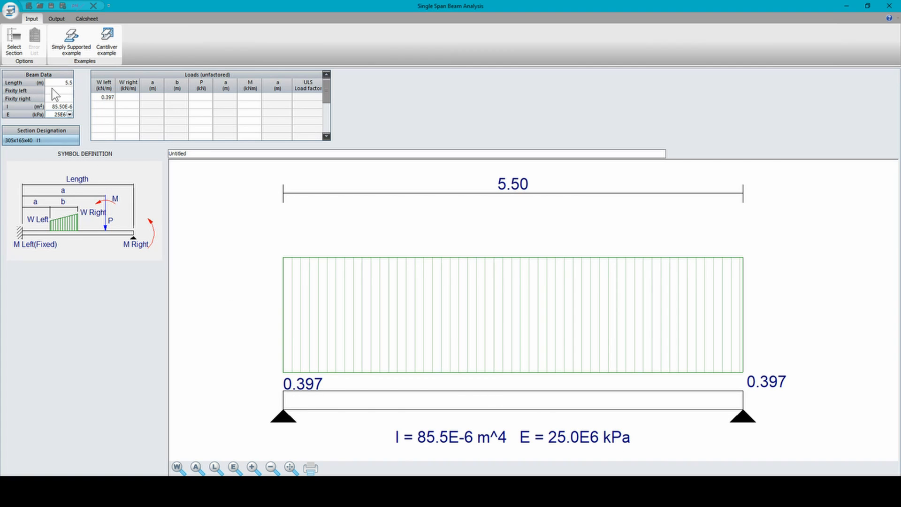
# Step: Set the left end fixity to Free and the right end to Fixed, making a cantilever
pyautogui.click(73, 89)
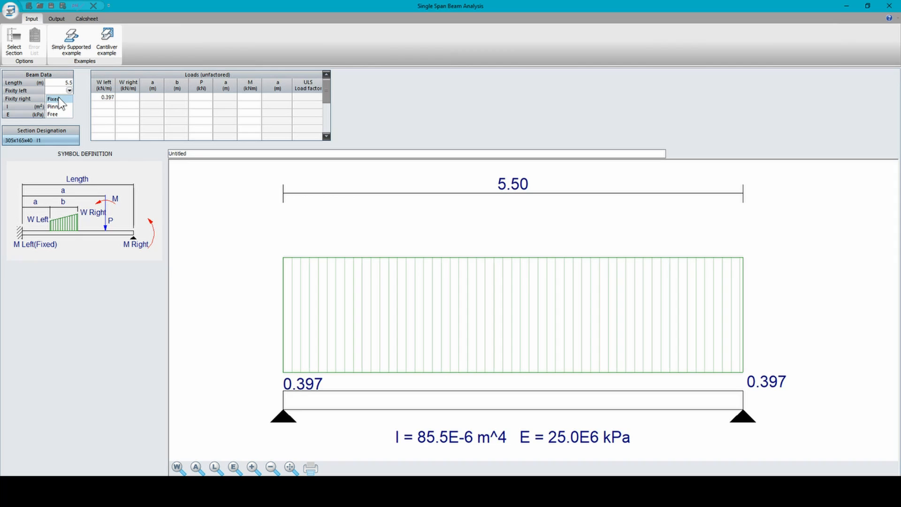
pyautogui.click(59, 98)
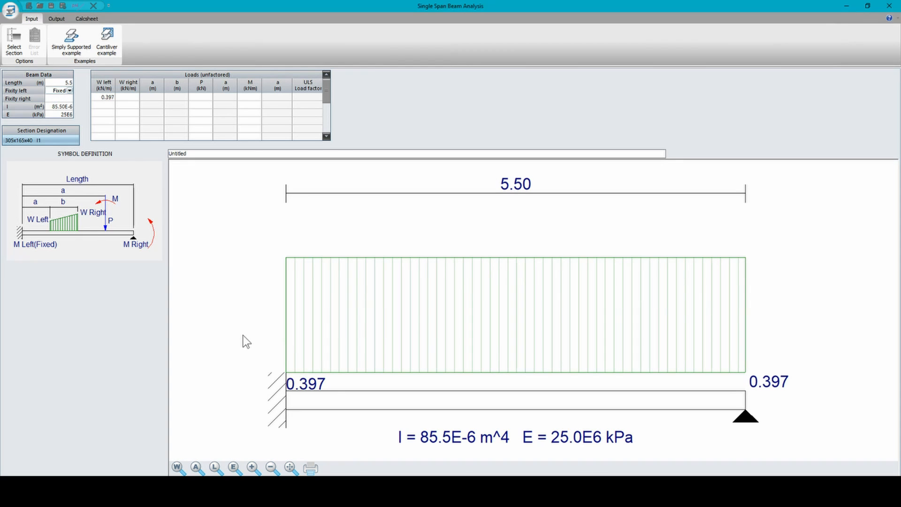
pyautogui.moveTo(245, 404)
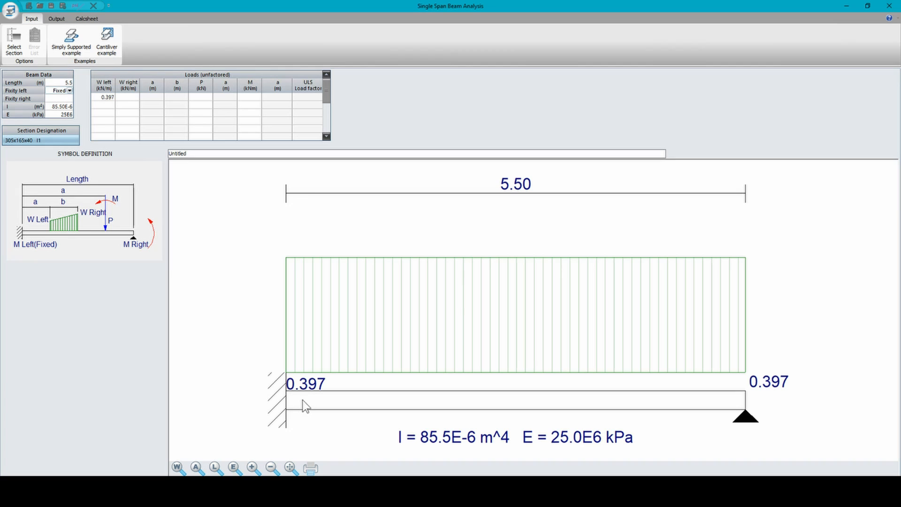
pyautogui.moveTo(290, 393)
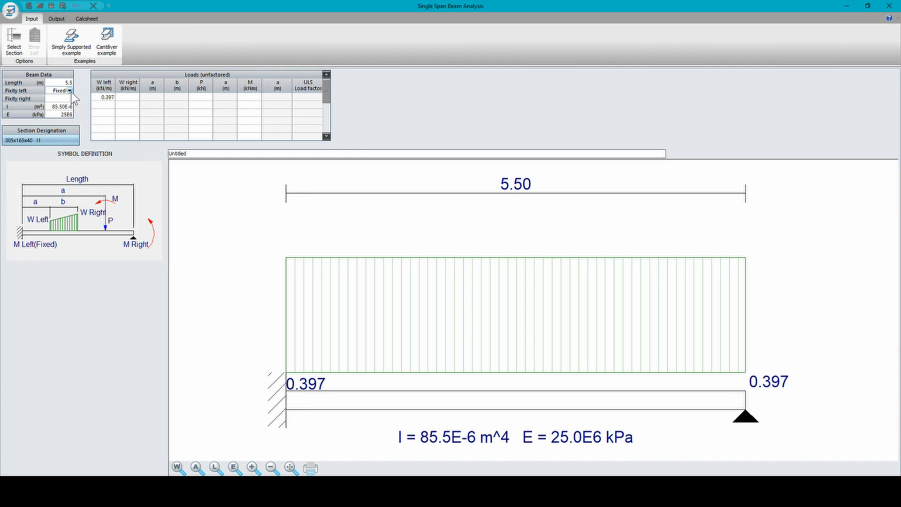
pyautogui.click(68, 89)
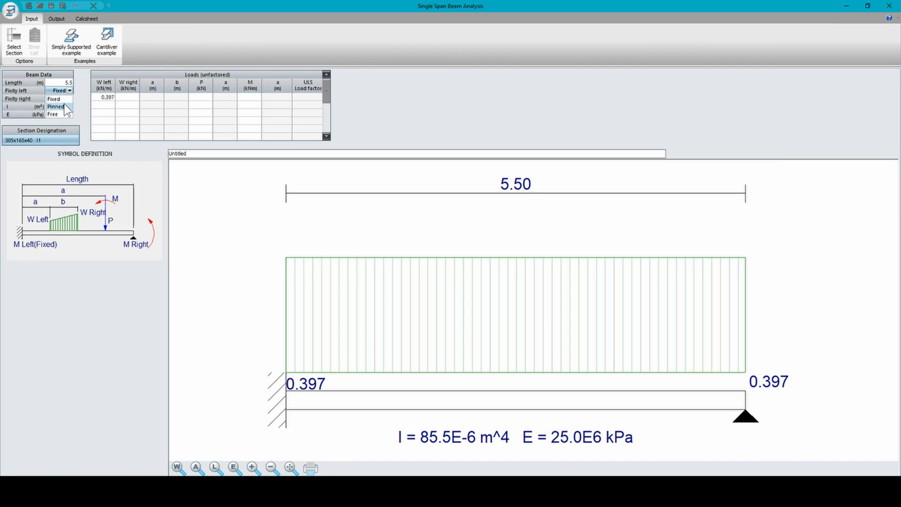
pyautogui.click(61, 107)
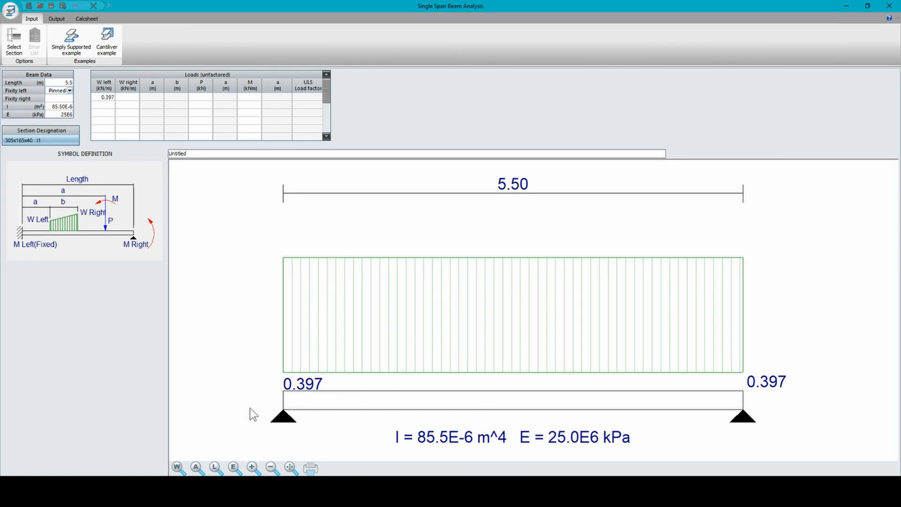
pyautogui.click(70, 91)
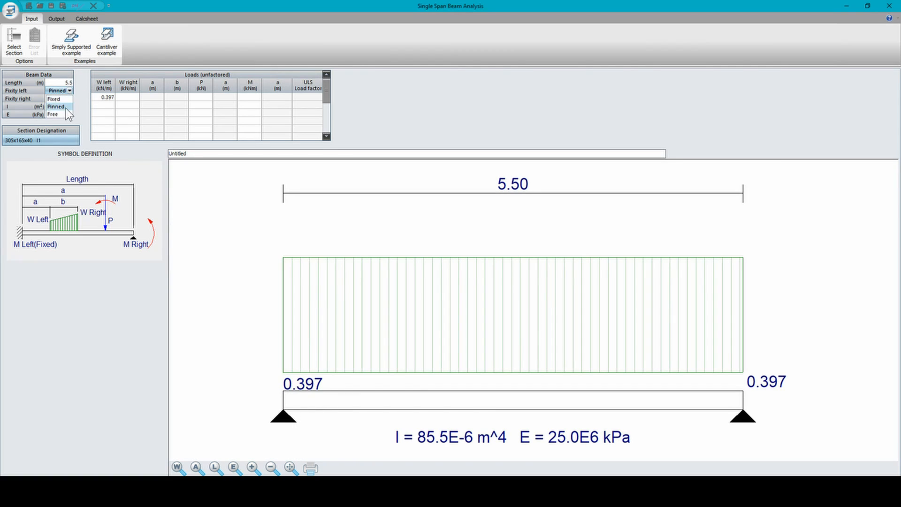
pyautogui.click(53, 113)
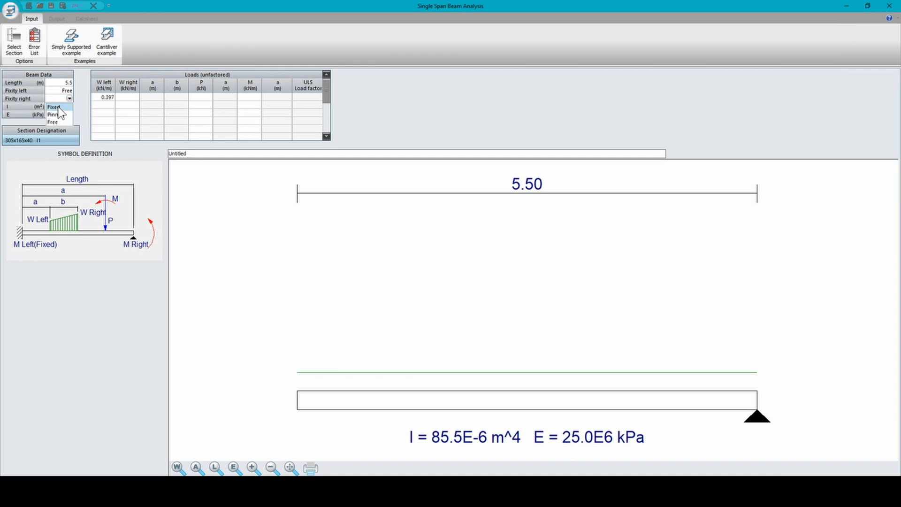
pyautogui.click(60, 106)
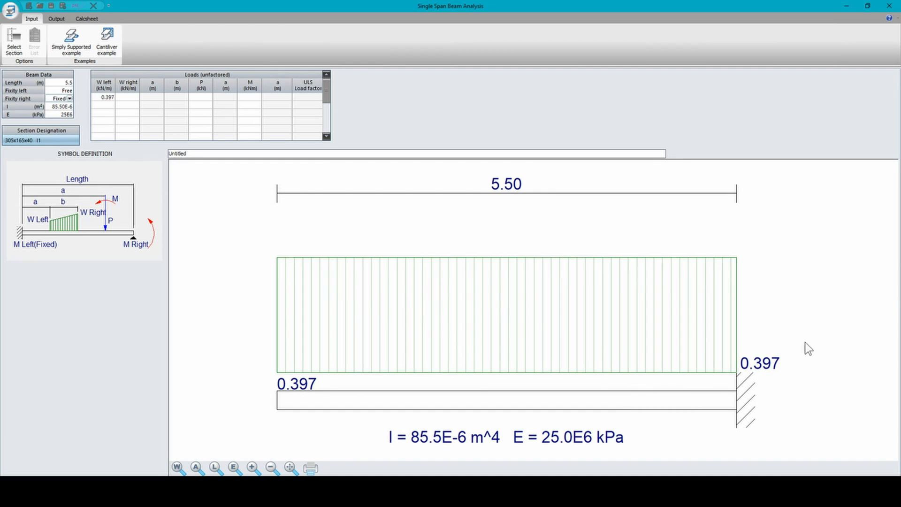
pyautogui.moveTo(137, 213)
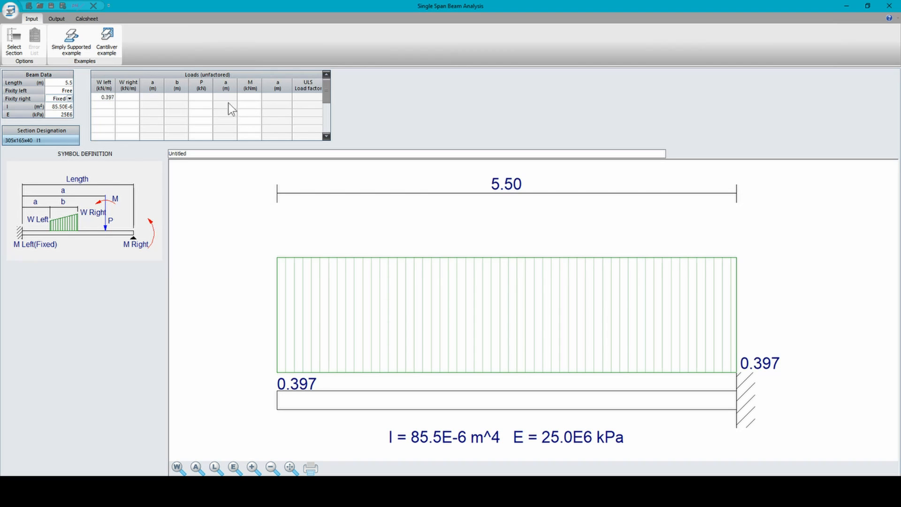
pyautogui.moveTo(283, 115)
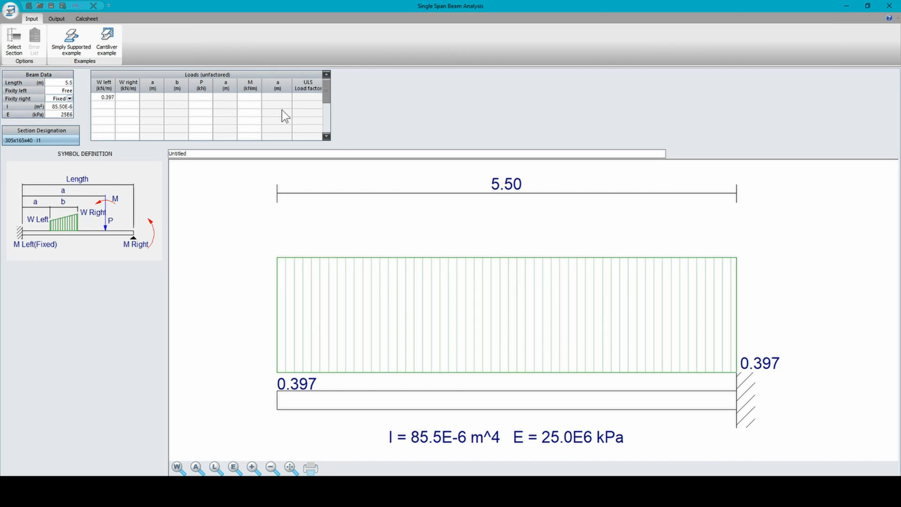
pyautogui.moveTo(60, 172)
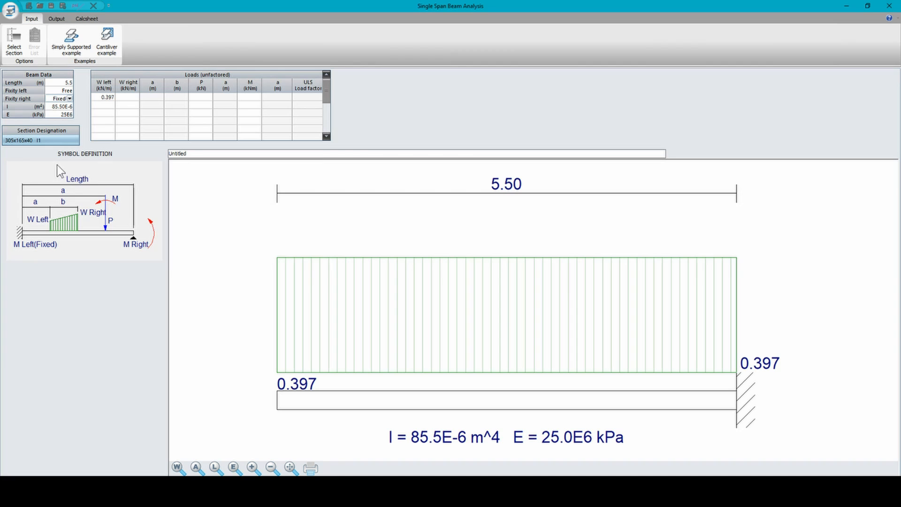
pyautogui.moveTo(3, 233)
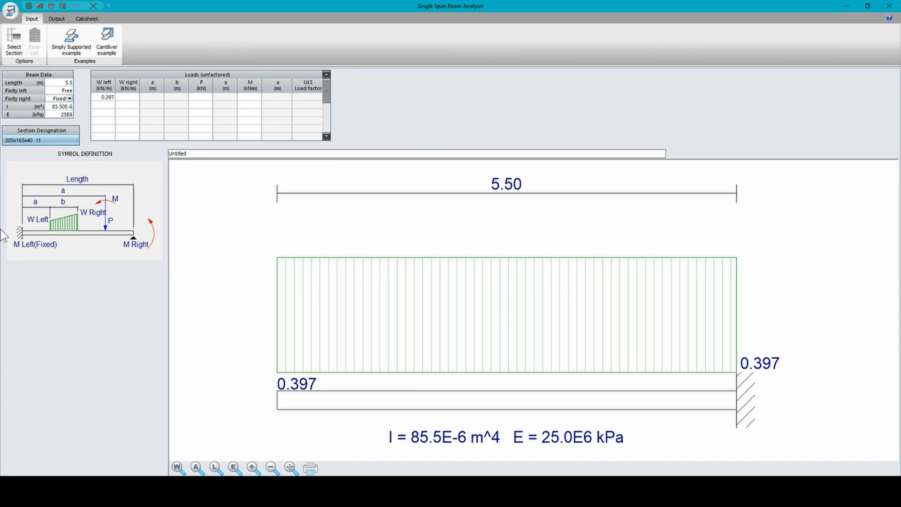
pyautogui.moveTo(473, 193)
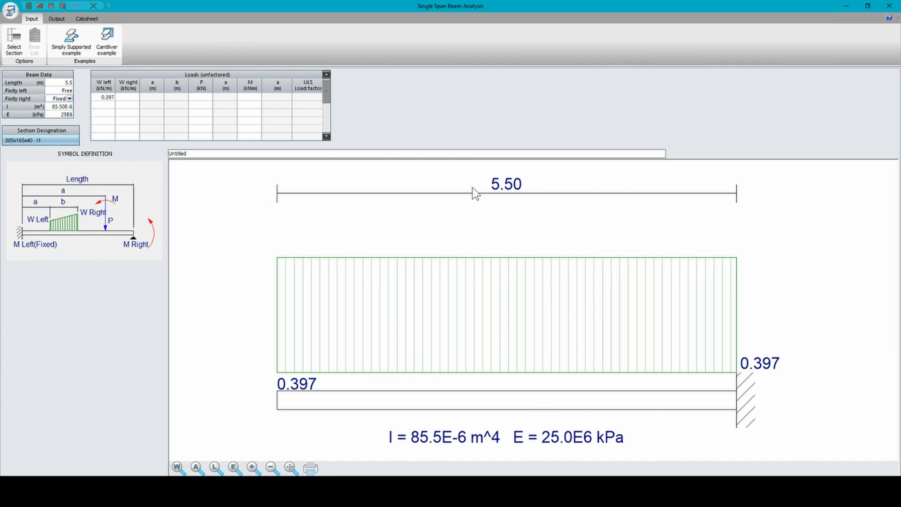
pyautogui.moveTo(305, 123)
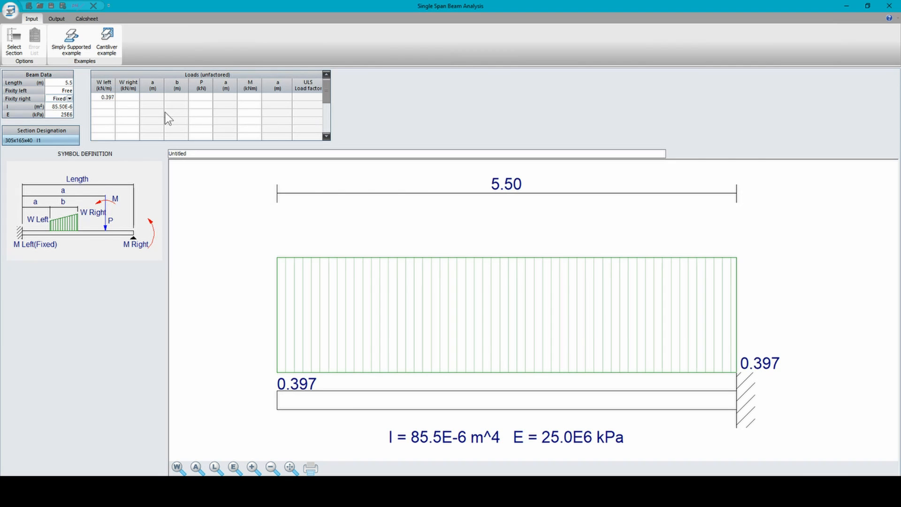
pyautogui.moveTo(111, 111)
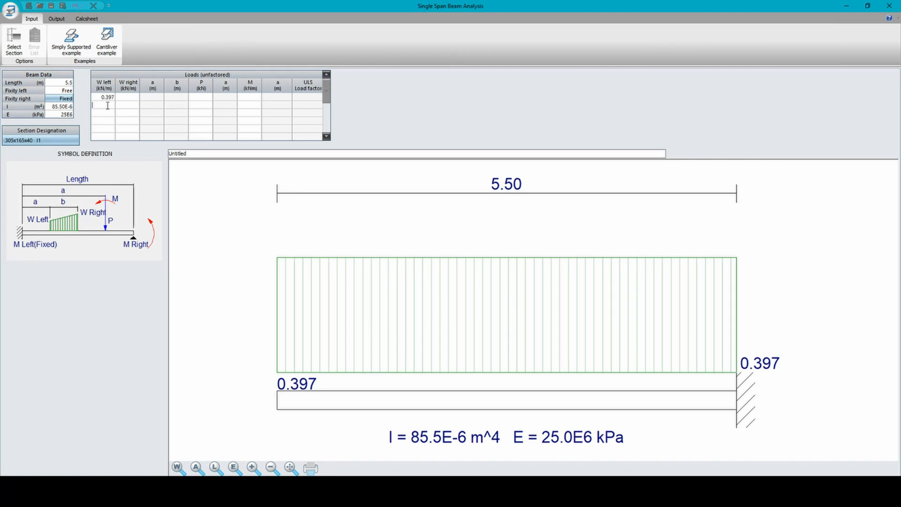
# Step: Enter a second distributed load of 5 kN/m left tapering to 2 kN/m right
pyautogui.write('5')
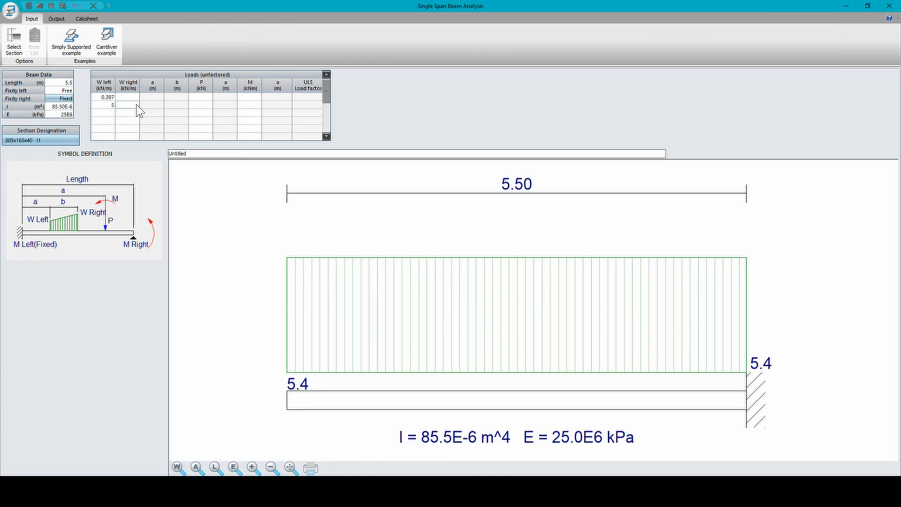
pyautogui.write('2')
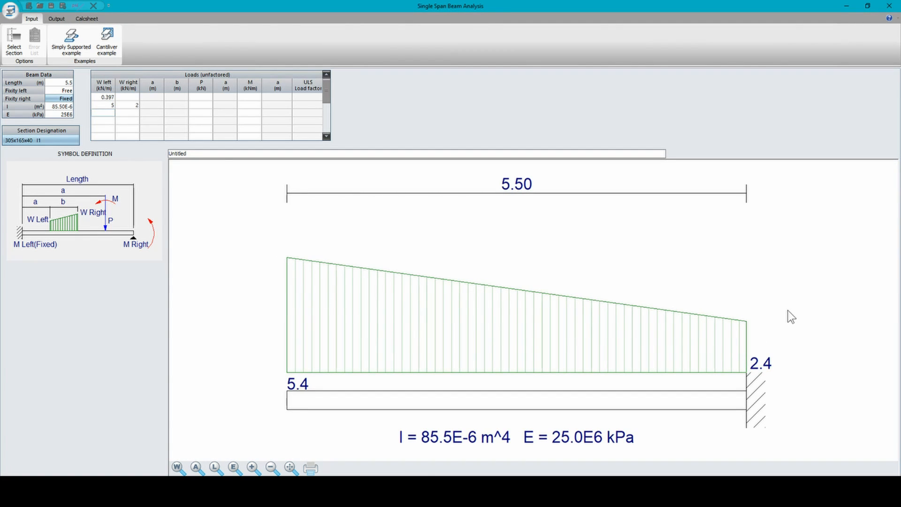
pyautogui.moveTo(756, 357)
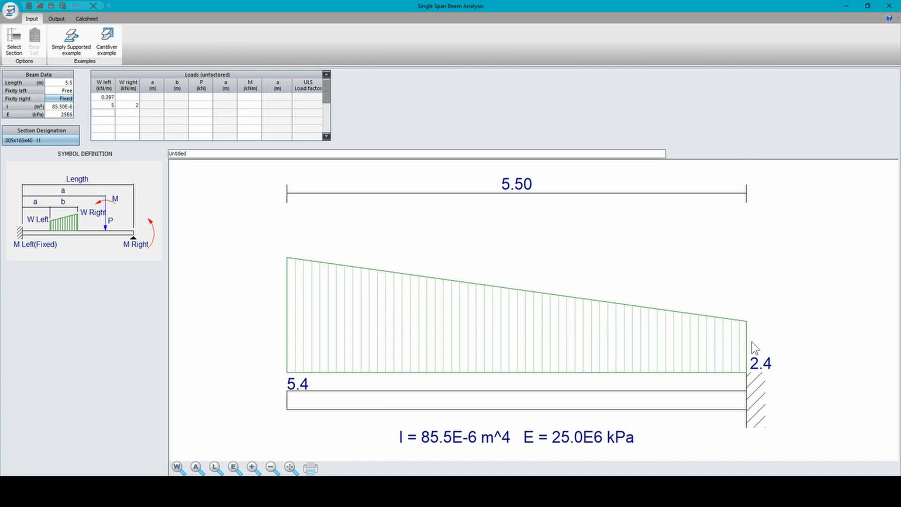
pyautogui.moveTo(251, 302)
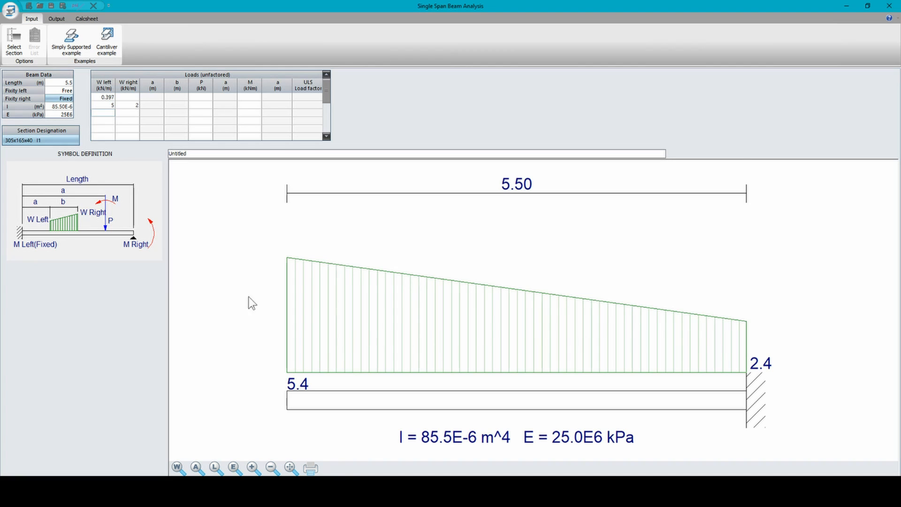
pyautogui.moveTo(271, 437)
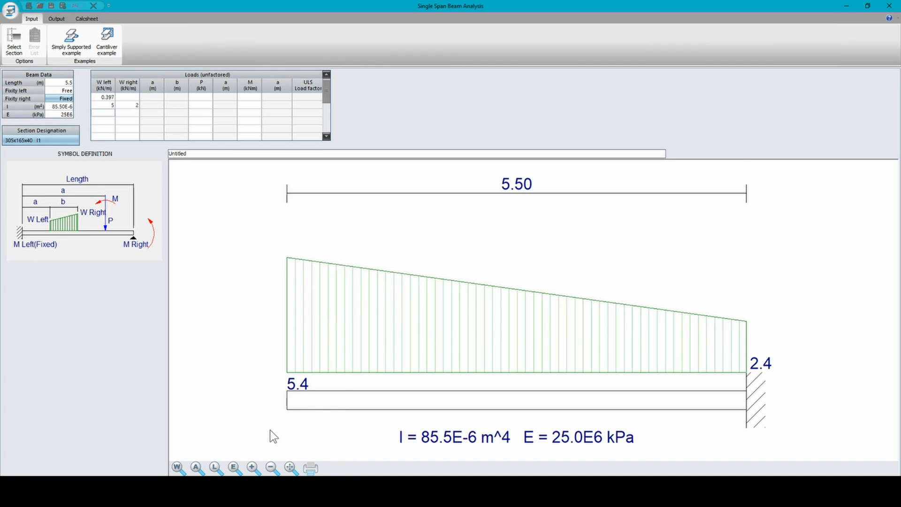
pyautogui.moveTo(697, 338)
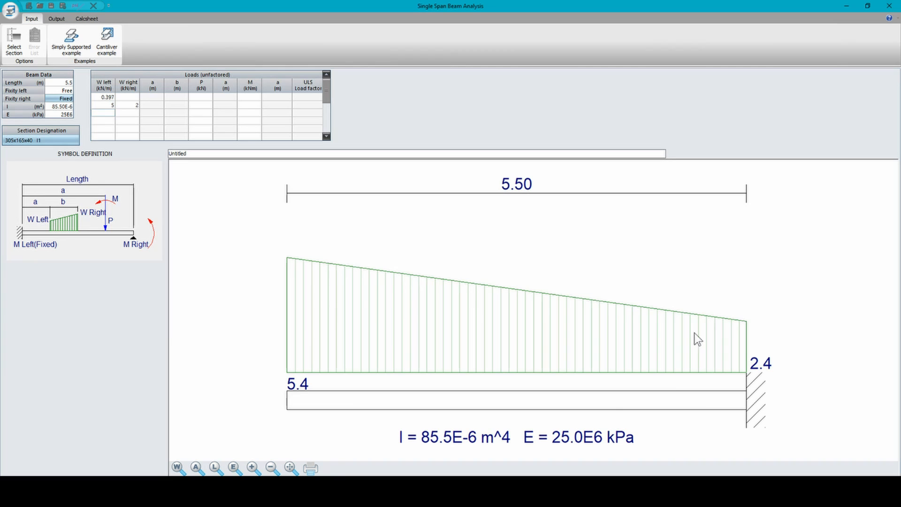
pyautogui.moveTo(290, 398)
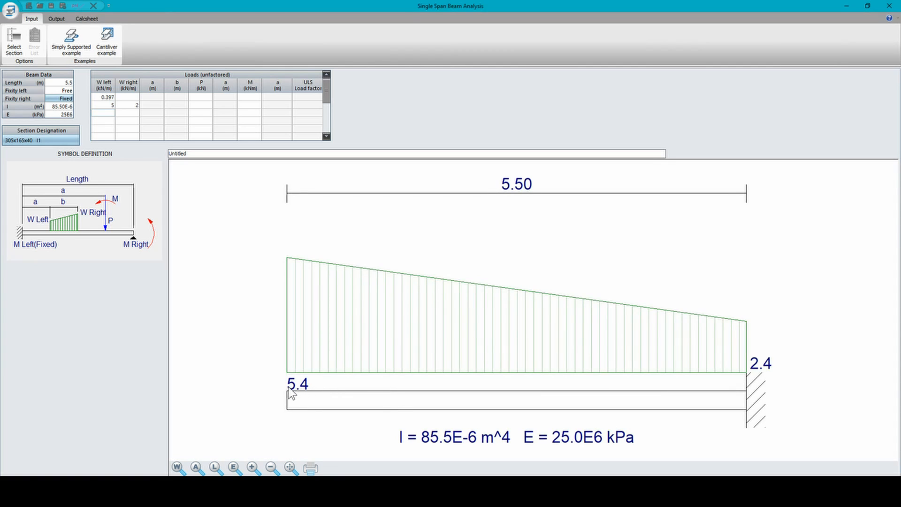
pyautogui.moveTo(750, 398)
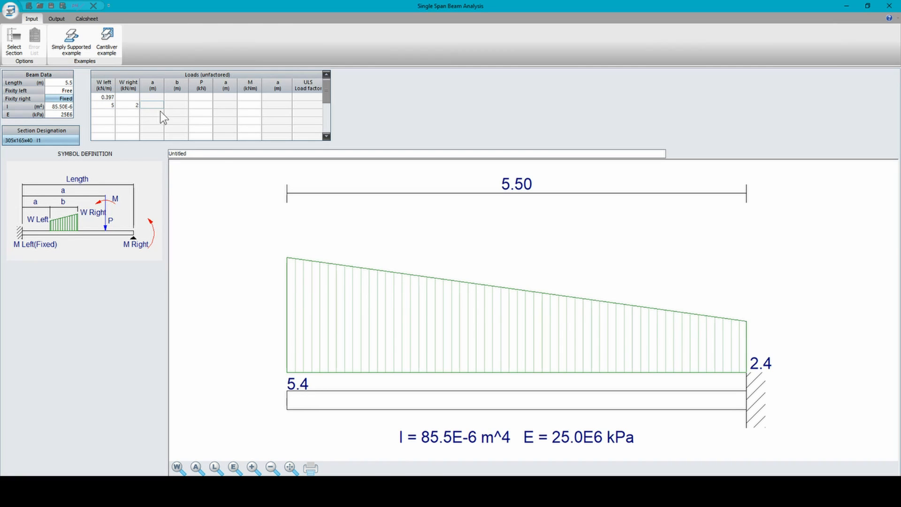
# Step: Start the tapering load 1.5 m along the beam (a = 1.5)
pyautogui.write('1.5')
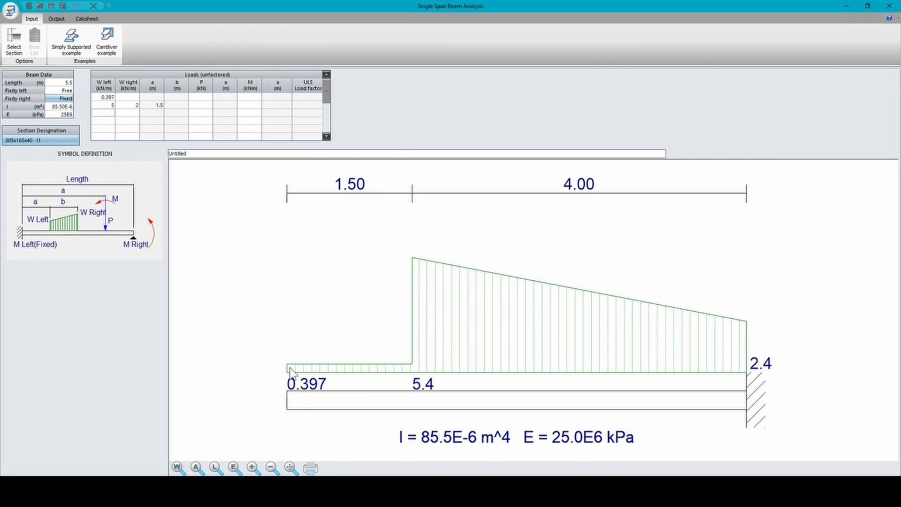
pyautogui.moveTo(410, 321)
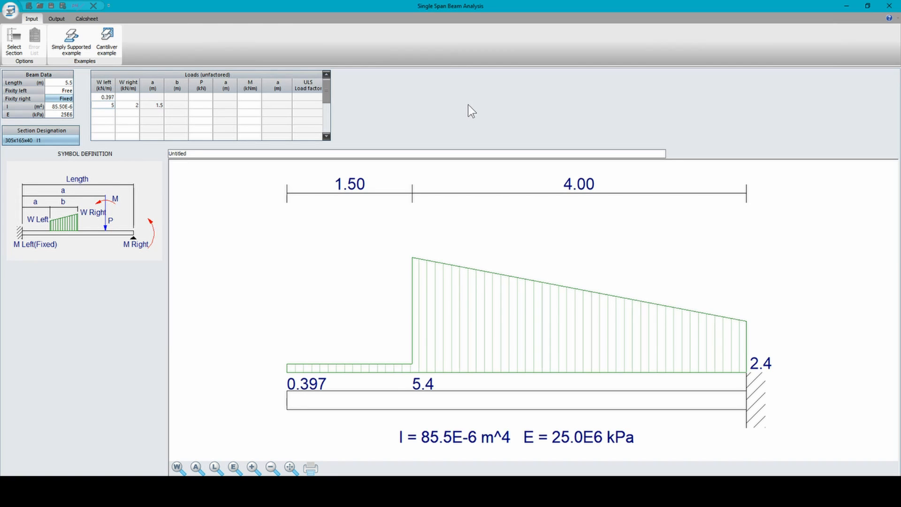
pyautogui.moveTo(184, 108)
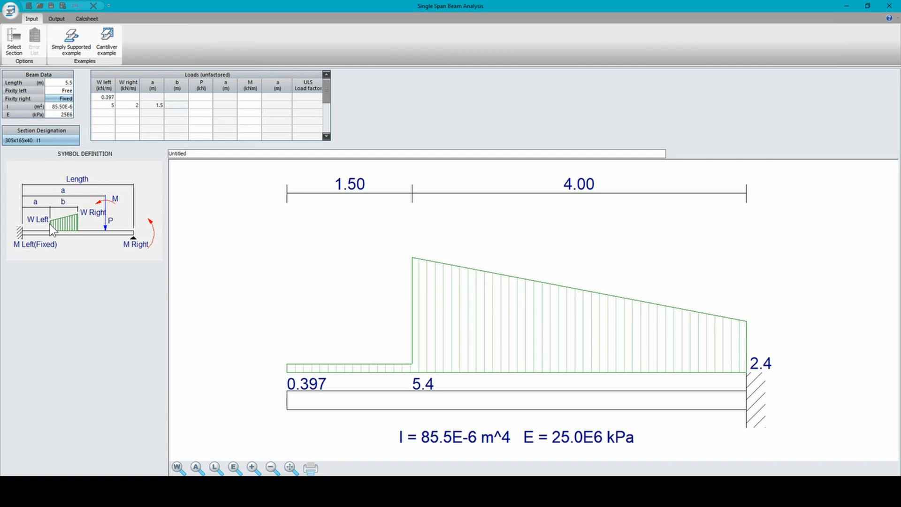
pyautogui.moveTo(84, 234)
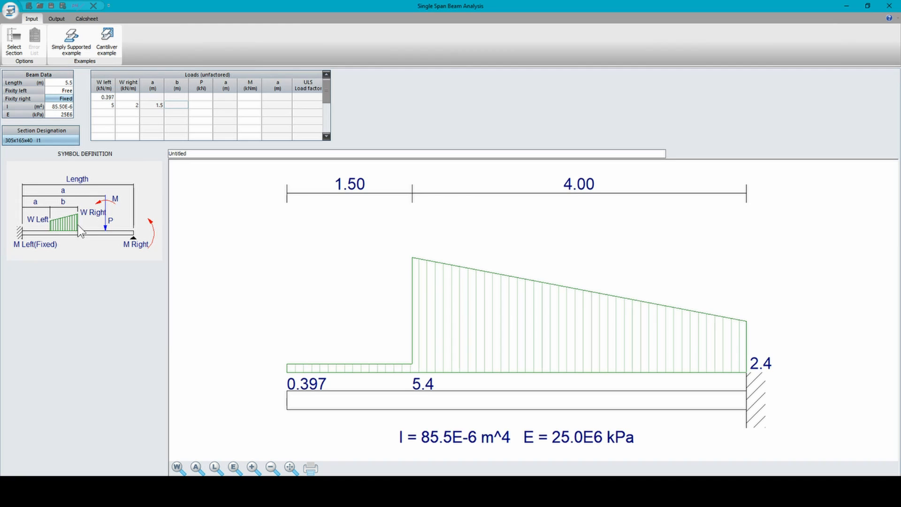
pyautogui.moveTo(459, 112)
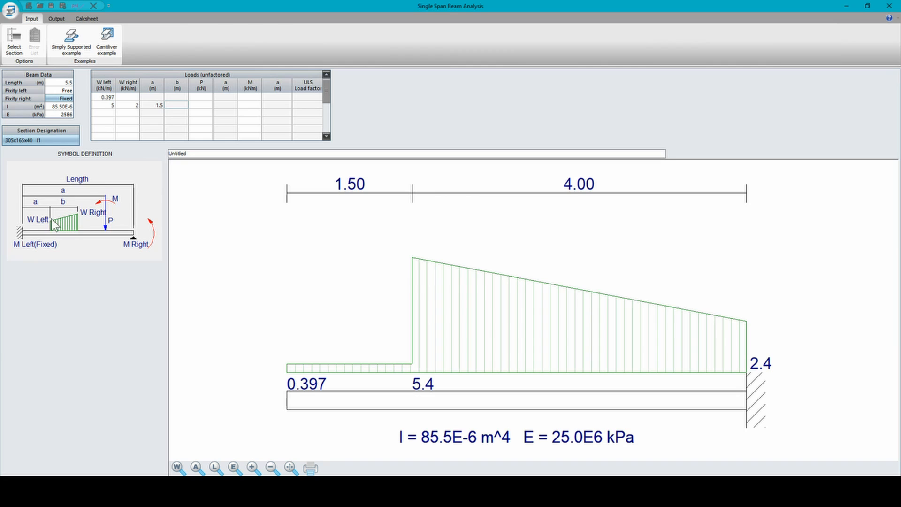
pyautogui.moveTo(86, 232)
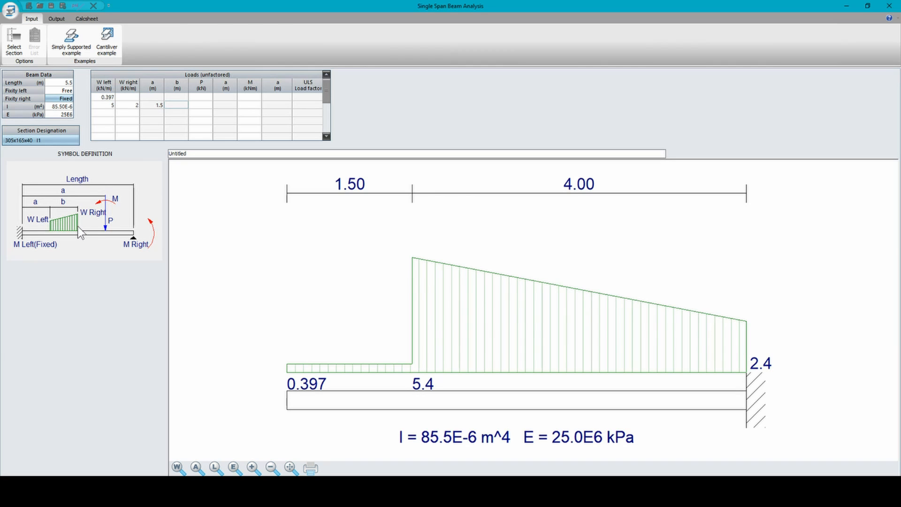
pyautogui.moveTo(63, 219)
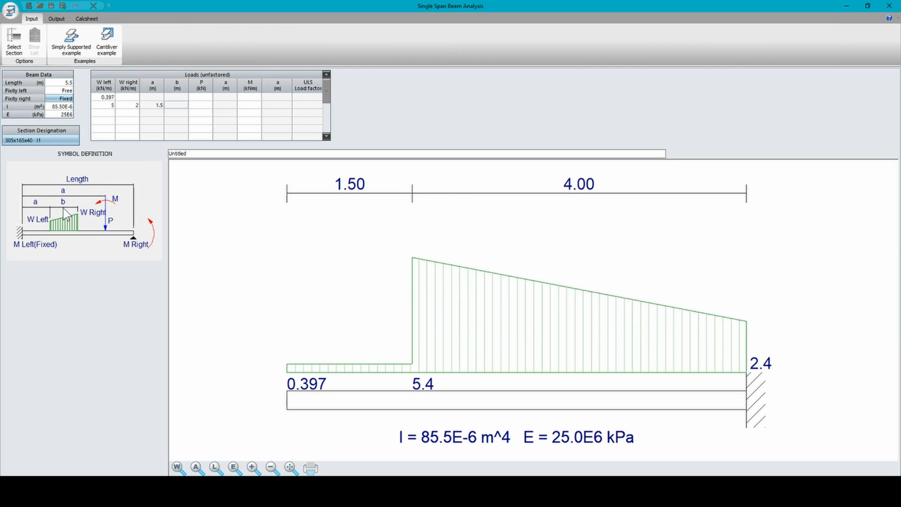
pyautogui.moveTo(274, 229)
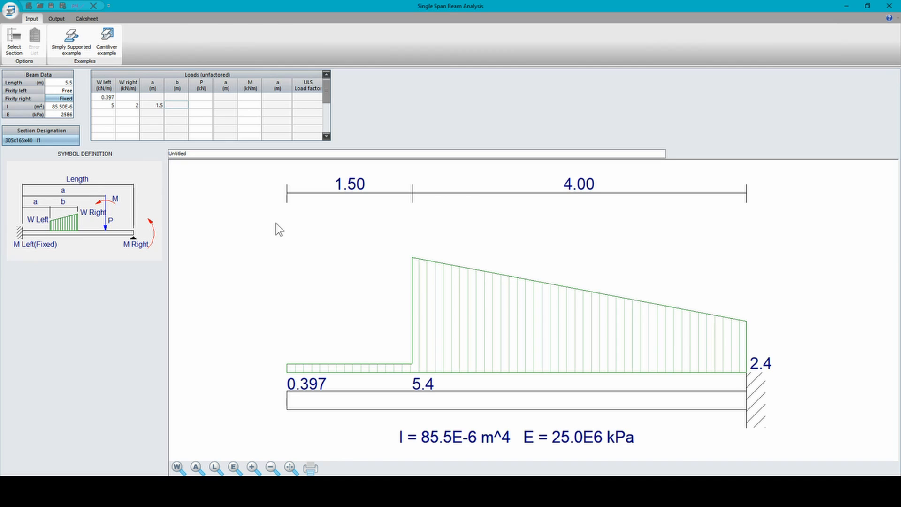
pyautogui.moveTo(419, 303)
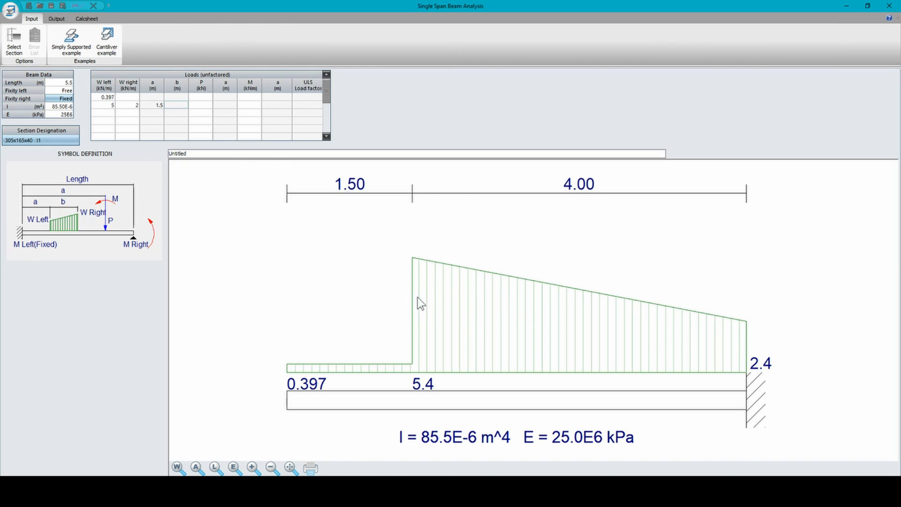
pyautogui.moveTo(174, 115)
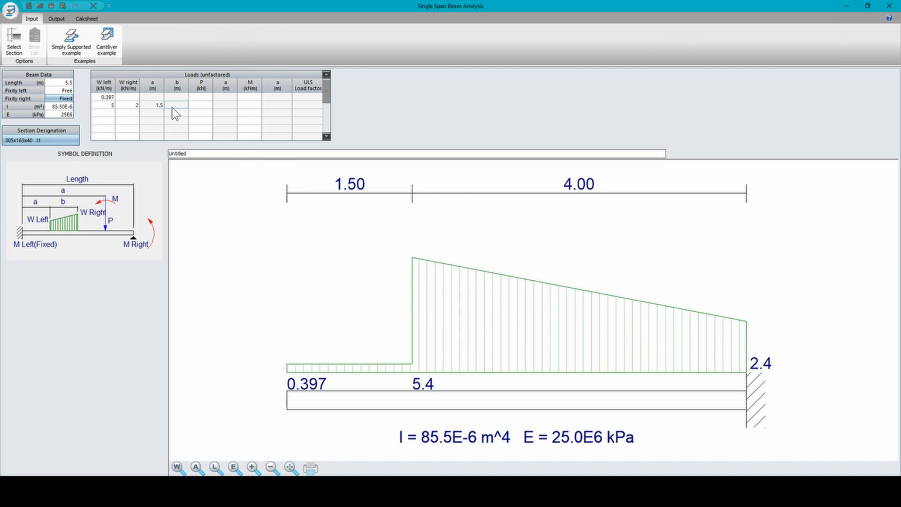
# Step: Limit the tapering load to a 2 m length (b = 2)
pyautogui.write('2')
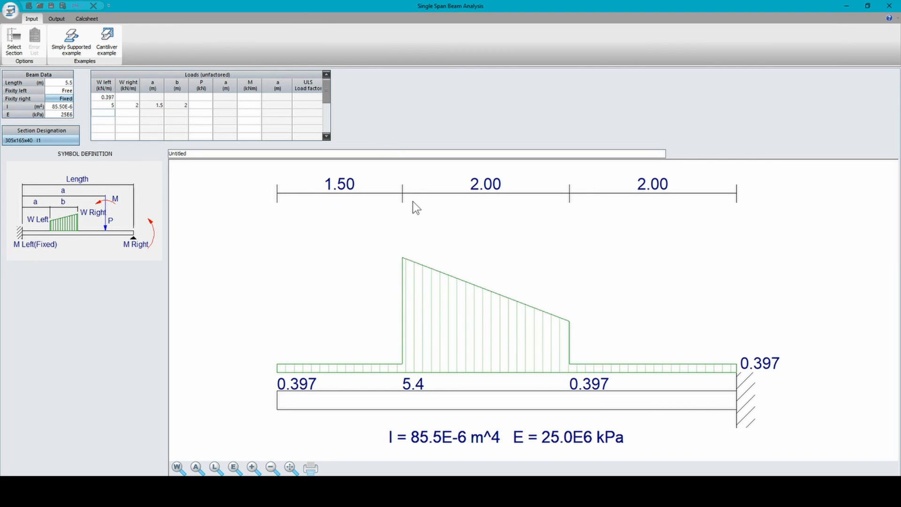
pyautogui.moveTo(405, 304)
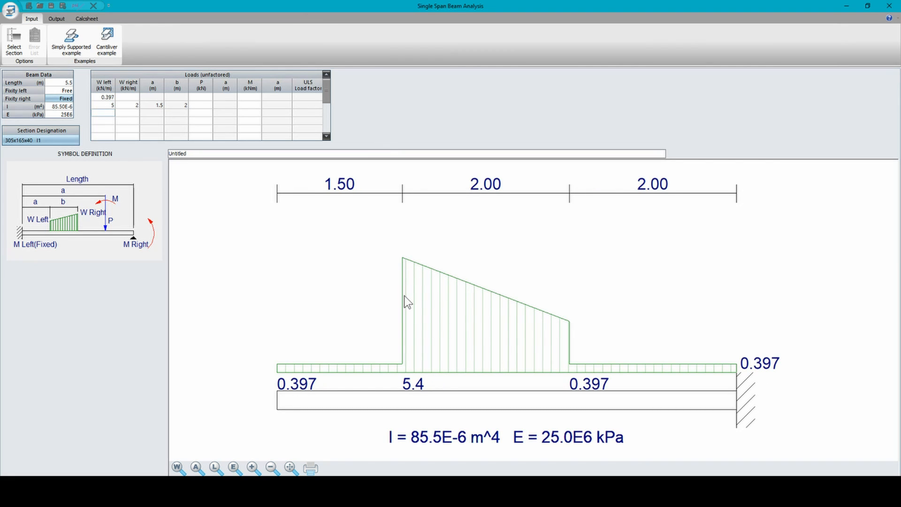
pyautogui.moveTo(502, 206)
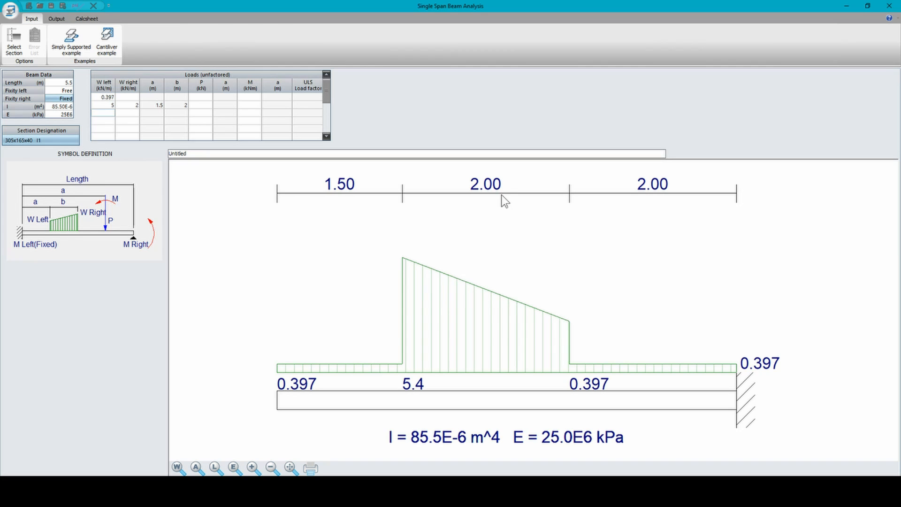
pyautogui.moveTo(213, 152)
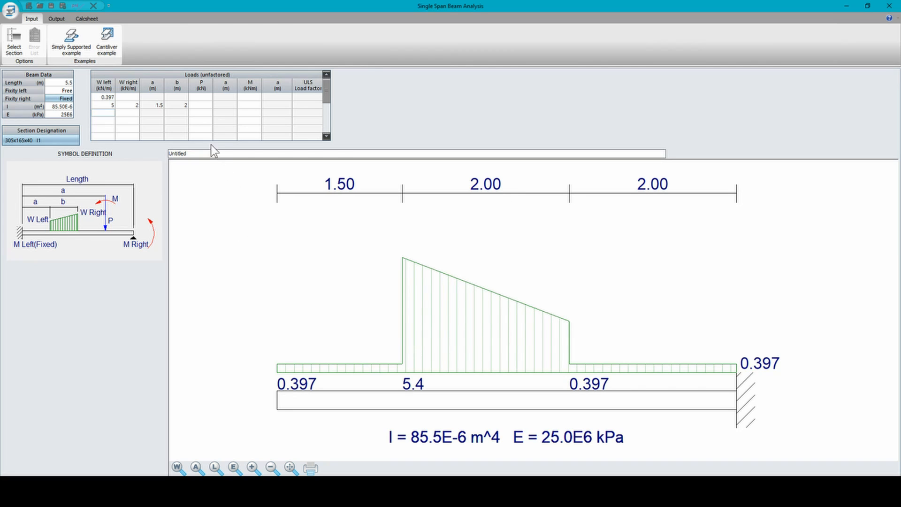
pyautogui.moveTo(250, 127)
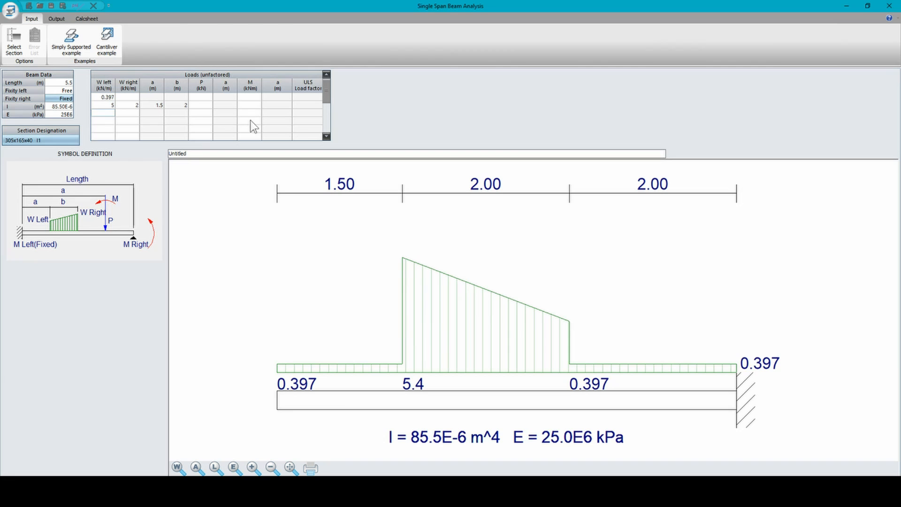
pyautogui.moveTo(445, 123)
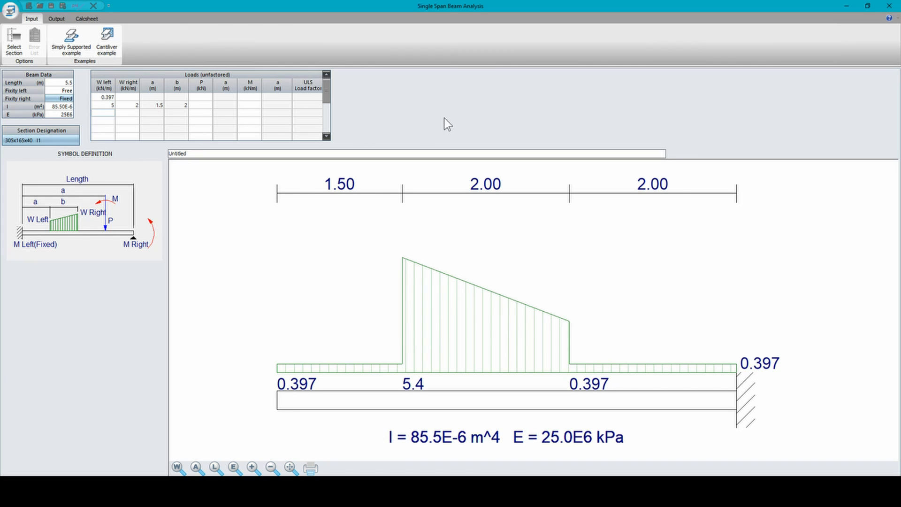
pyautogui.moveTo(206, 120)
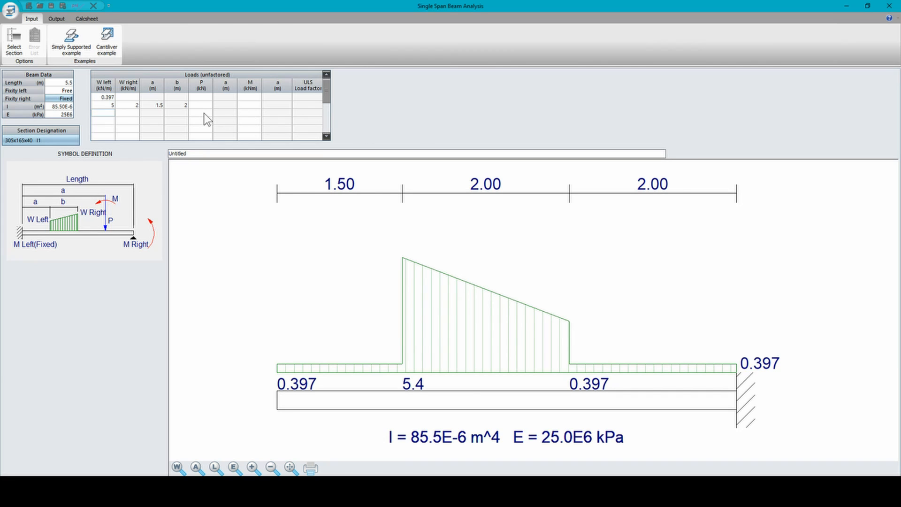
pyautogui.moveTo(115, 126)
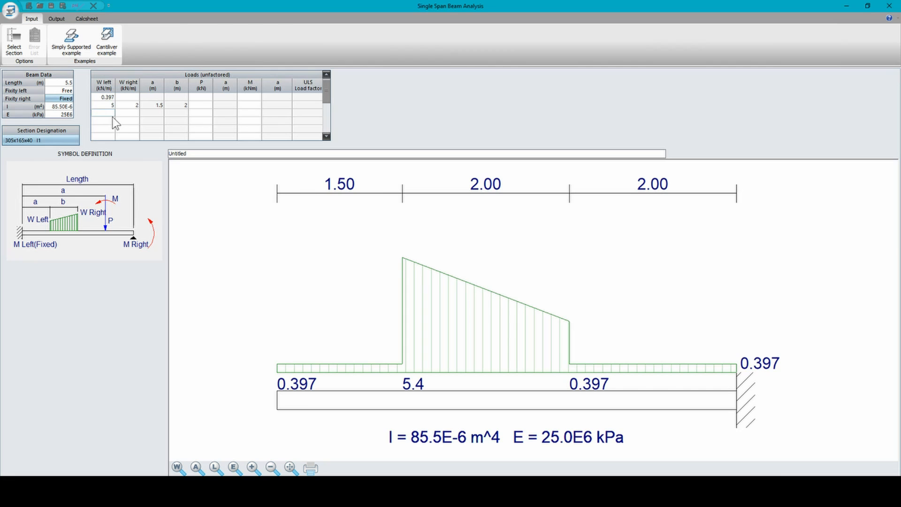
pyautogui.moveTo(201, 120)
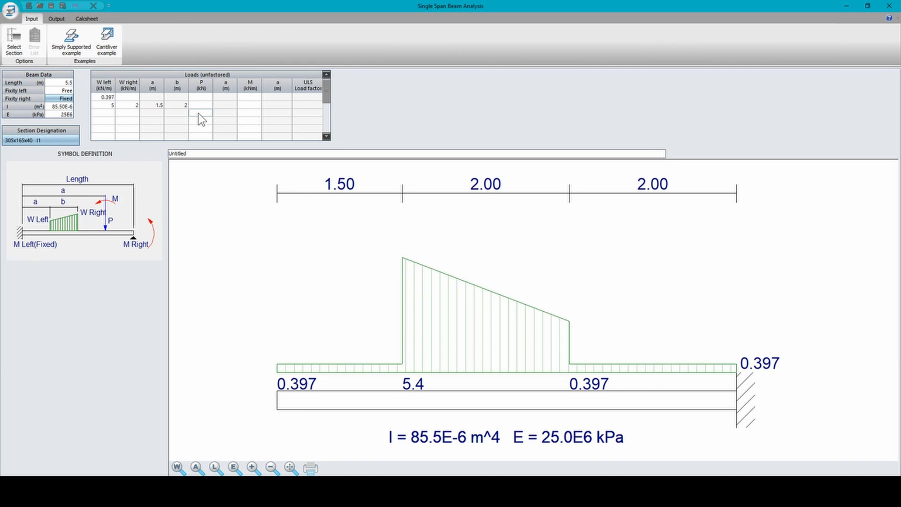
# Step: Enter a 5 kN point load at a = 4 m in the third load row
pyautogui.write('5')
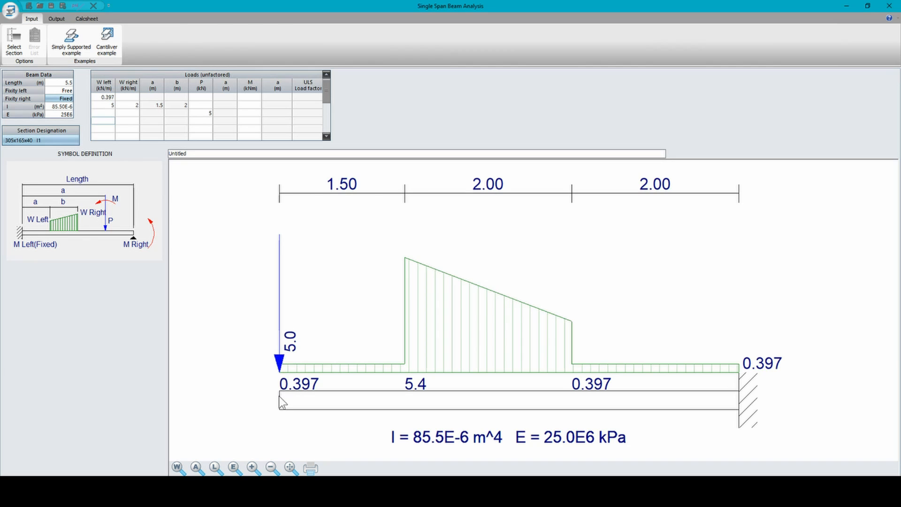
pyautogui.moveTo(325, 262)
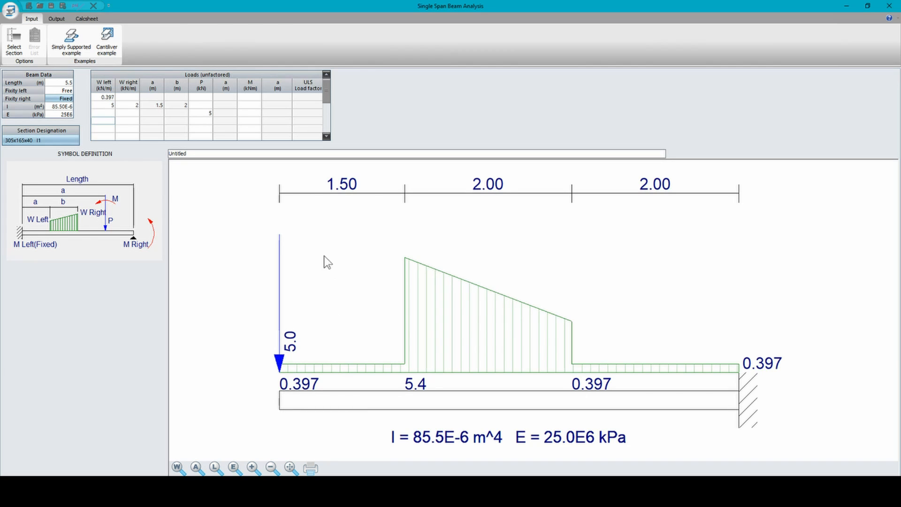
pyautogui.moveTo(227, 121)
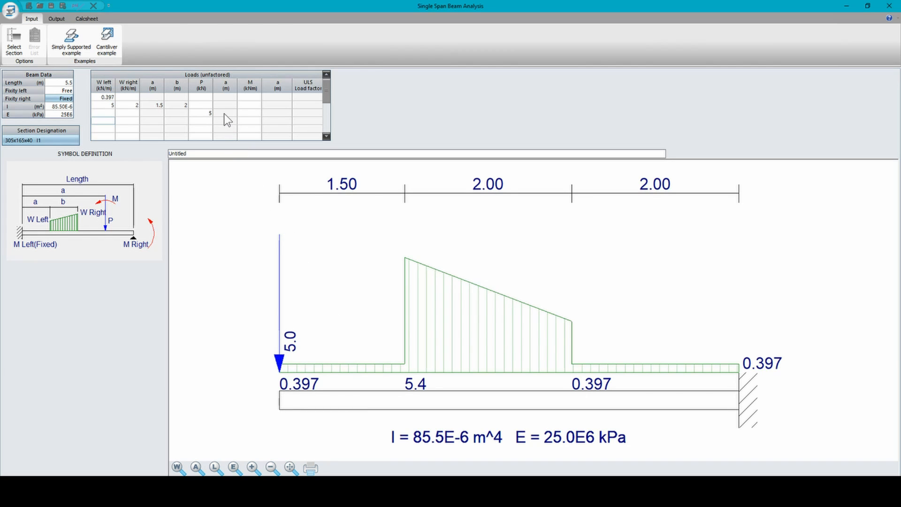
pyautogui.moveTo(450, 130)
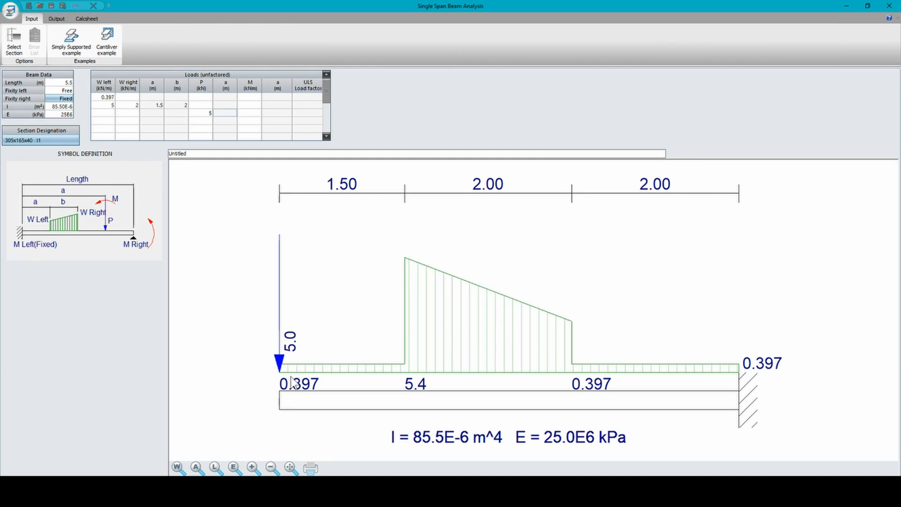
pyautogui.moveTo(225, 149)
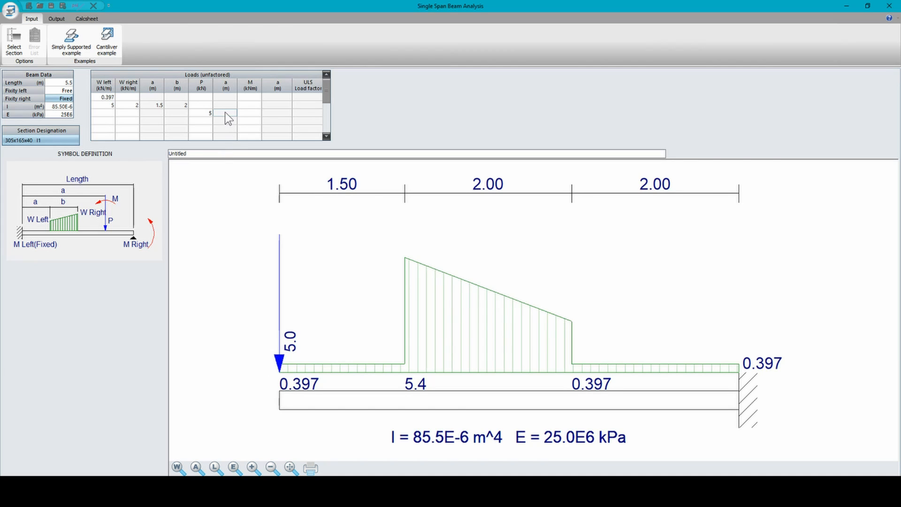
pyautogui.write('4')
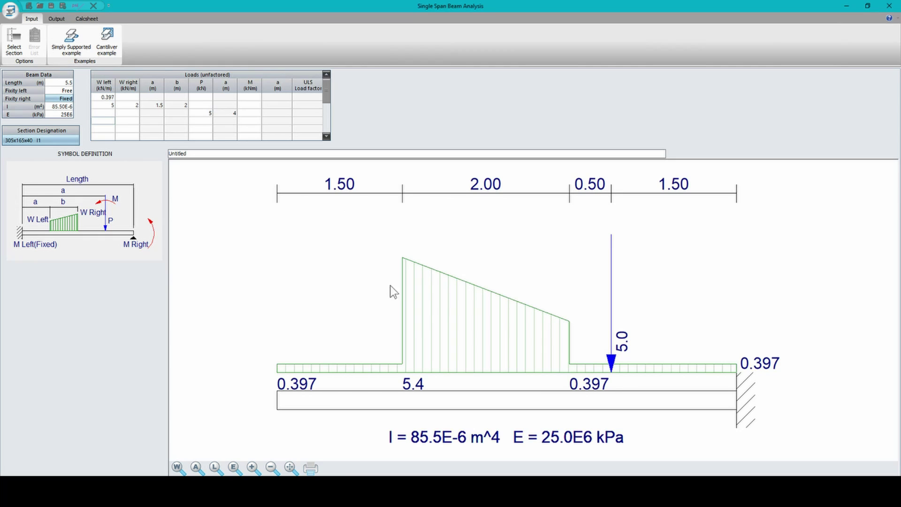
pyautogui.moveTo(282, 406)
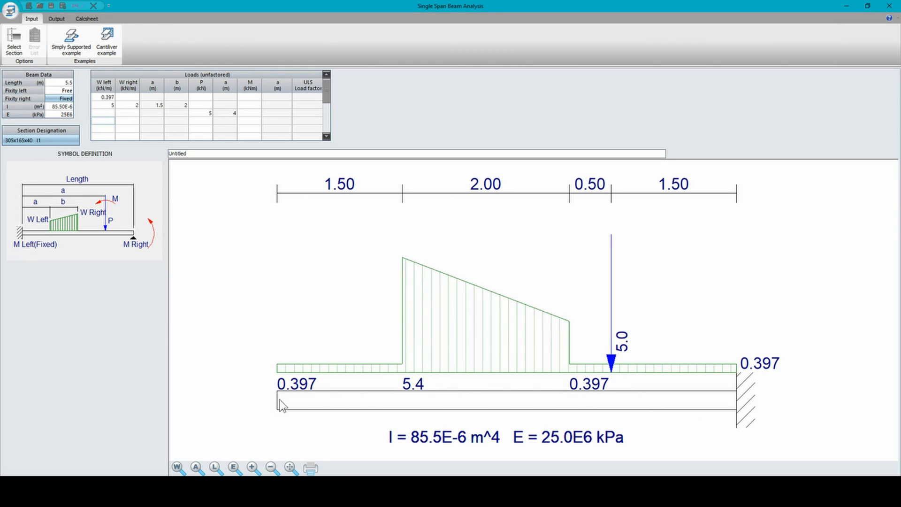
pyautogui.moveTo(604, 333)
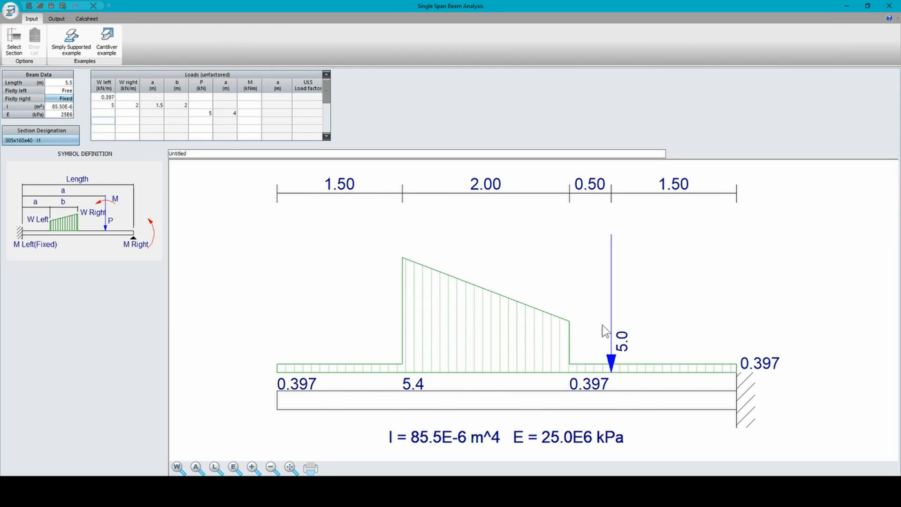
pyautogui.moveTo(328, 196)
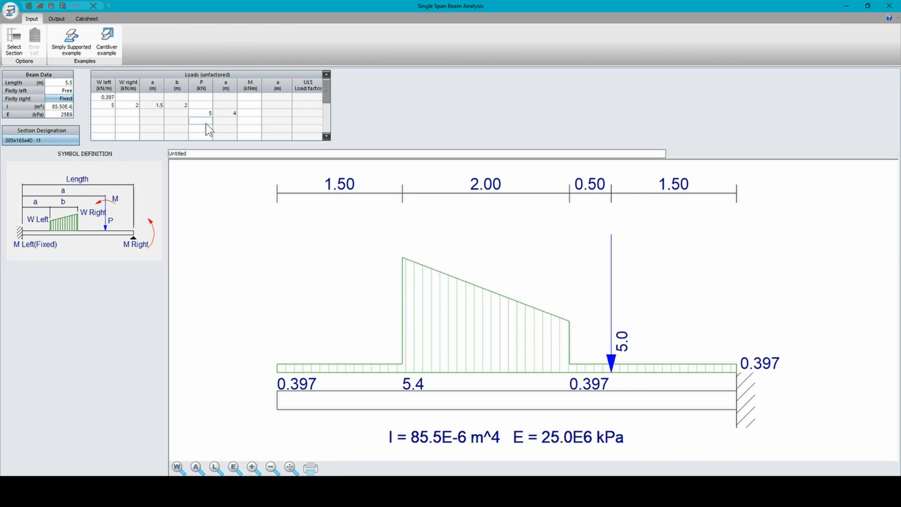
# Step: Enter a second point load of 6 kN at a = 2 m in the fourth row
pyautogui.write('6')
pyautogui.click(225, 120)
pyautogui.write('2')
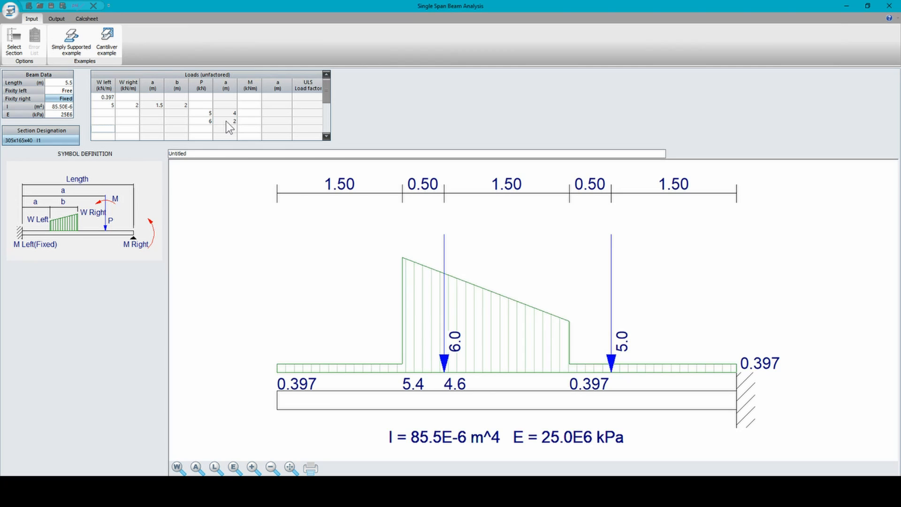
pyautogui.moveTo(443, 348)
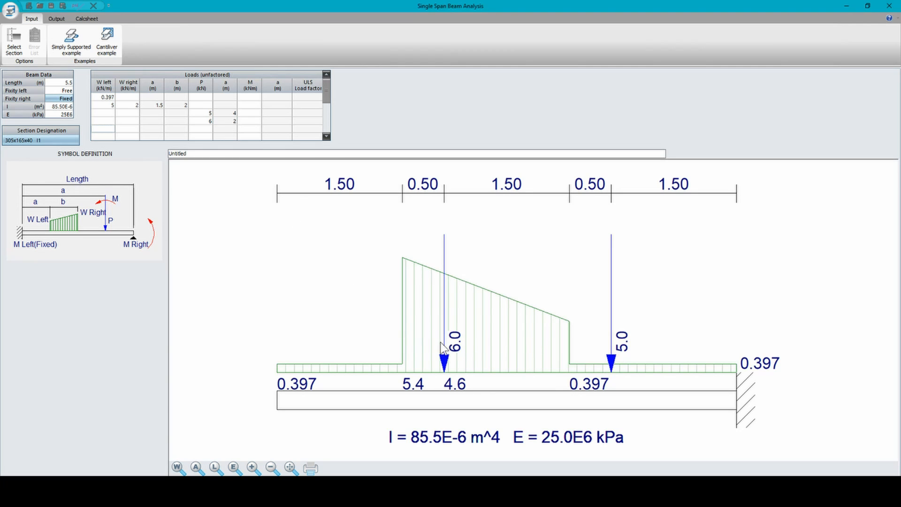
pyautogui.moveTo(195, 108)
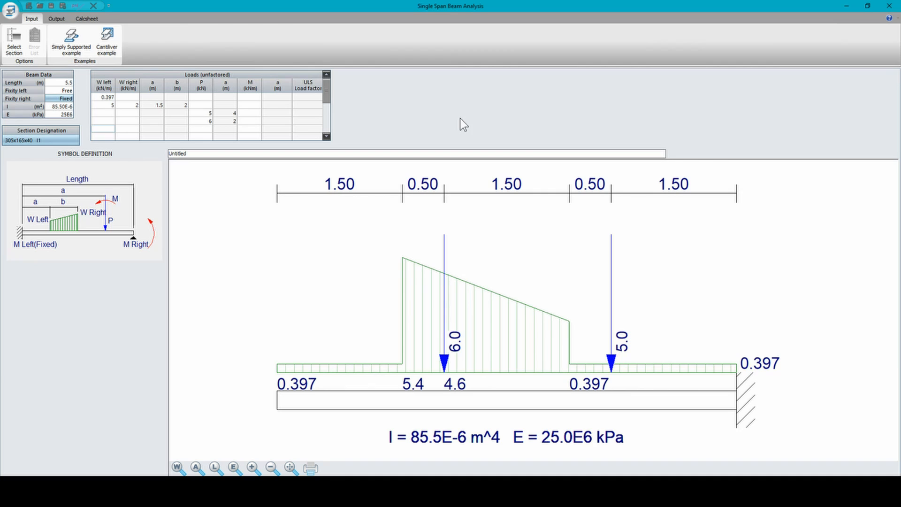
pyautogui.moveTo(468, 122)
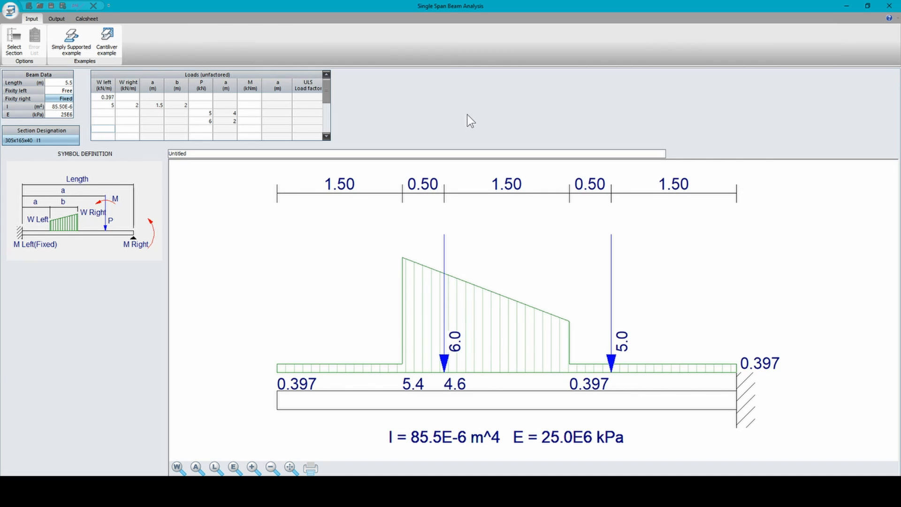
pyautogui.moveTo(248, 140)
pyautogui.write('8')
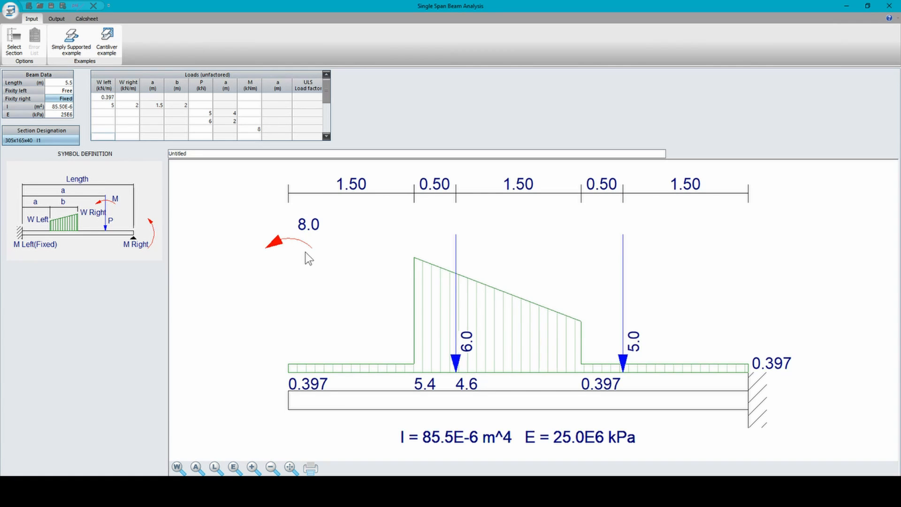
pyautogui.moveTo(298, 245)
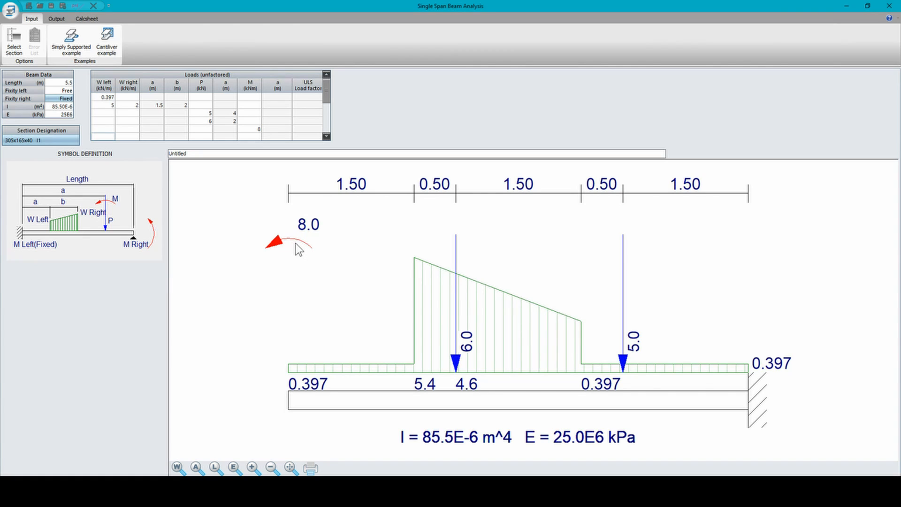
pyautogui.moveTo(289, 417)
pyautogui.write('3.5')
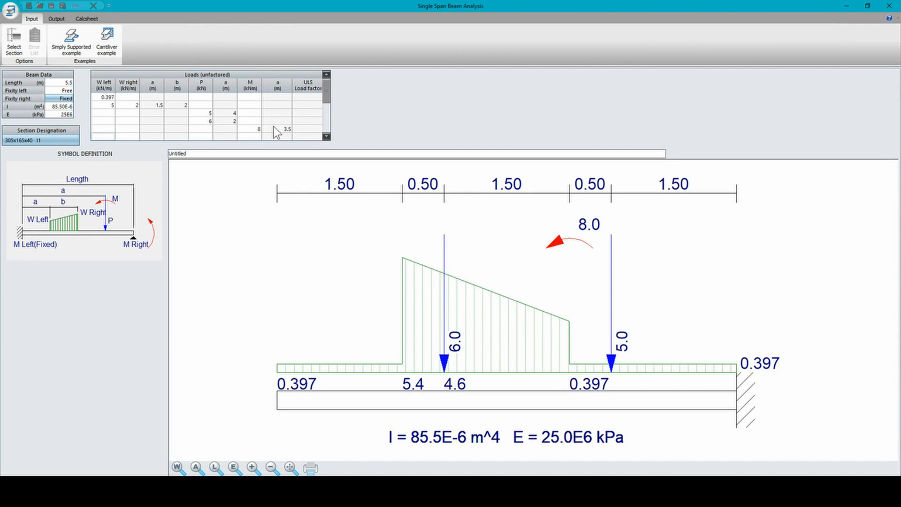
pyautogui.moveTo(579, 251)
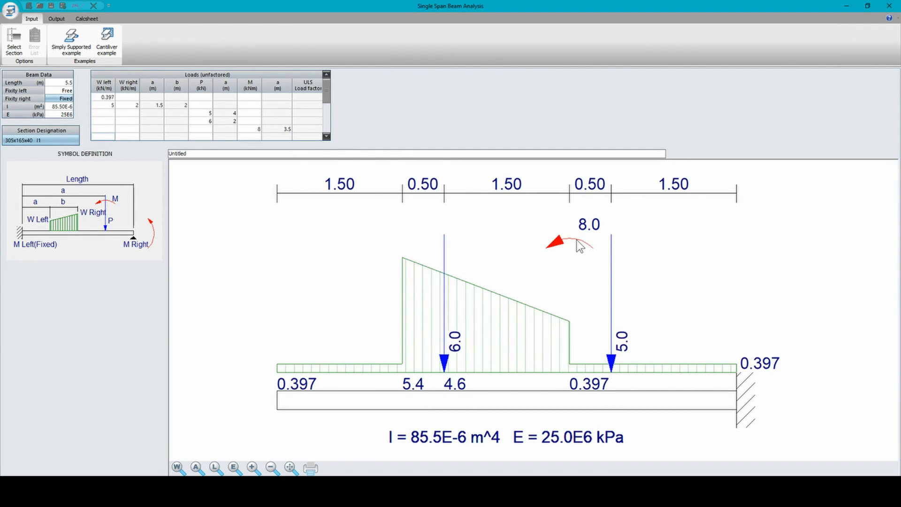
pyautogui.moveTo(315, 422)
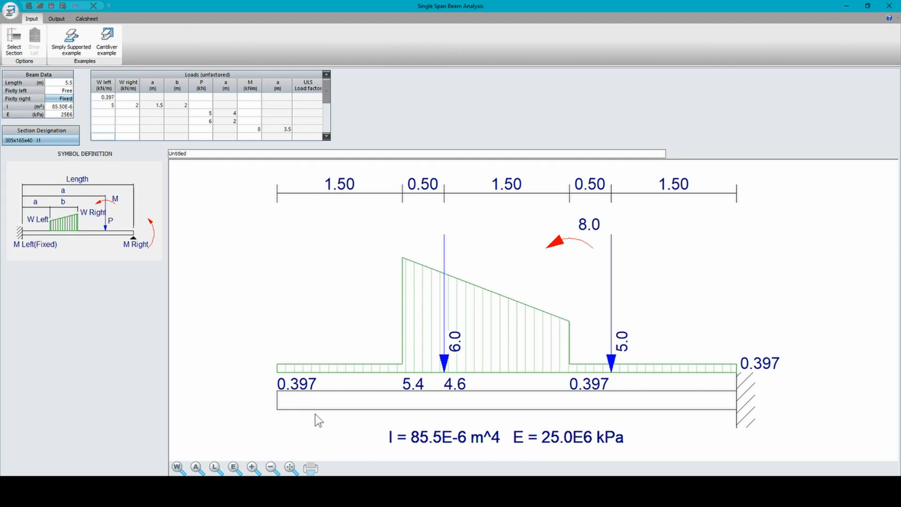
pyautogui.moveTo(574, 251)
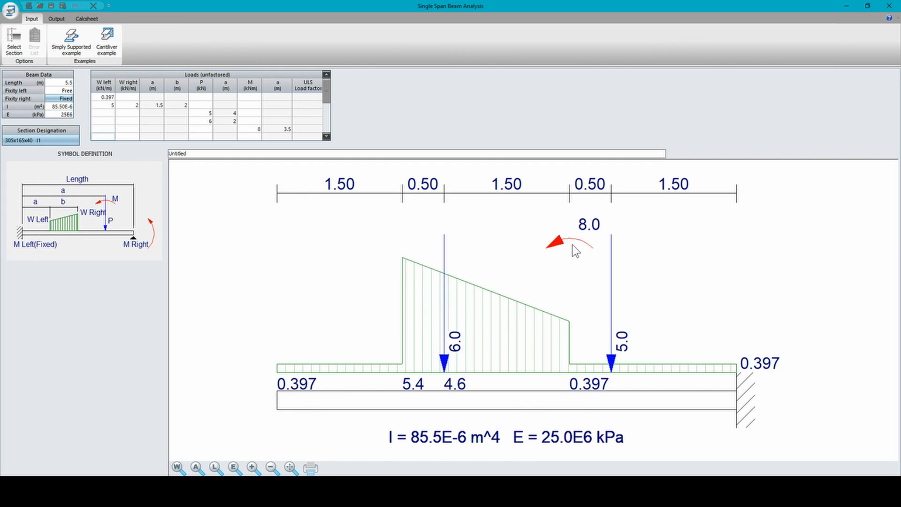
pyautogui.moveTo(445, 104)
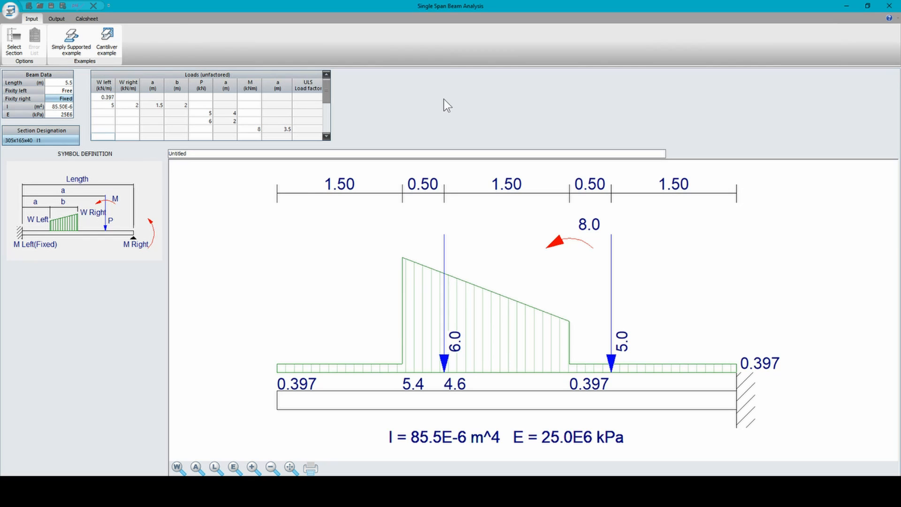
pyautogui.moveTo(345, 126)
pyautogui.write('-8')
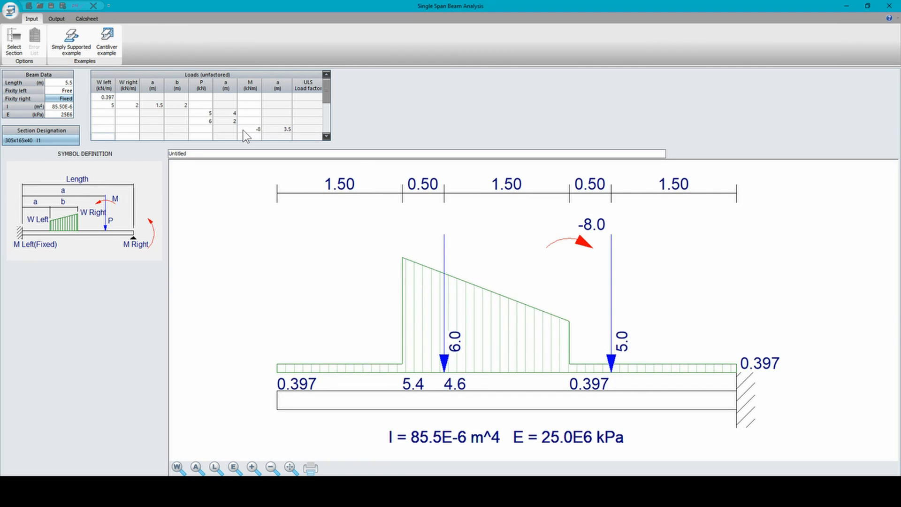
pyautogui.moveTo(588, 255)
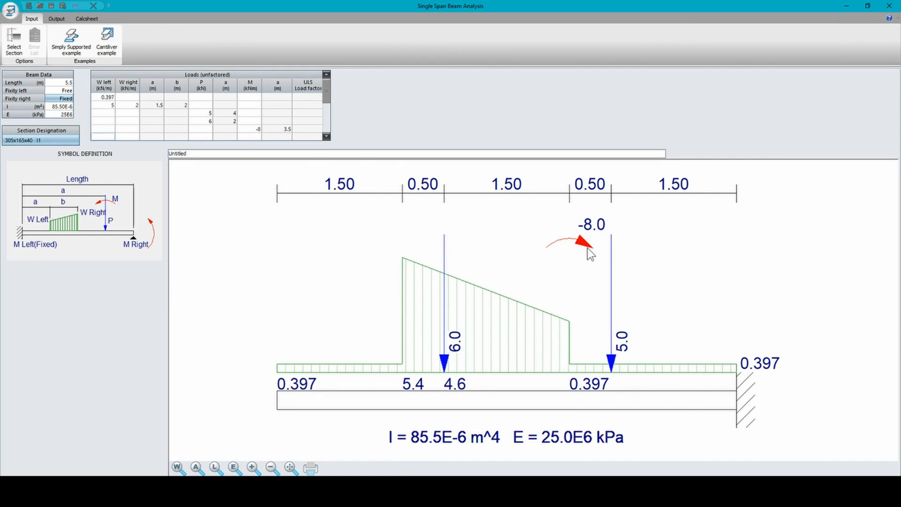
pyautogui.moveTo(588, 253)
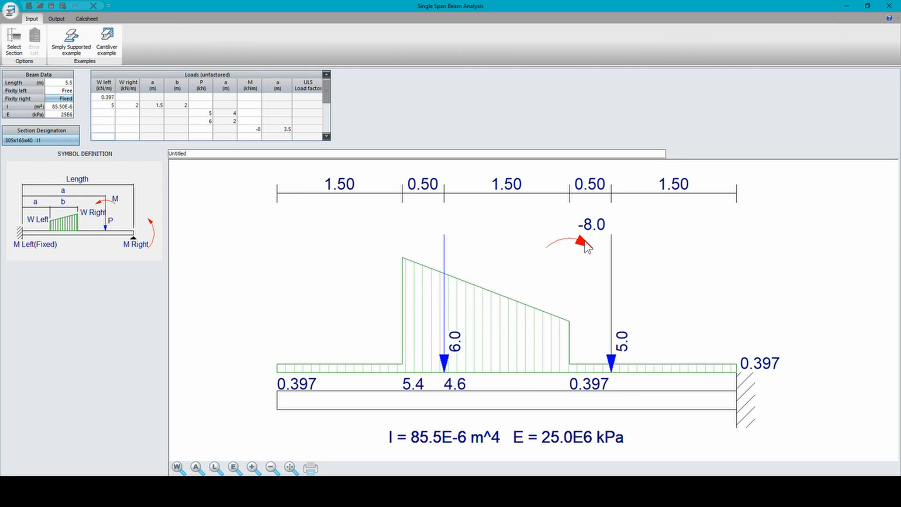
pyautogui.moveTo(601, 255)
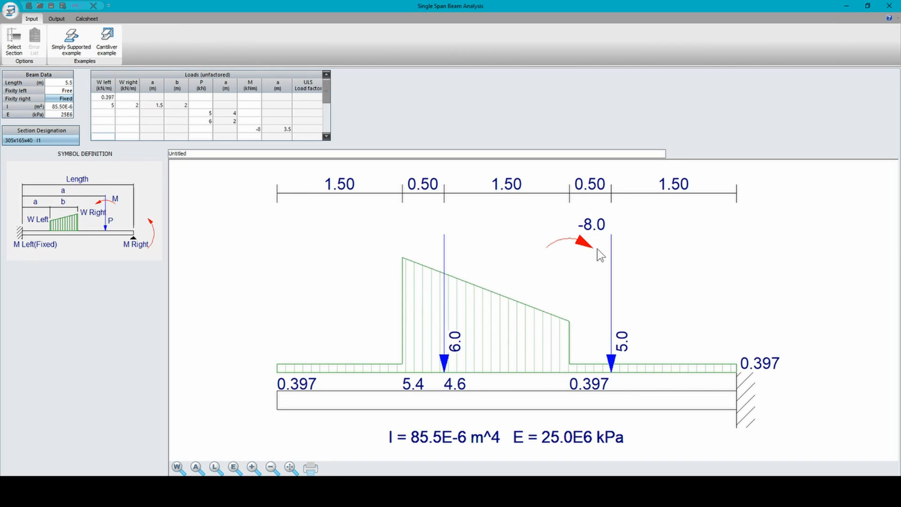
pyautogui.moveTo(209, 191)
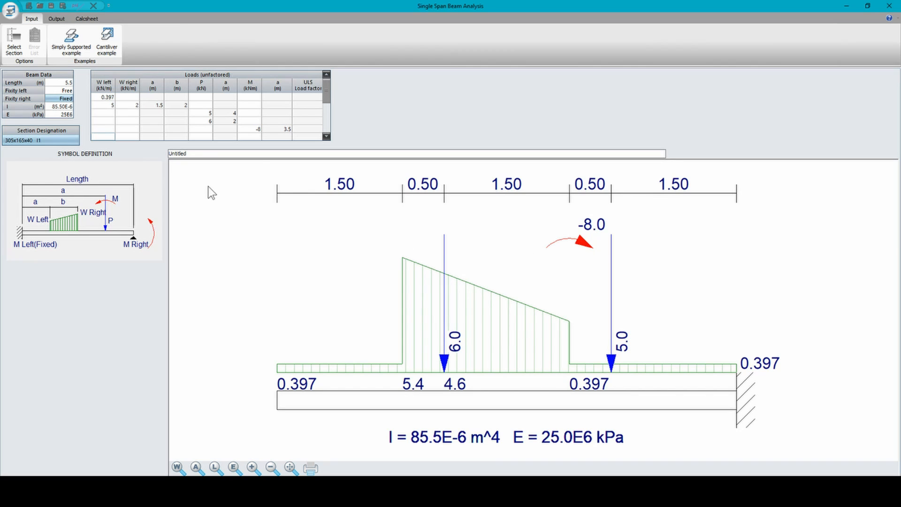
pyautogui.moveTo(496, 127)
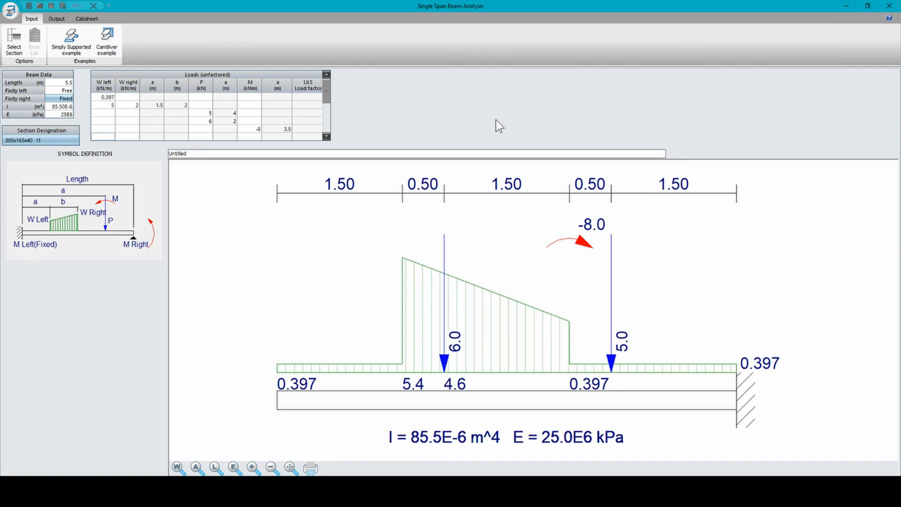
pyautogui.moveTo(306, 101)
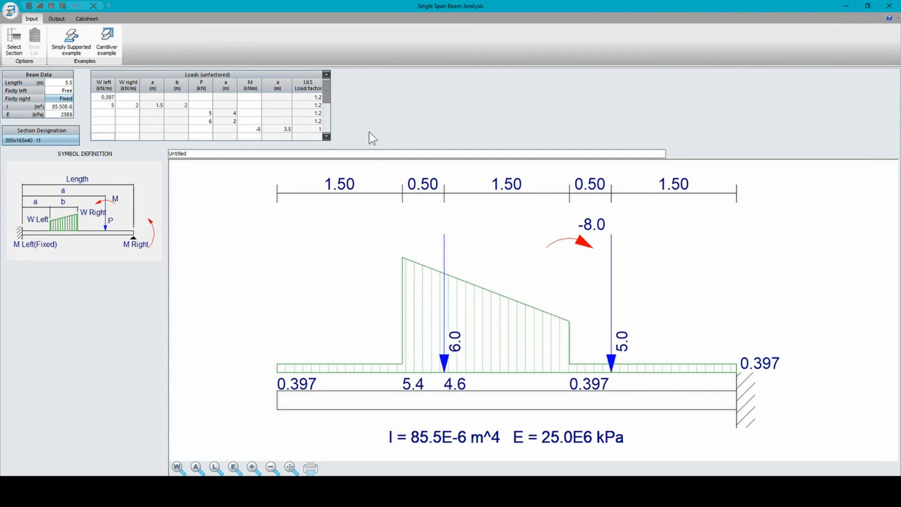
pyautogui.moveTo(115, 82)
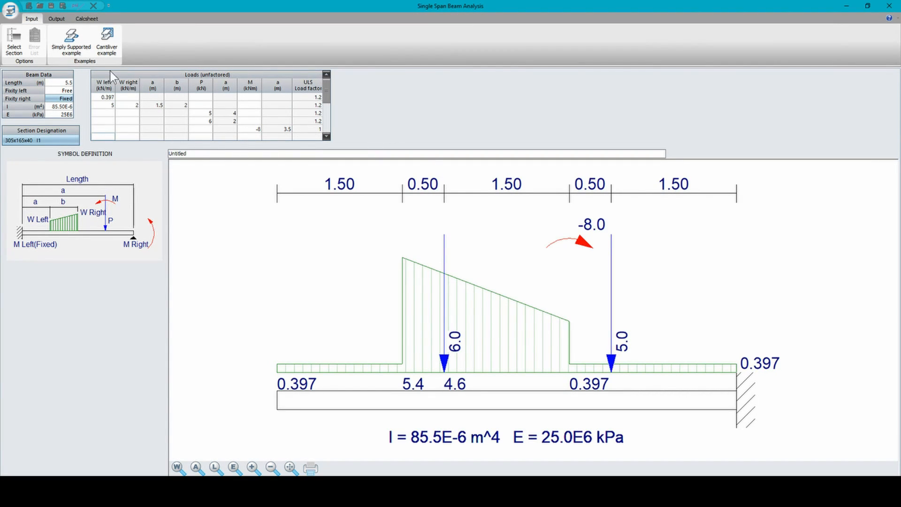
pyautogui.moveTo(22, 164)
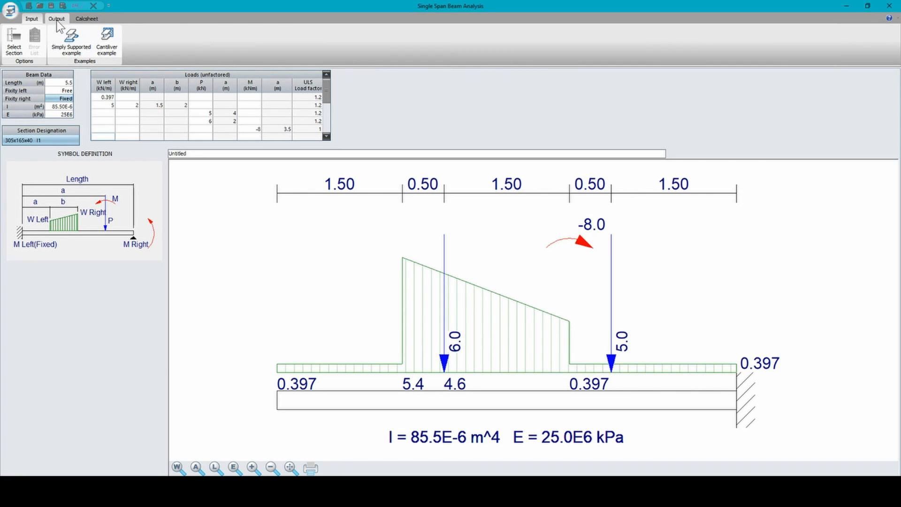
# Step: Show the Output results: -24.22 kN shear, -59.81 kNm moment at 5.50 m, -148.5 mm deflection at 0.00 m
pyautogui.click(53, 19)
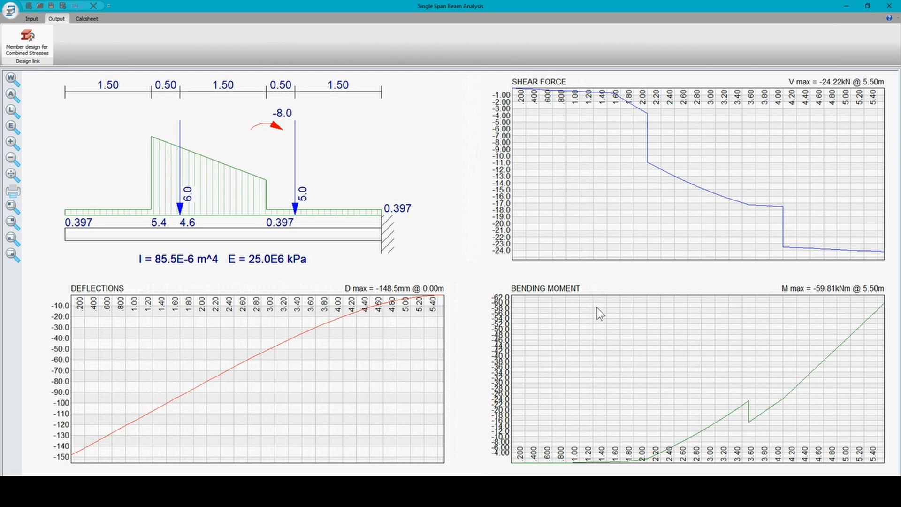
pyautogui.moveTo(498, 66)
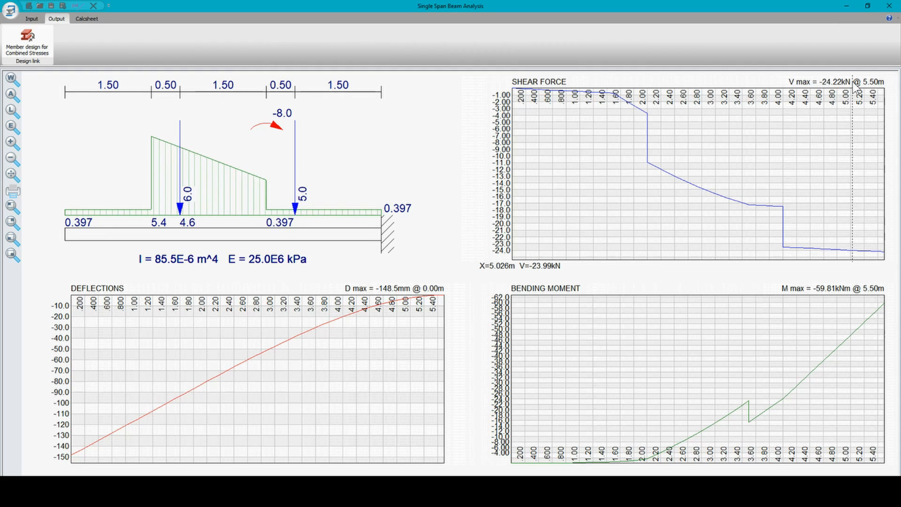
pyautogui.moveTo(466, 50)
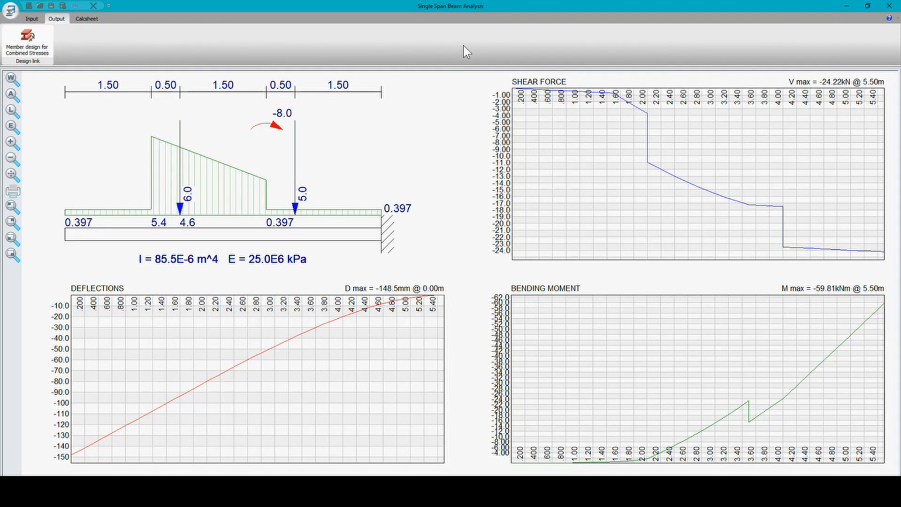
# Step: View the calcsheet report with beam data, loads table and the three diagrams, enlarged and scrolled through
pyautogui.click(85, 19)
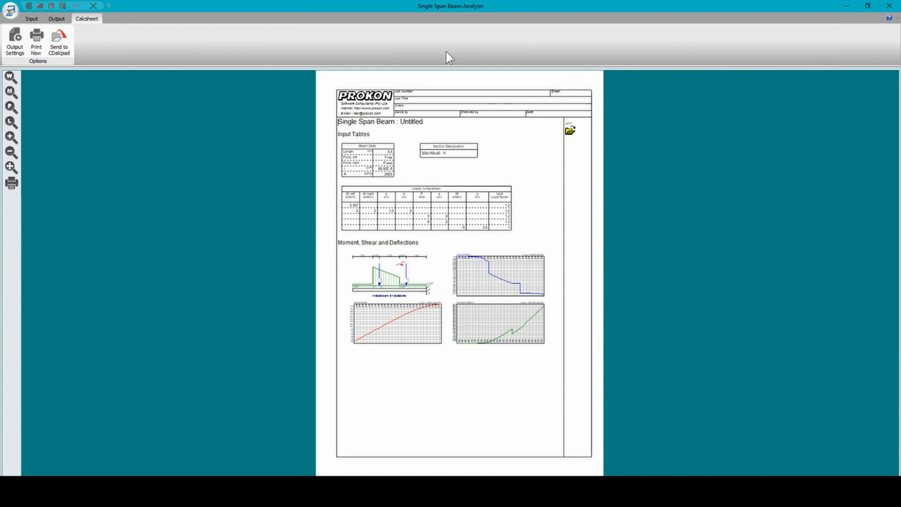
pyautogui.moveTo(346, 73)
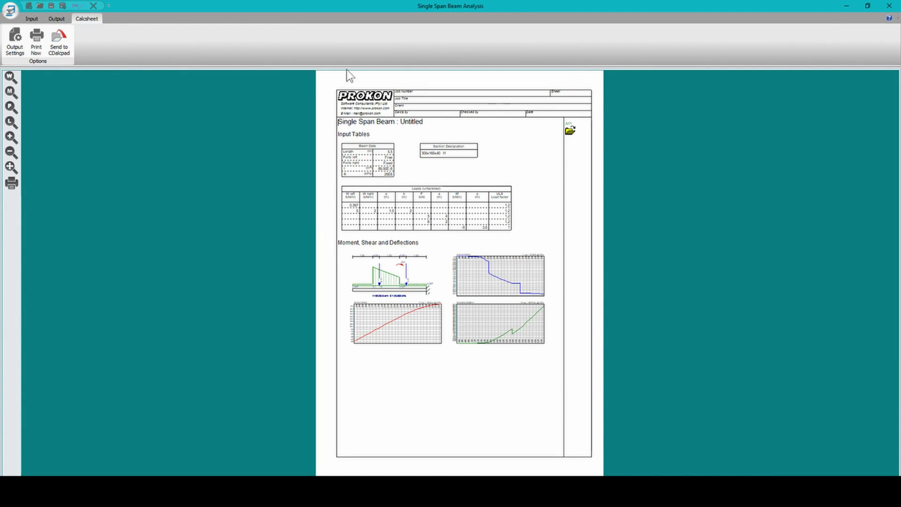
pyautogui.moveTo(10, 137)
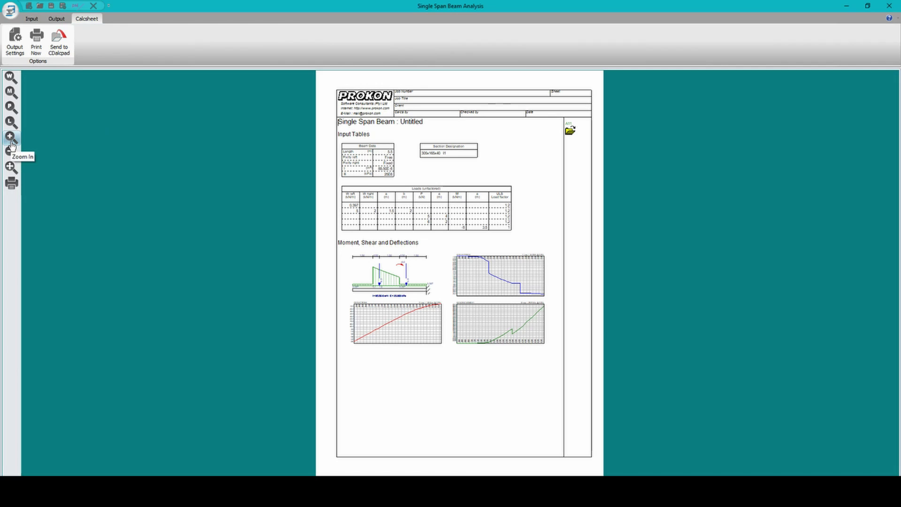
pyautogui.click(10, 136)
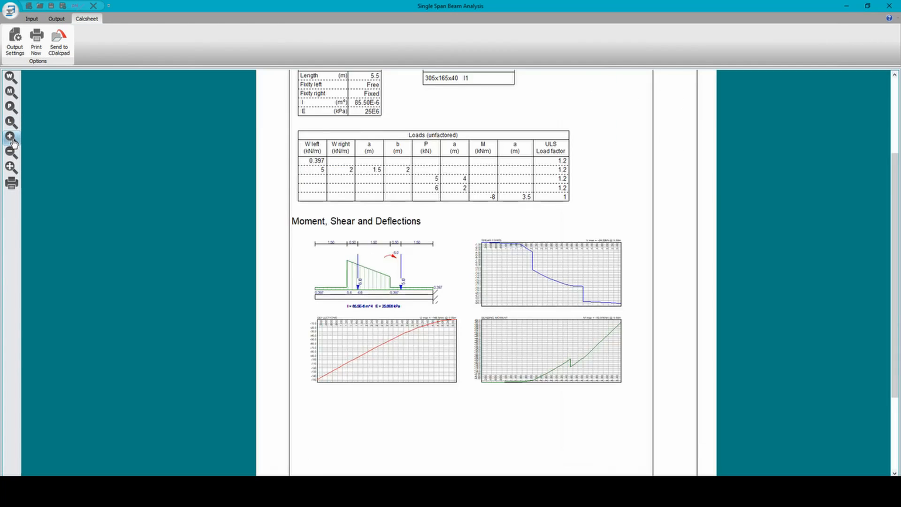
pyautogui.click(9, 136)
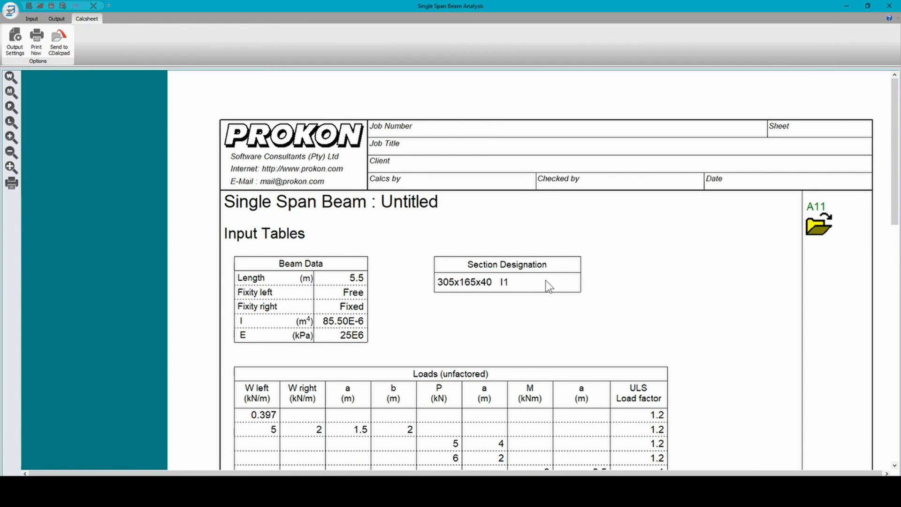
pyautogui.scroll(-3)
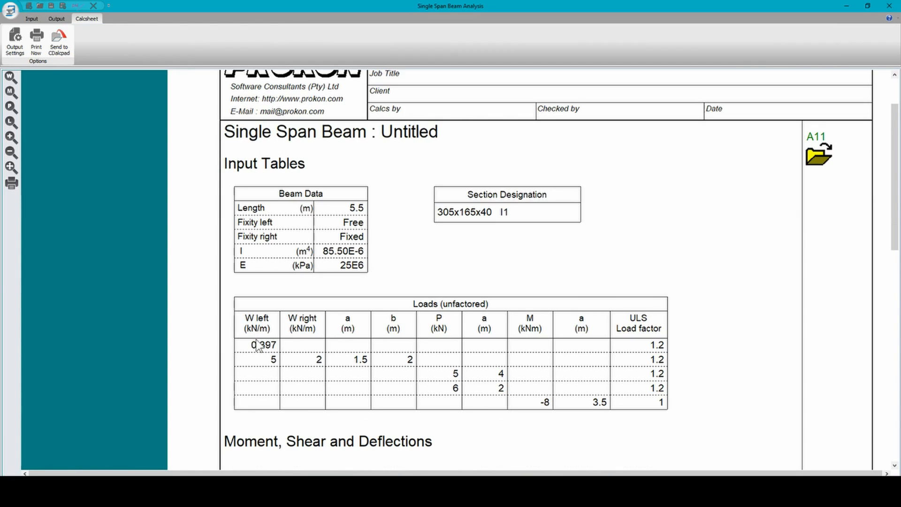
pyautogui.scroll(-3)
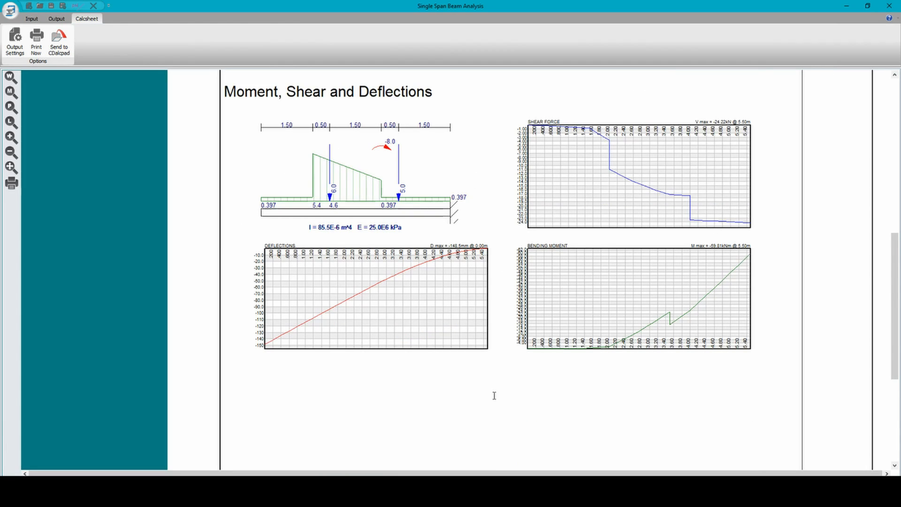
pyautogui.moveTo(395, 332)
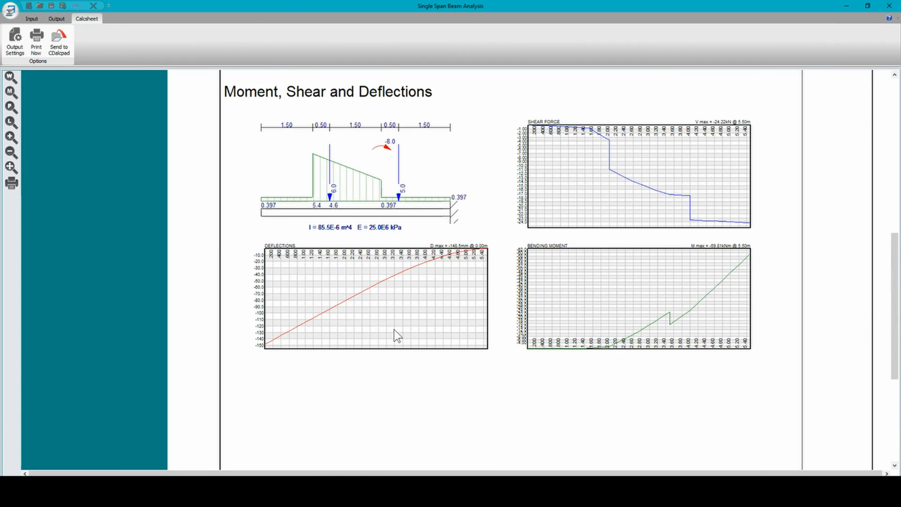
pyautogui.moveTo(393, 332)
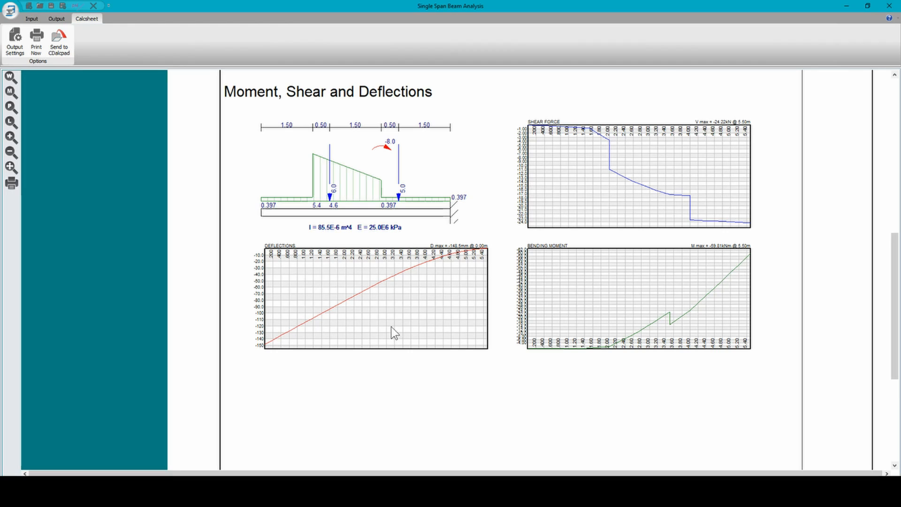
pyautogui.scroll(3)
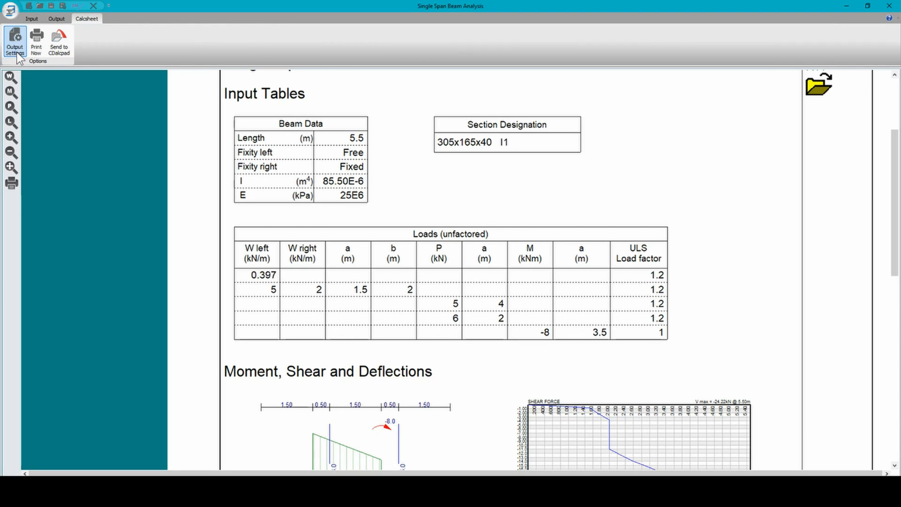
# Step: In Output Settings exclude the data file and input tables, keeping the moment, shear and deflection graphs
pyautogui.click(16, 37)
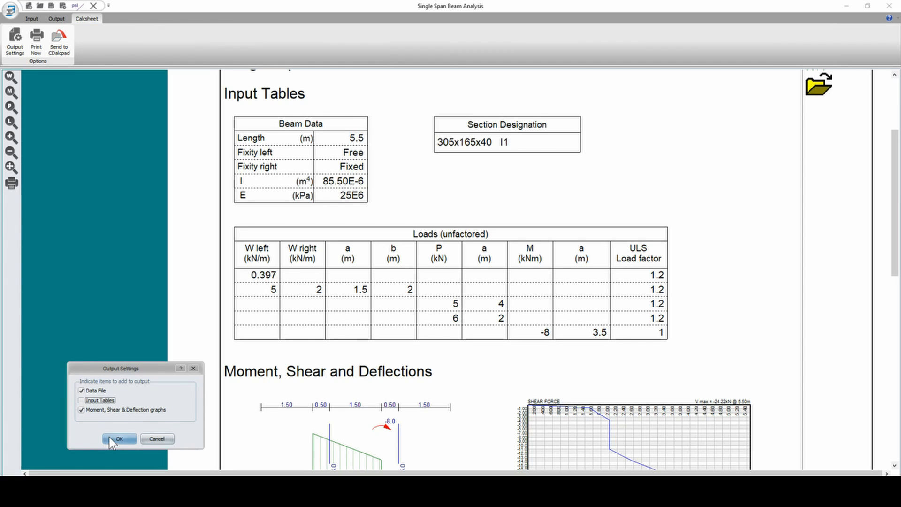
pyautogui.click(79, 400)
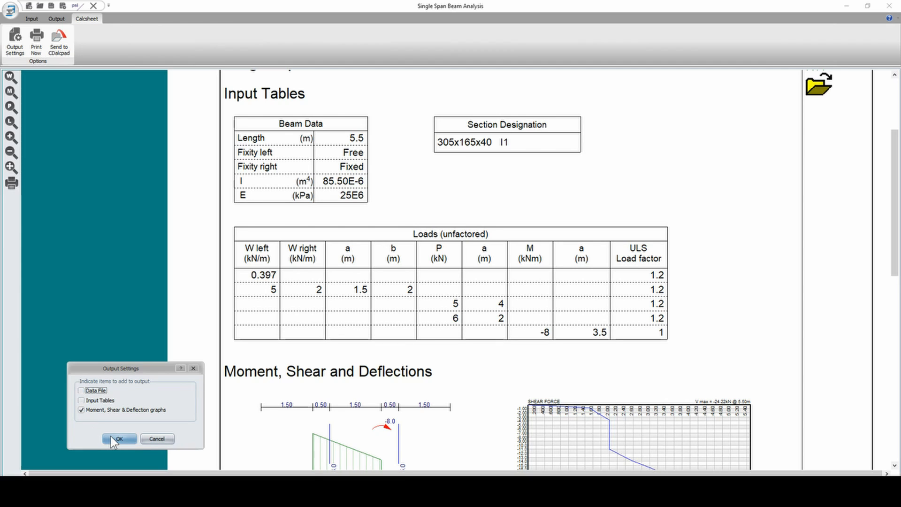
pyautogui.click(120, 438)
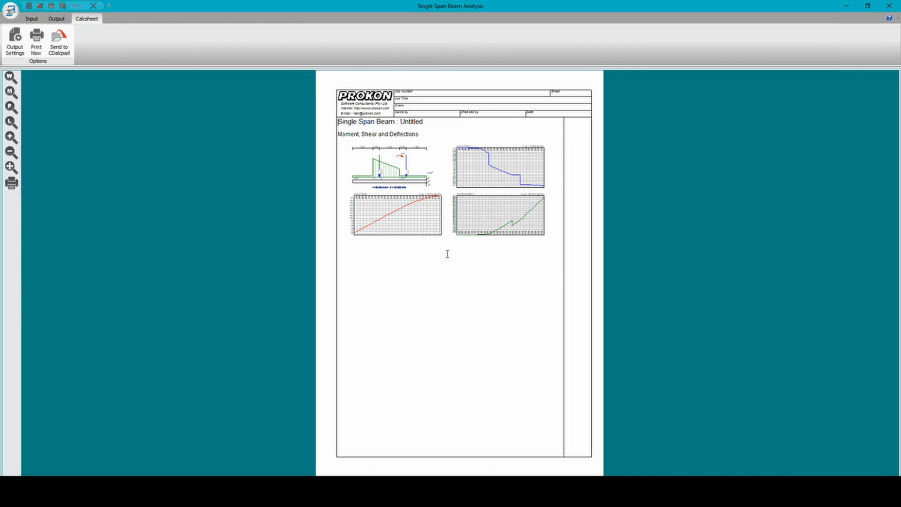
pyautogui.moveTo(439, 174)
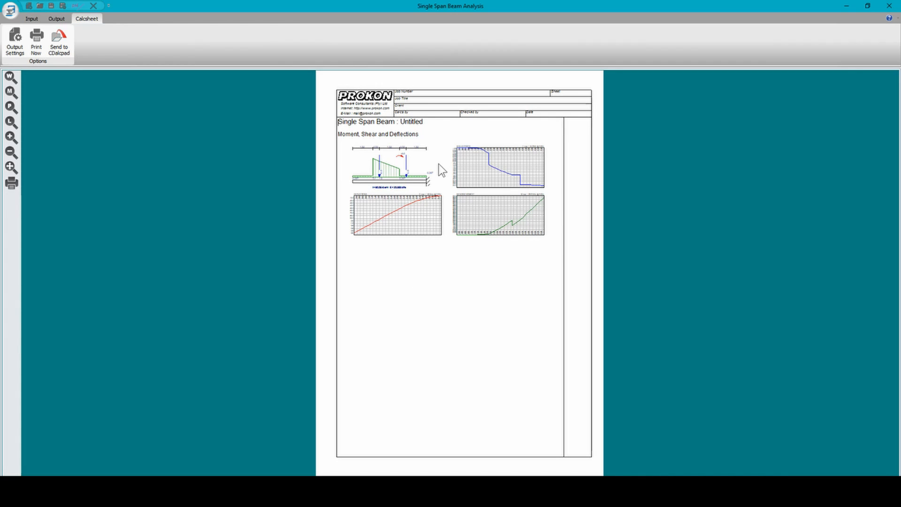
pyautogui.moveTo(510, 246)
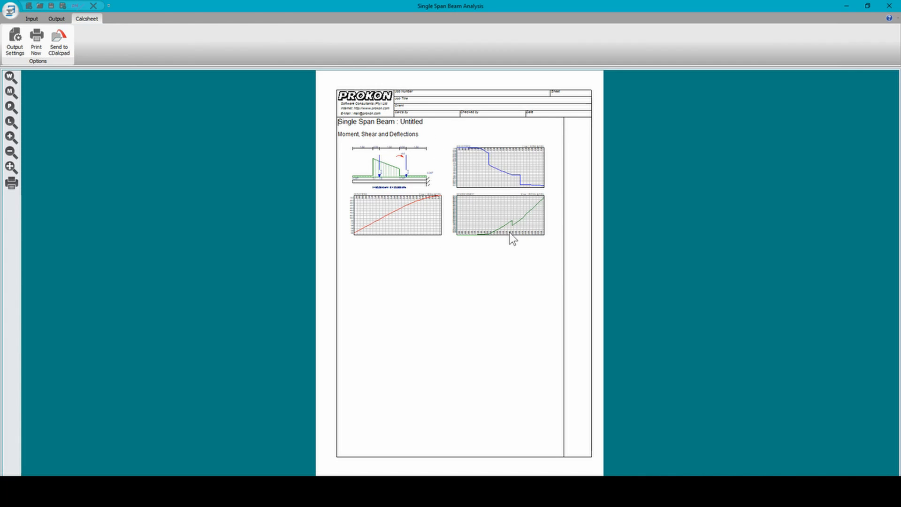